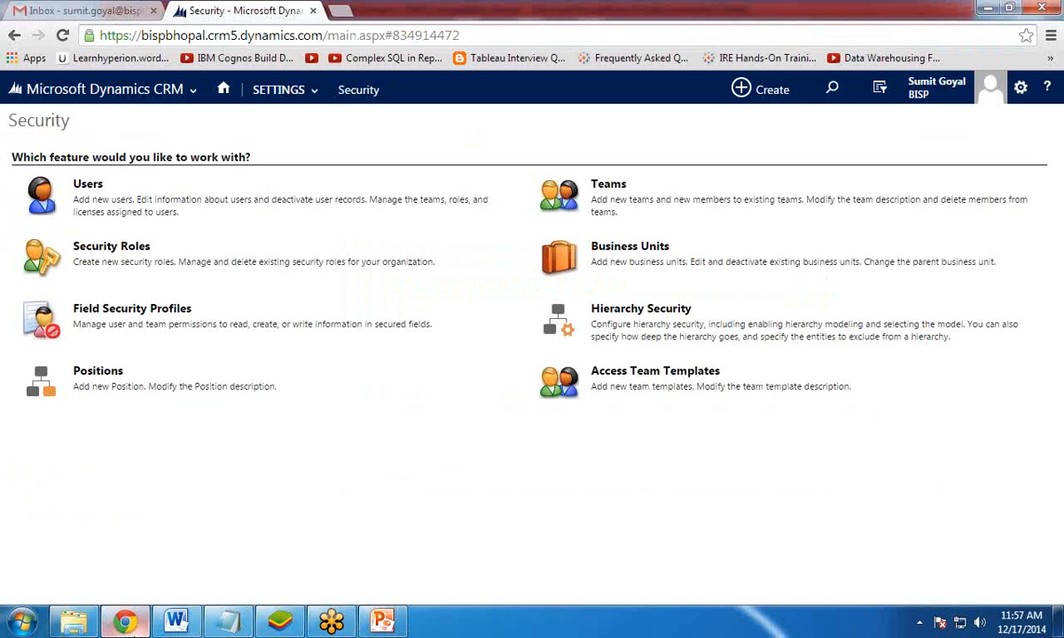
mouse_move(377, 454)
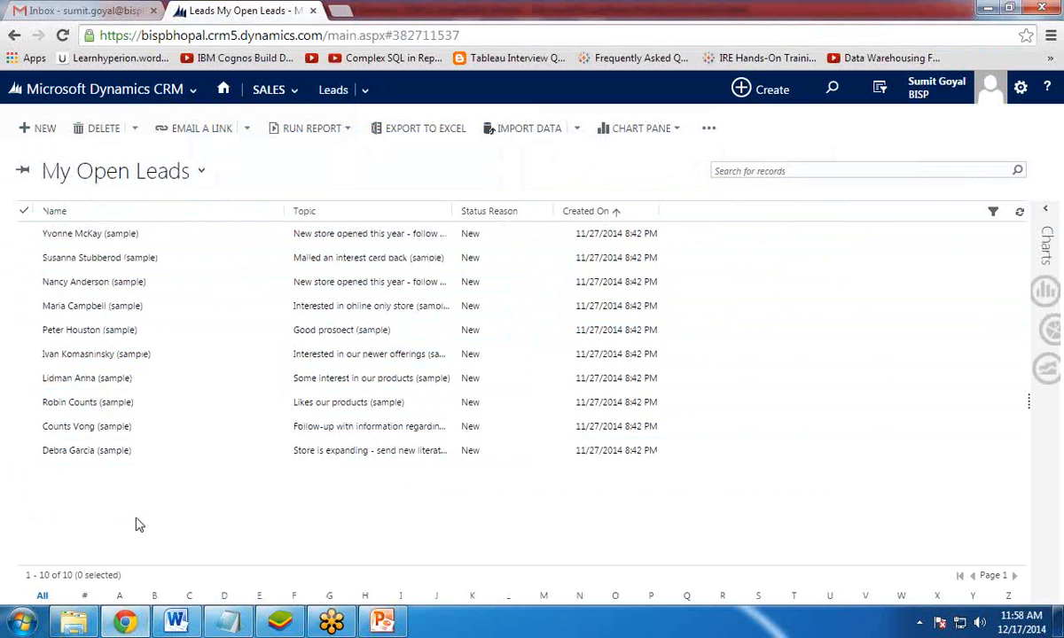
mouse_move(299, 536)
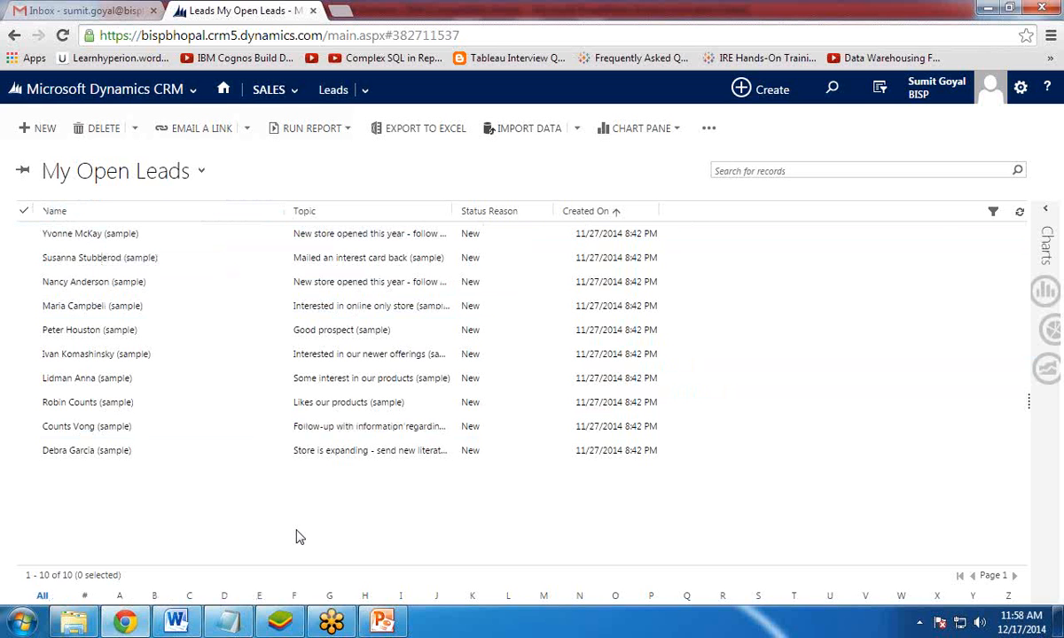
mouse_move(296, 532)
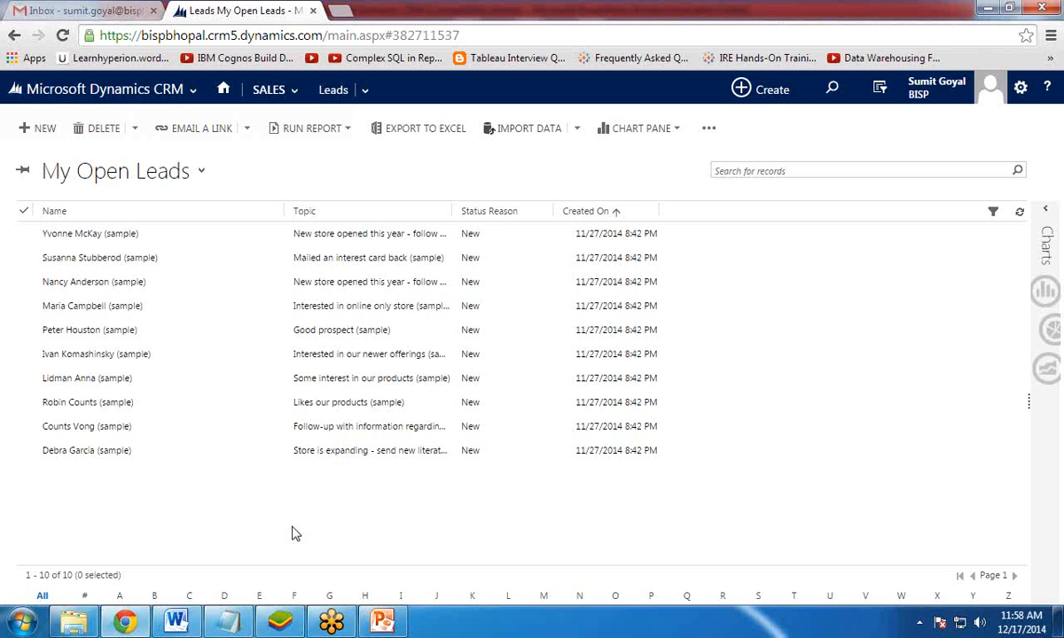
mouse_move(199, 572)
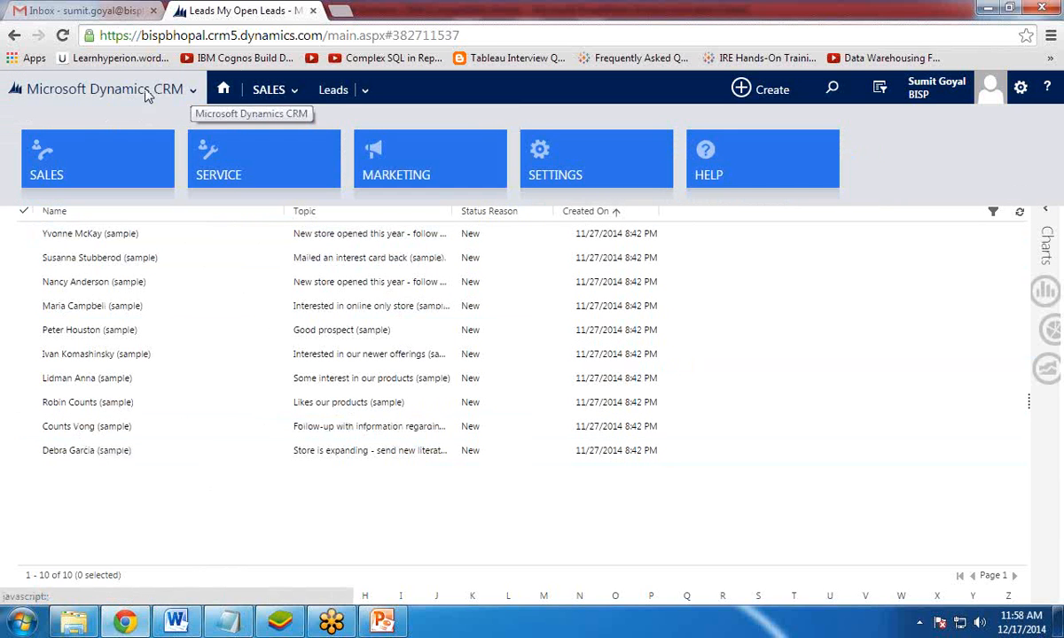
mouse_move(575, 173)
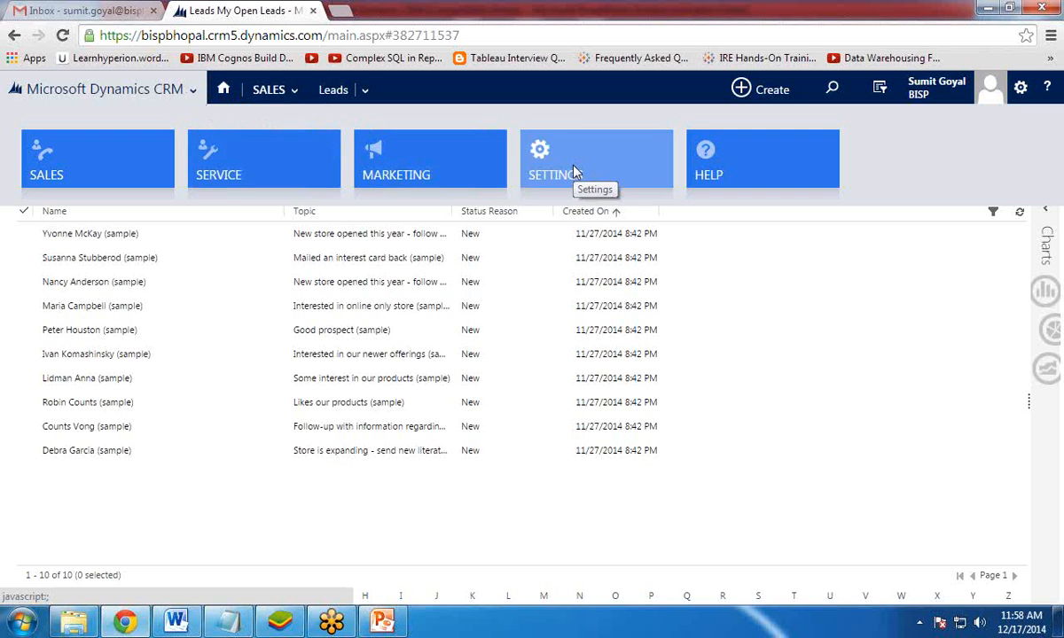
- Go to Settings > Processes to view the activated Send Email lead workflow
click(551, 161)
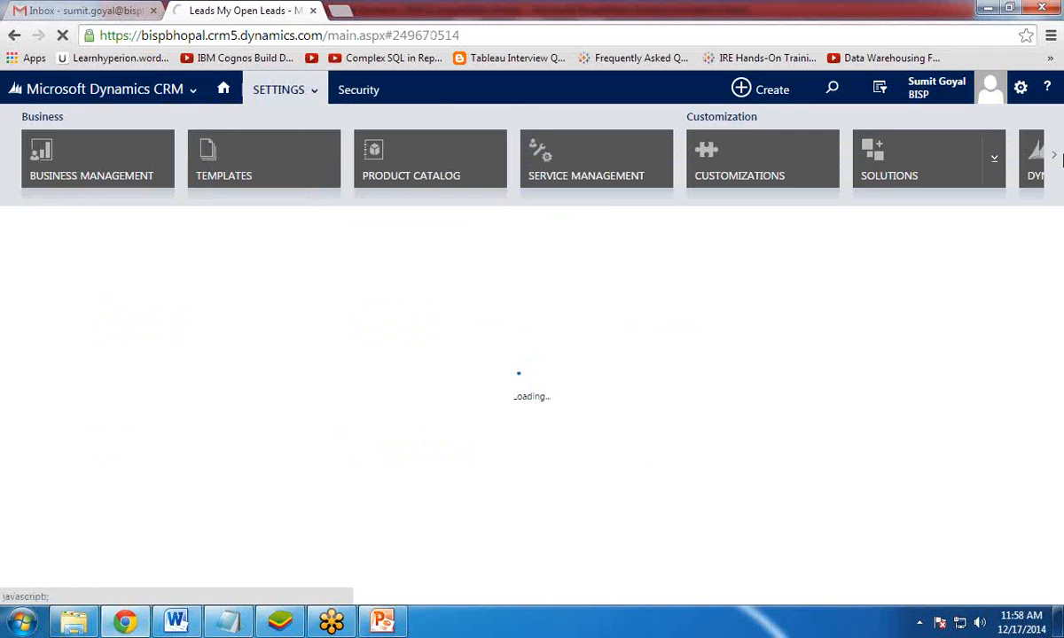
click(358, 89)
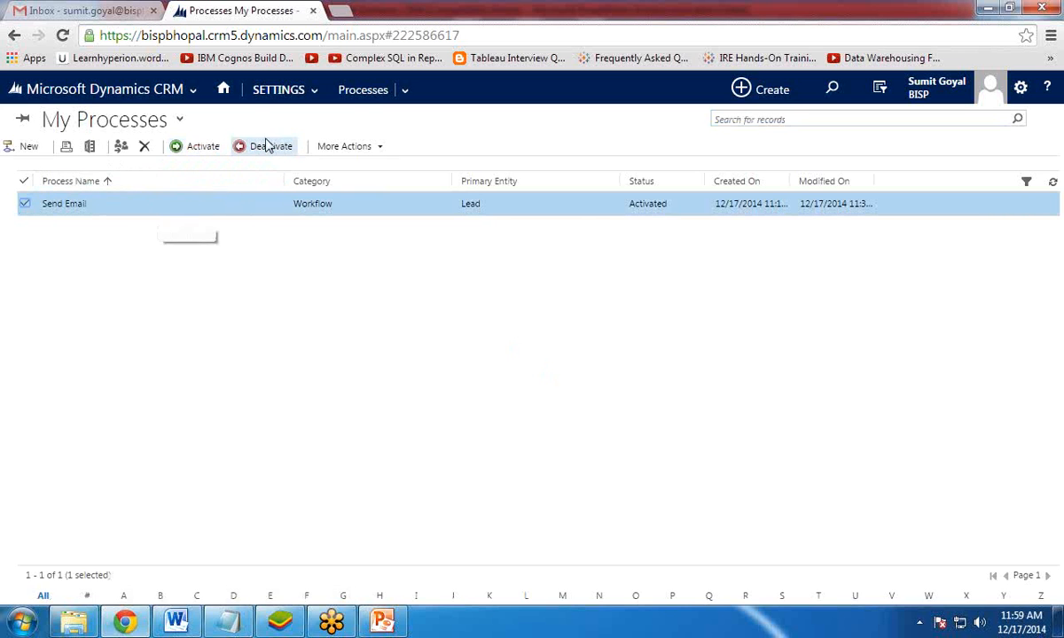
- Deactivate the Send Email workflow back to draft
click(271, 146)
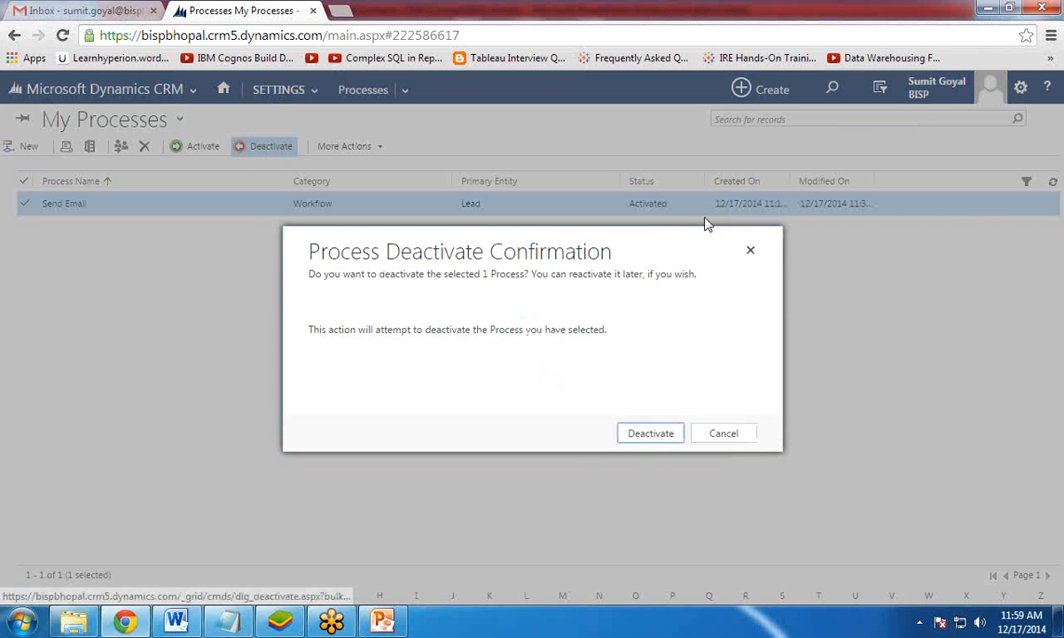
click(650, 432)
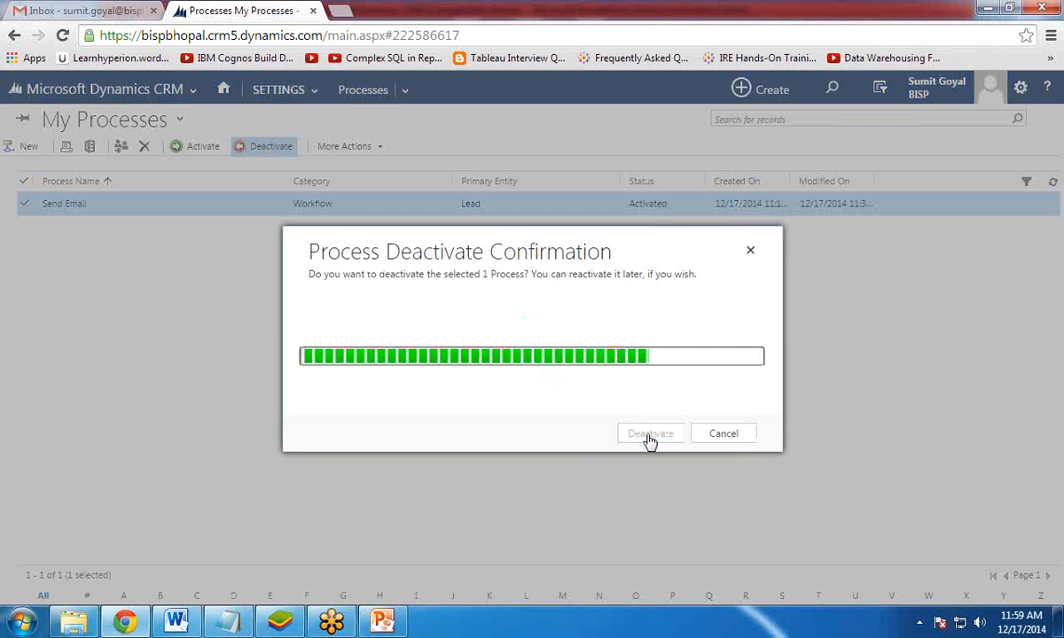
click(650, 434)
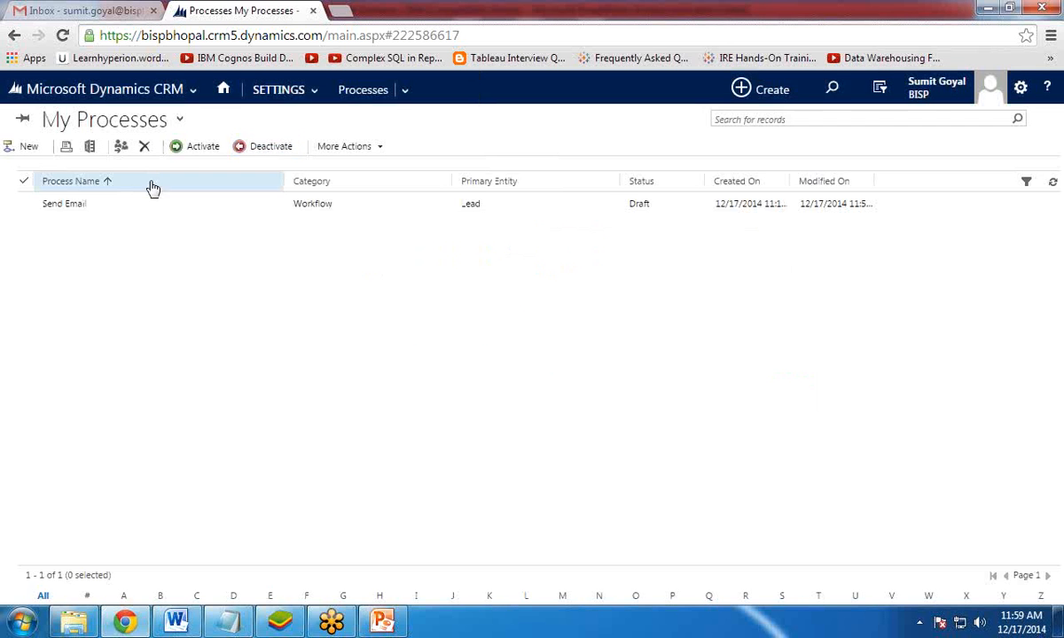
- Delete the Send Email workflow and confirm the deletion
click(64, 203)
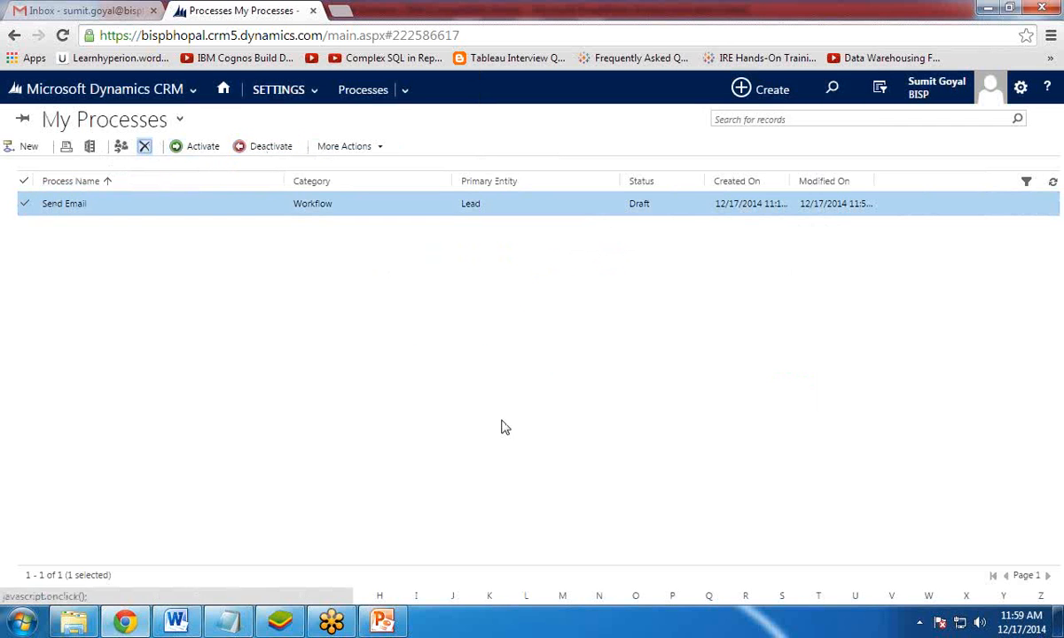
click(144, 146)
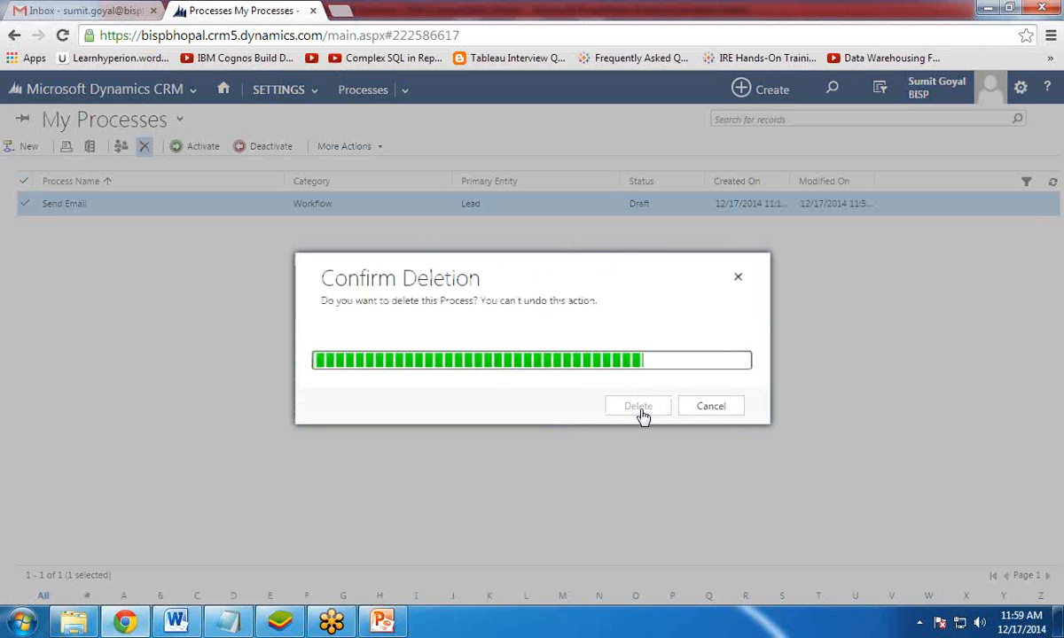
click(637, 405)
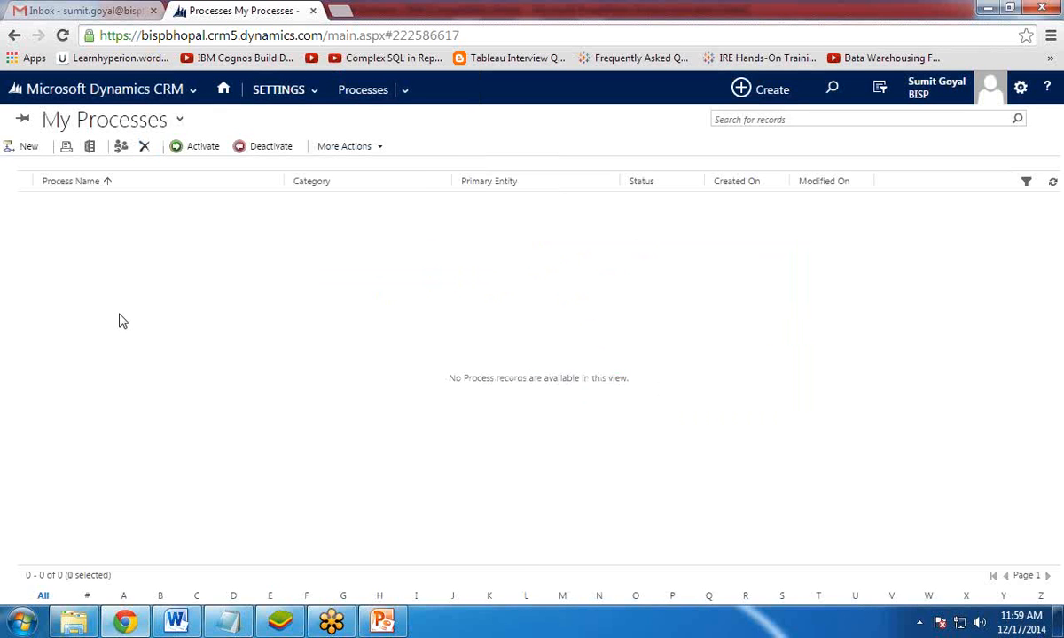
mouse_move(103, 308)
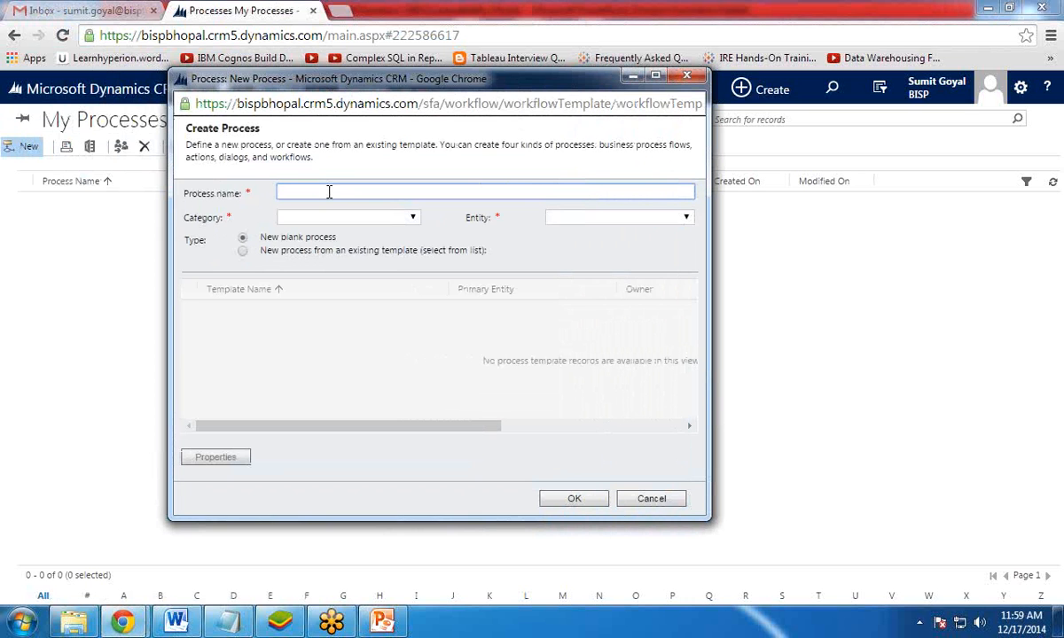
- Create a Workflow process named 'Send Welcome Email' on the Lead entity
text(Send W)
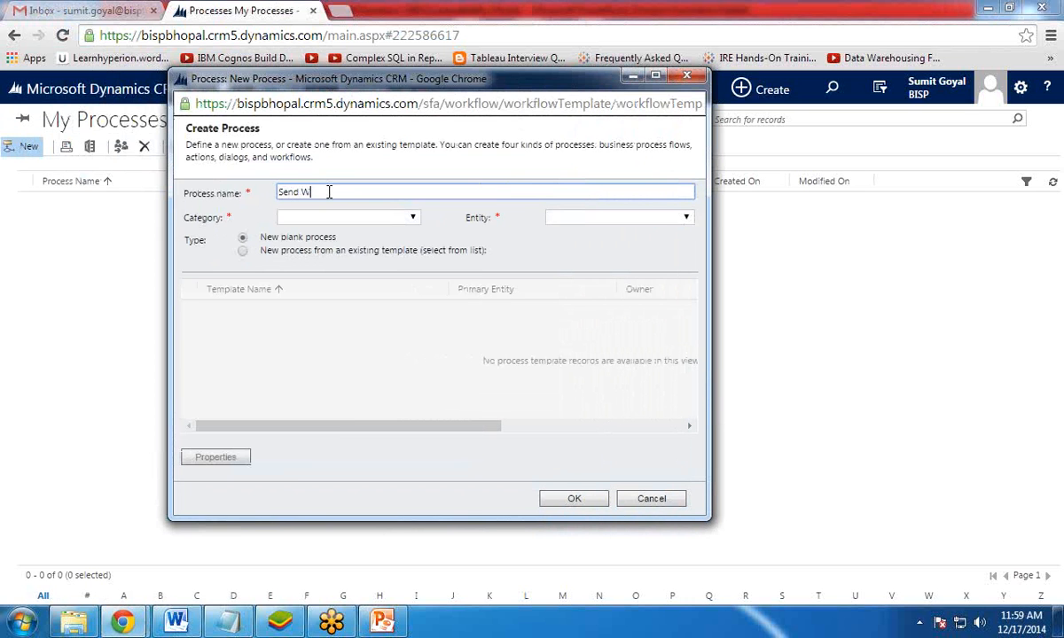
text(elcome Email)
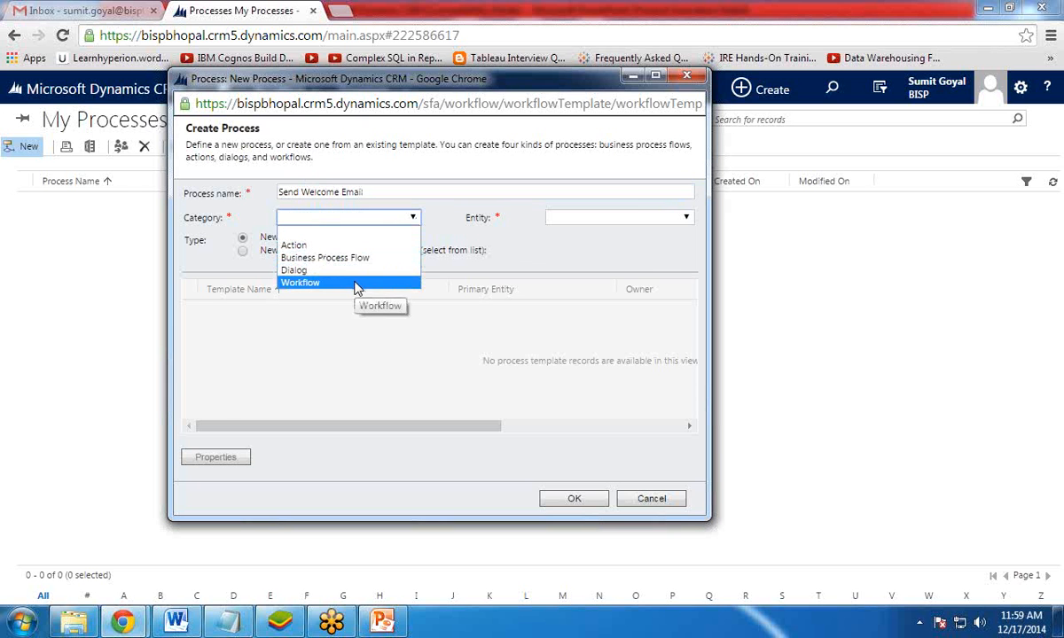
click(618, 218)
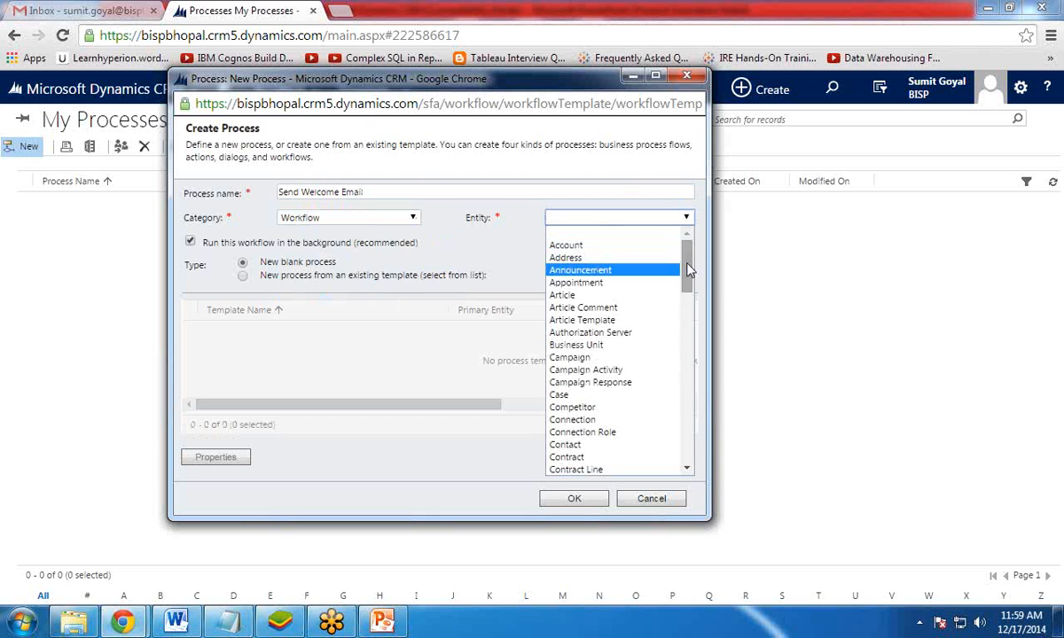
mouse_move(581, 269)
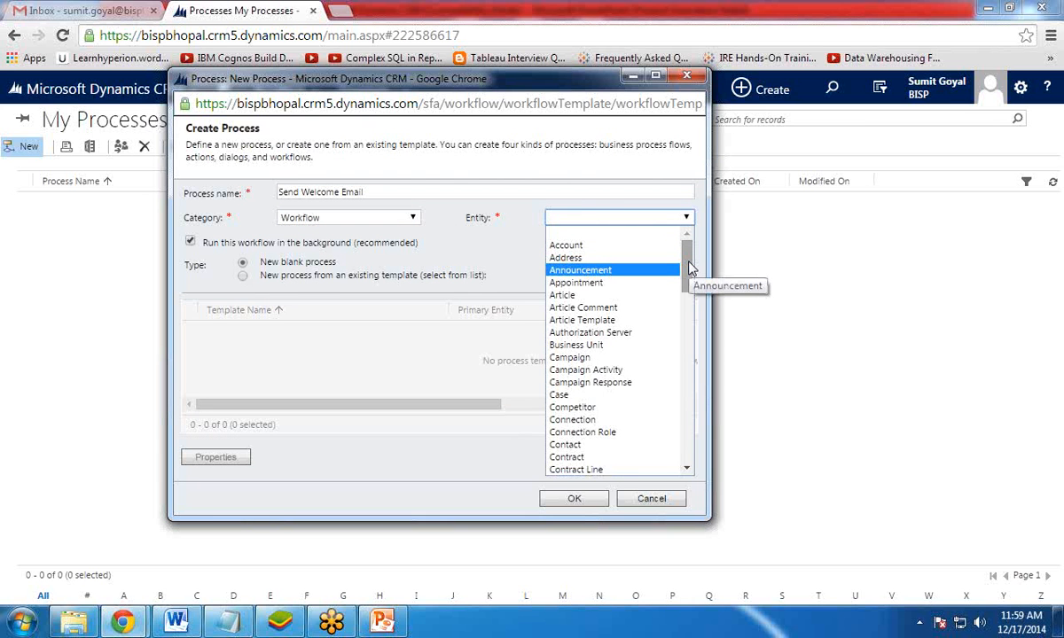
scroll(down, 3)
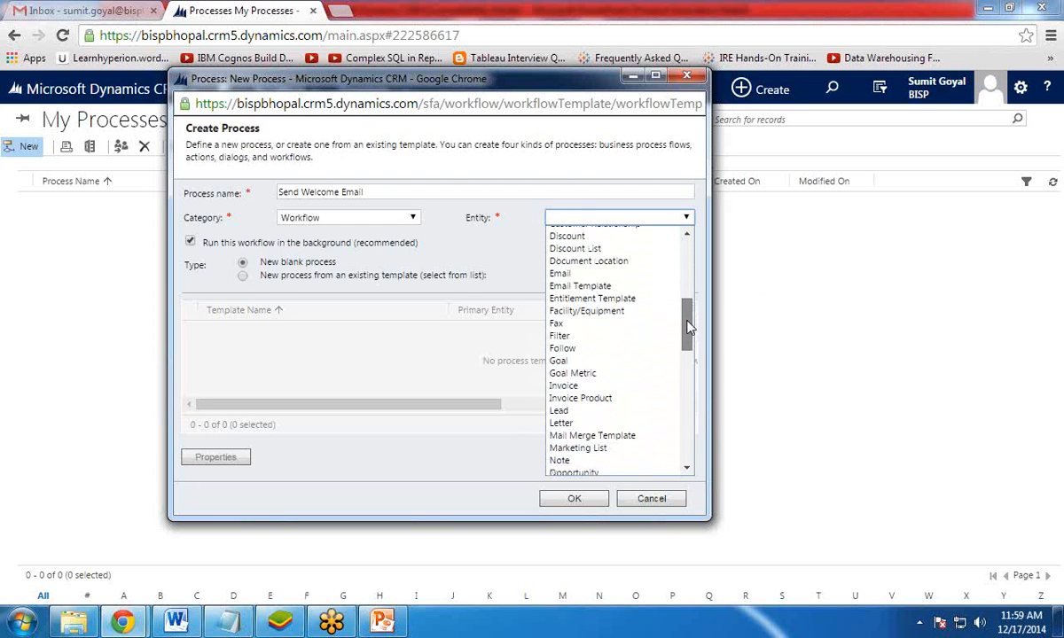
mouse_move(560, 410)
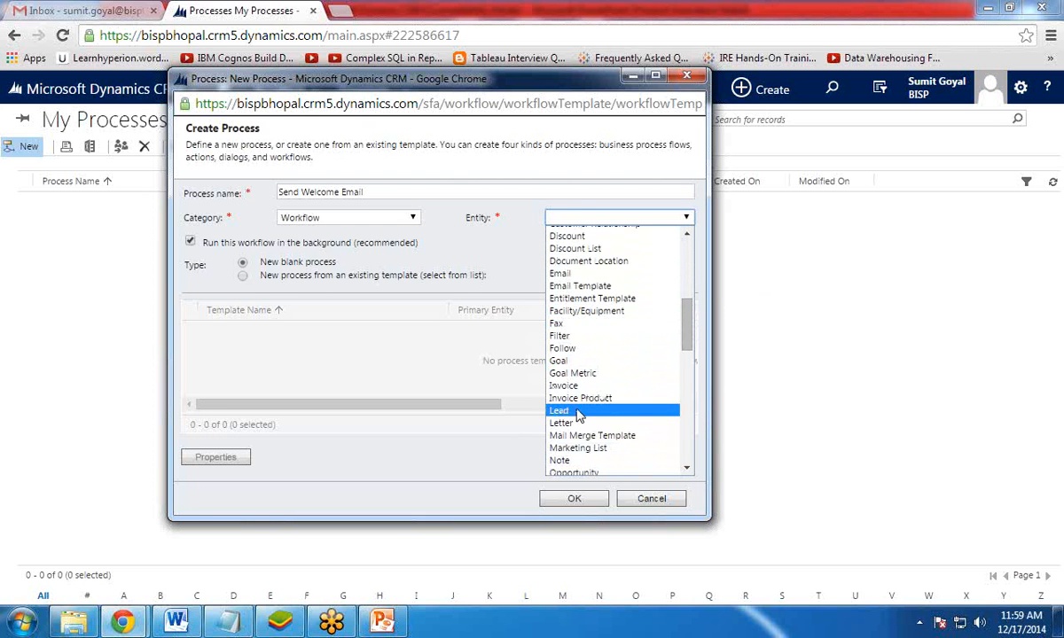
click(560, 411)
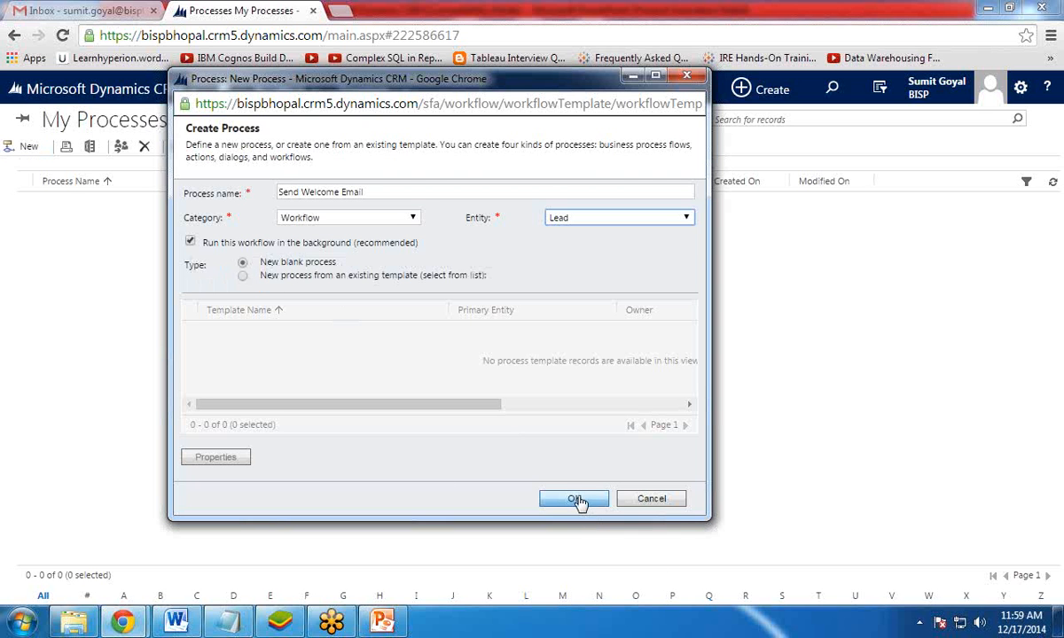
click(574, 498)
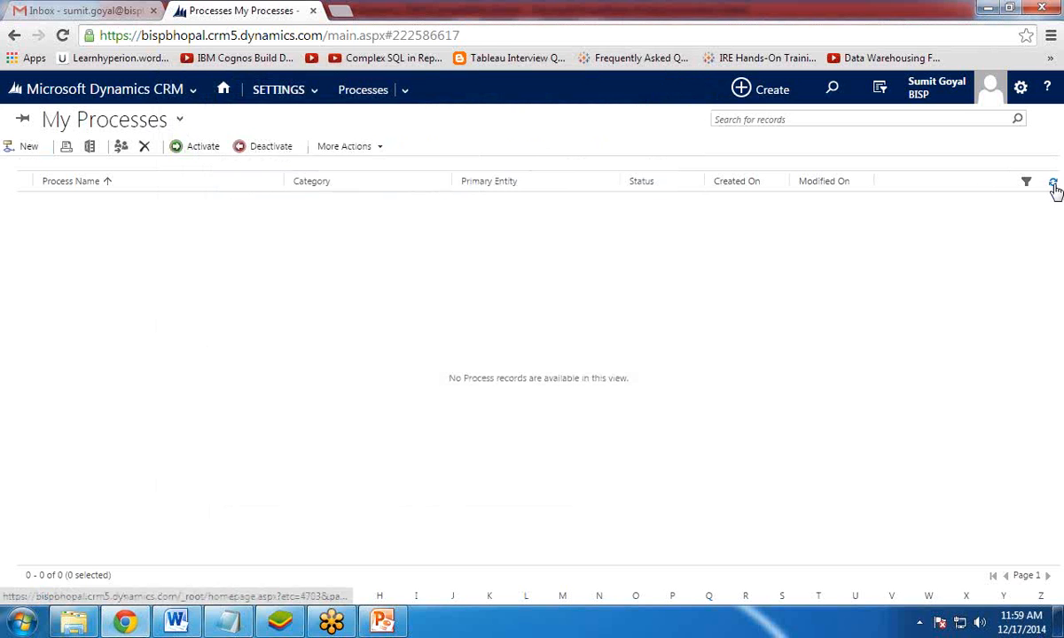
- Refresh My Processes and open the Send Welcome Email draft for editing
click(1053, 182)
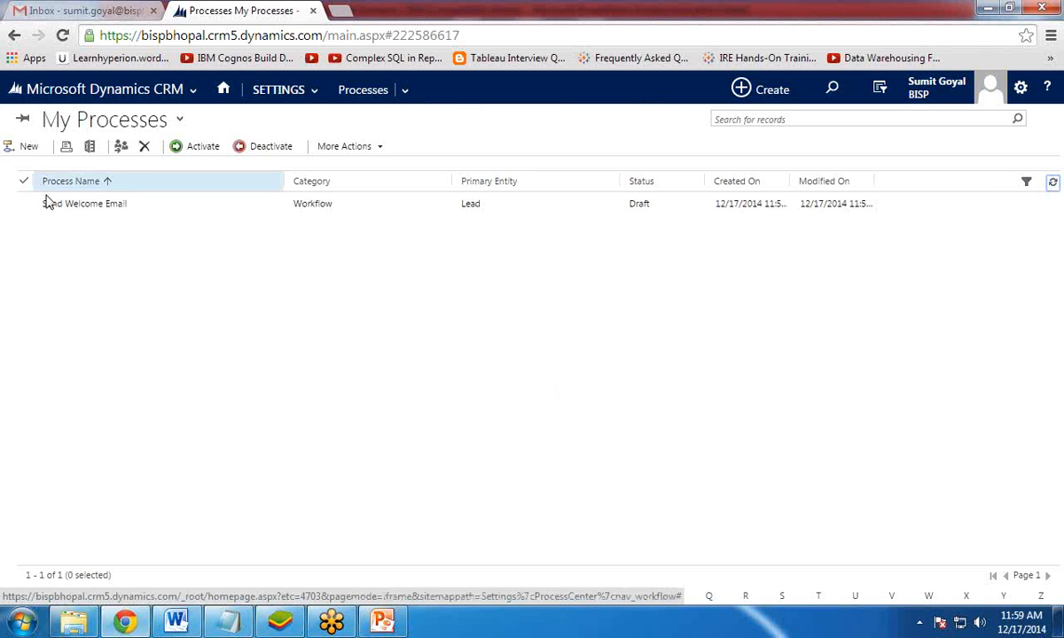
click(84, 203)
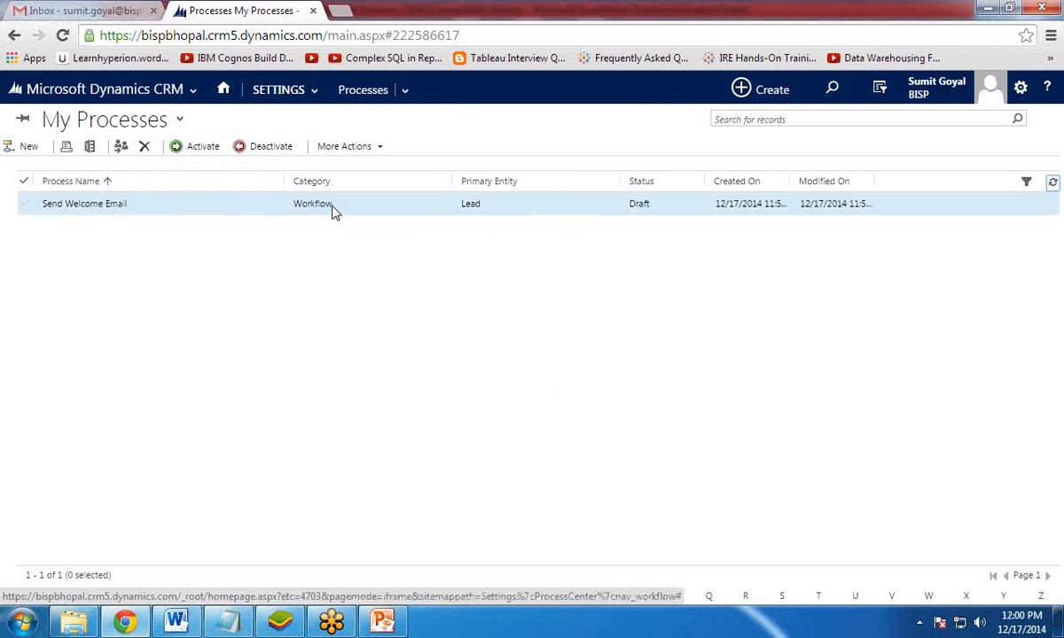
mouse_move(637, 217)
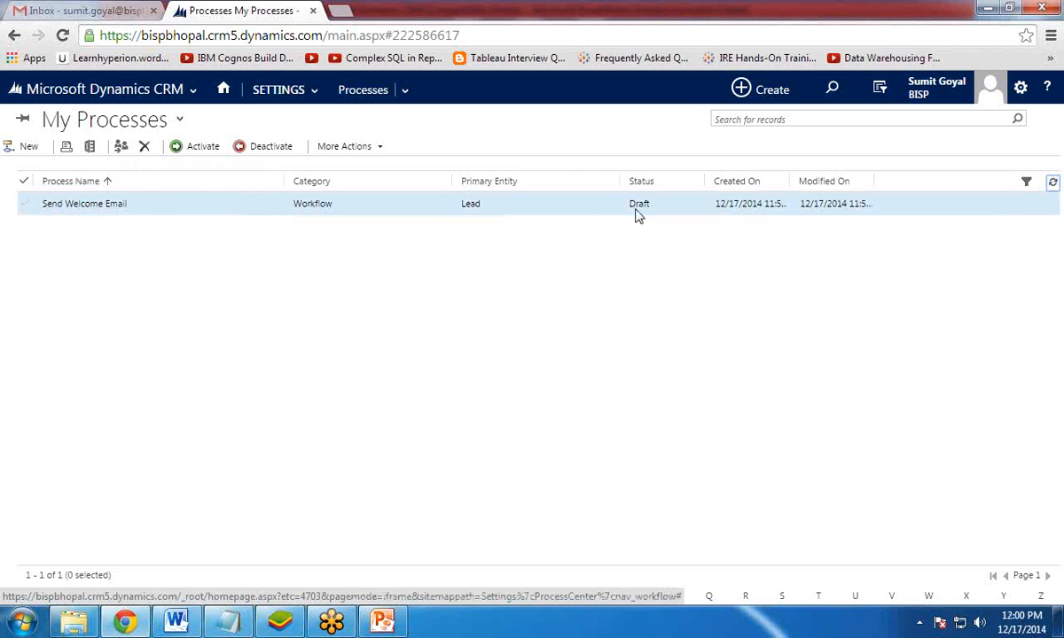
click(823, 181)
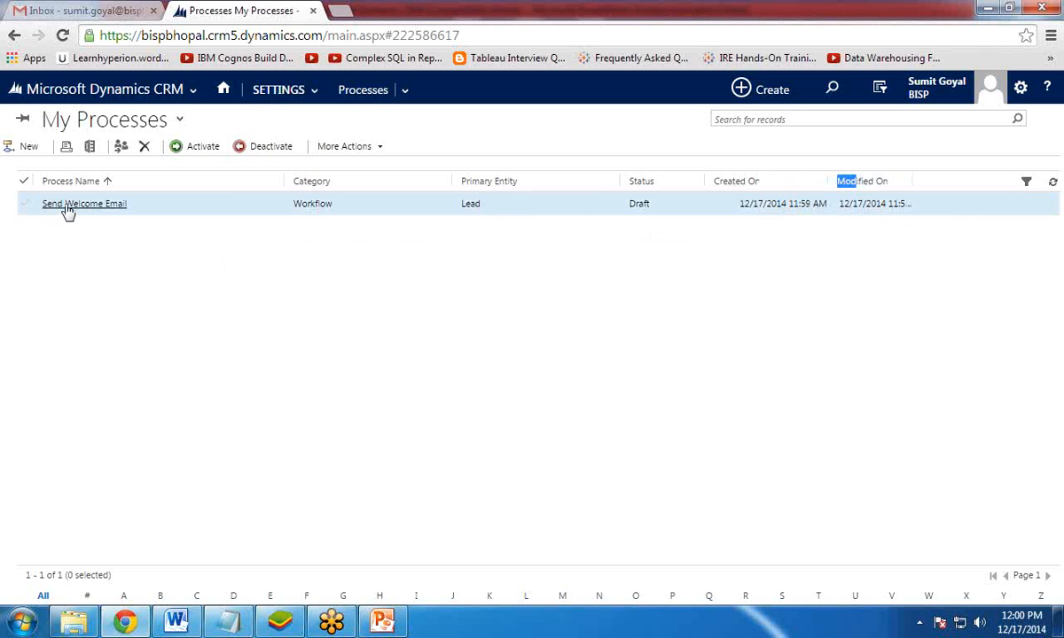
click(85, 203)
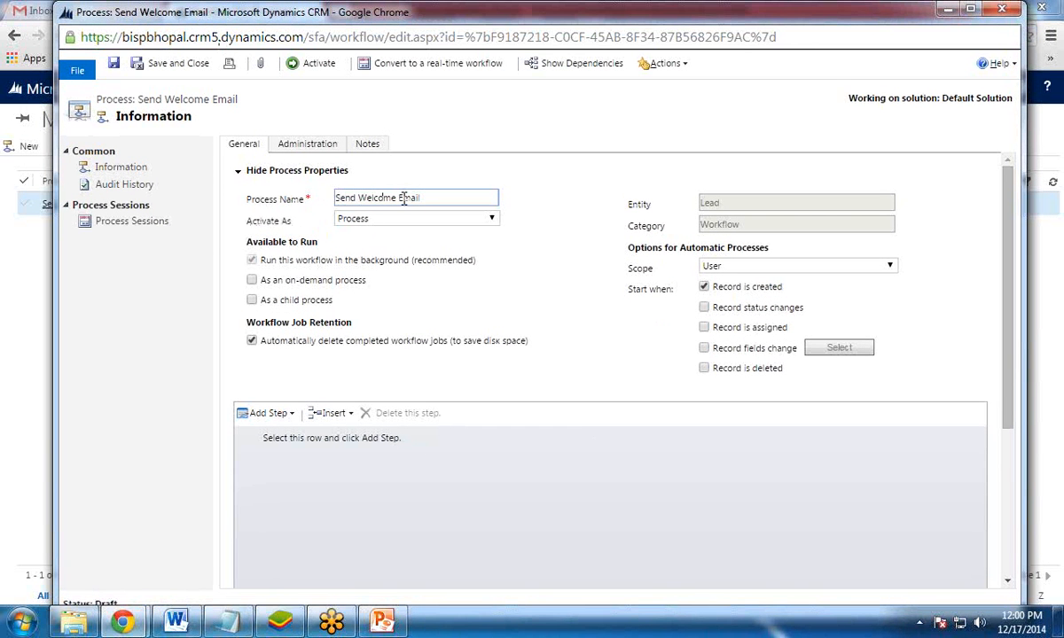
- Set Organization scope, disable child-process use, and keep completed workflow jobs
triple_click(415, 197)
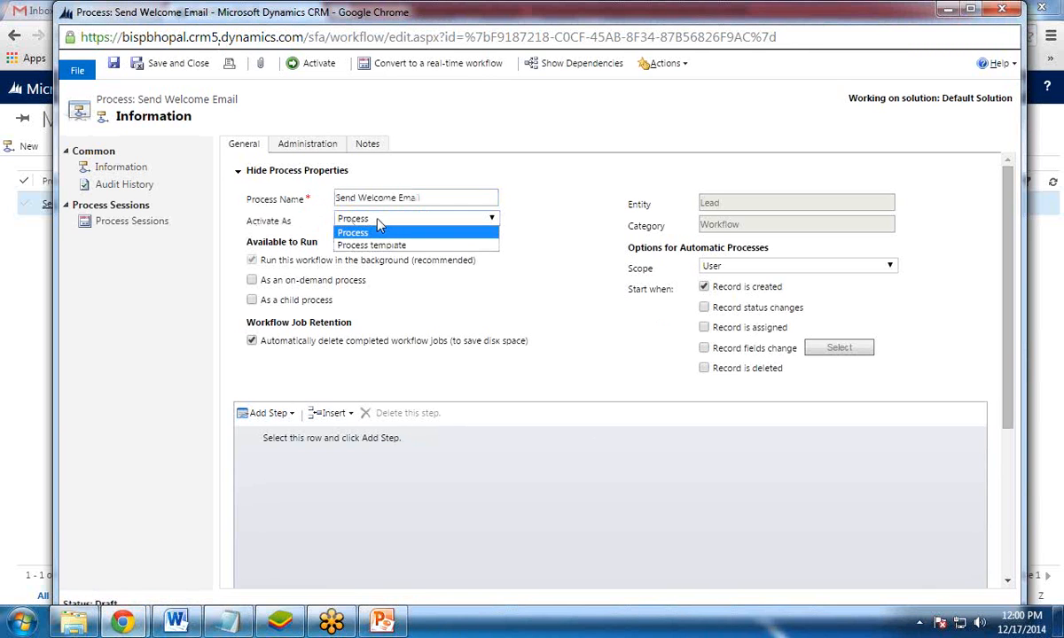
click(352, 232)
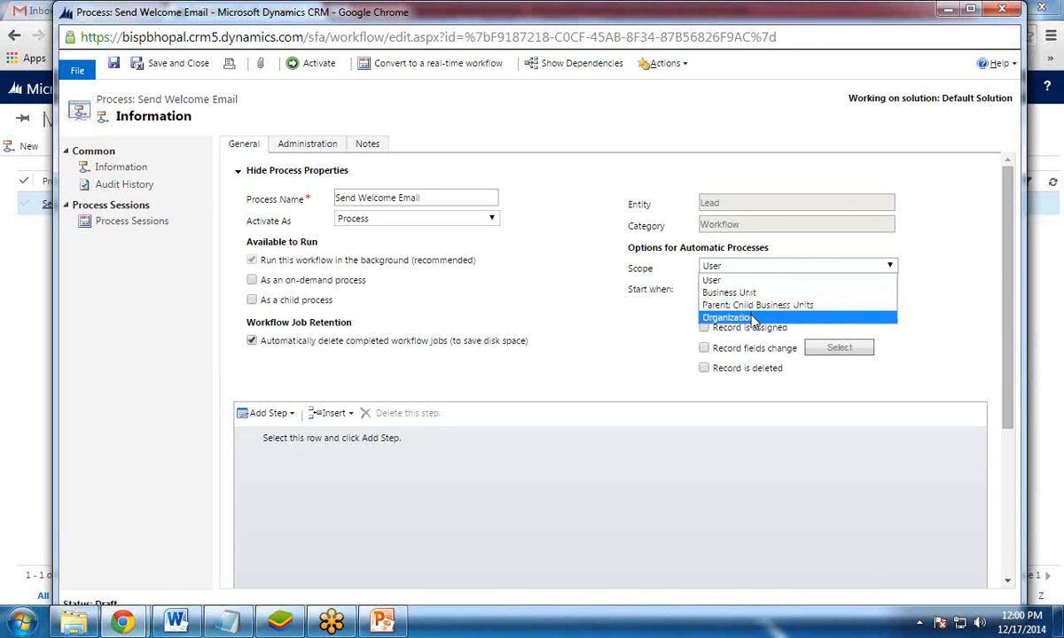
click(727, 318)
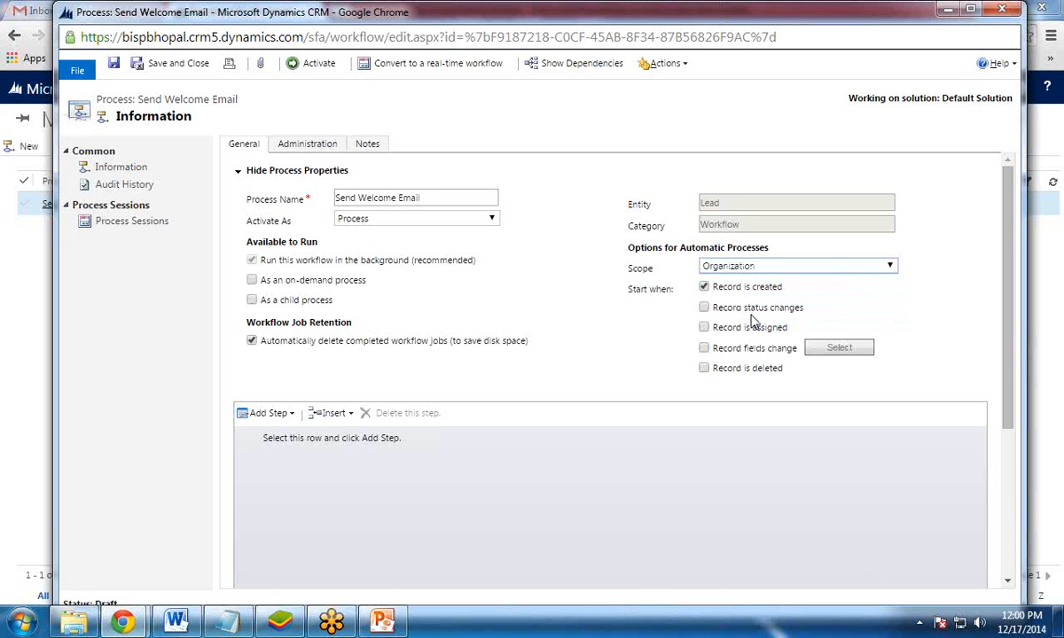
click(252, 280)
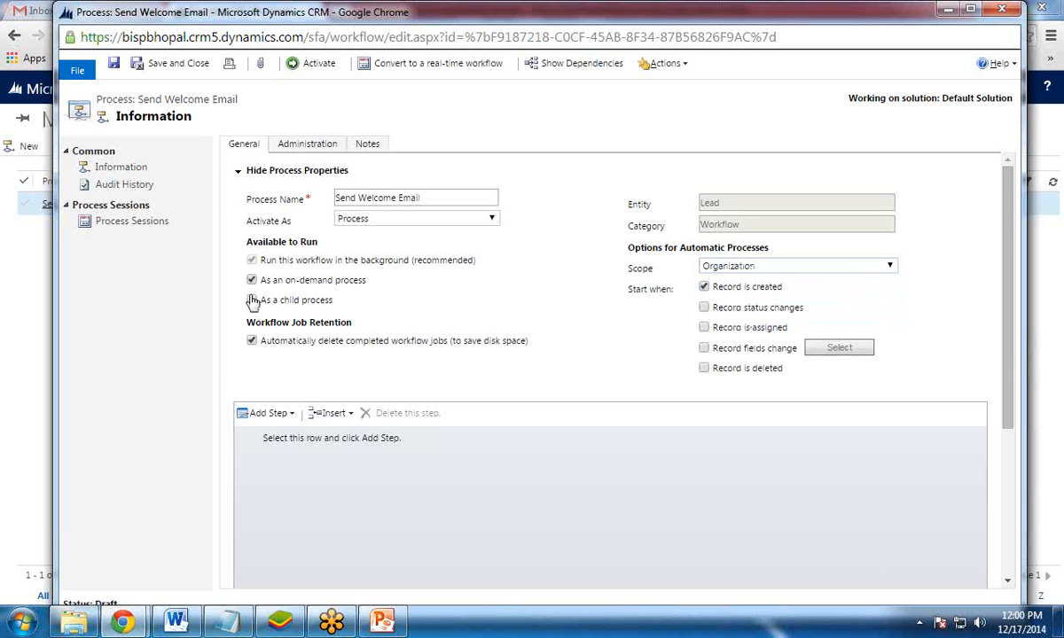
click(252, 300)
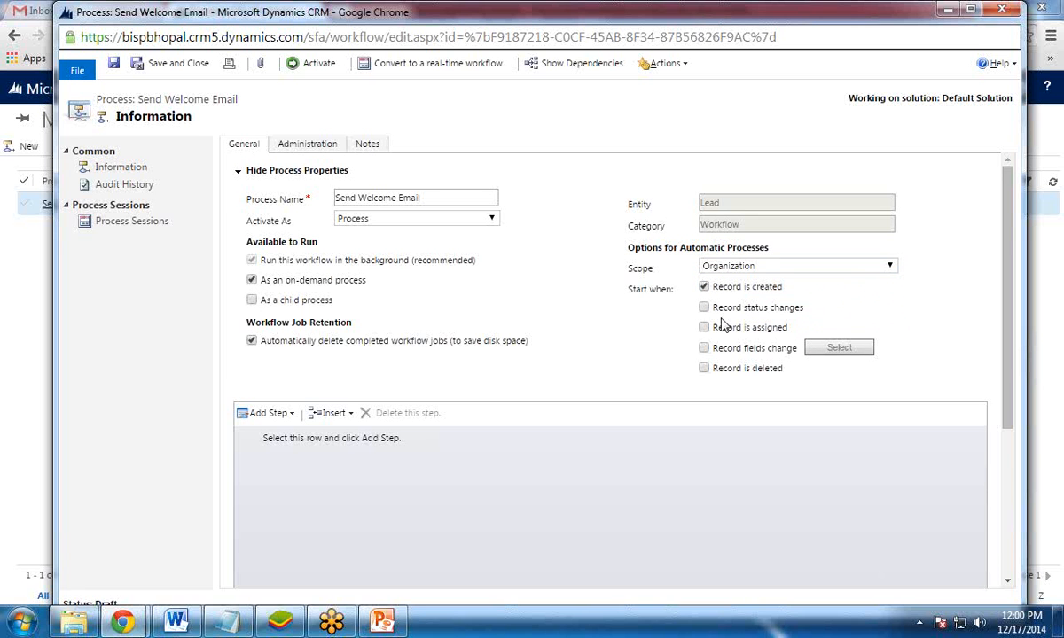
mouse_move(641, 297)
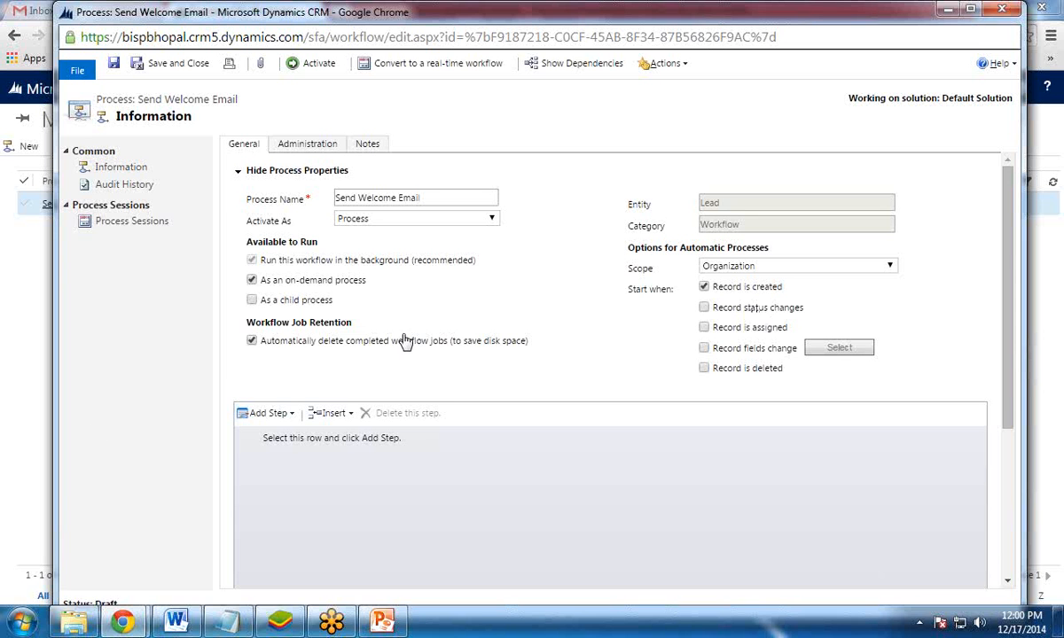
click(252, 340)
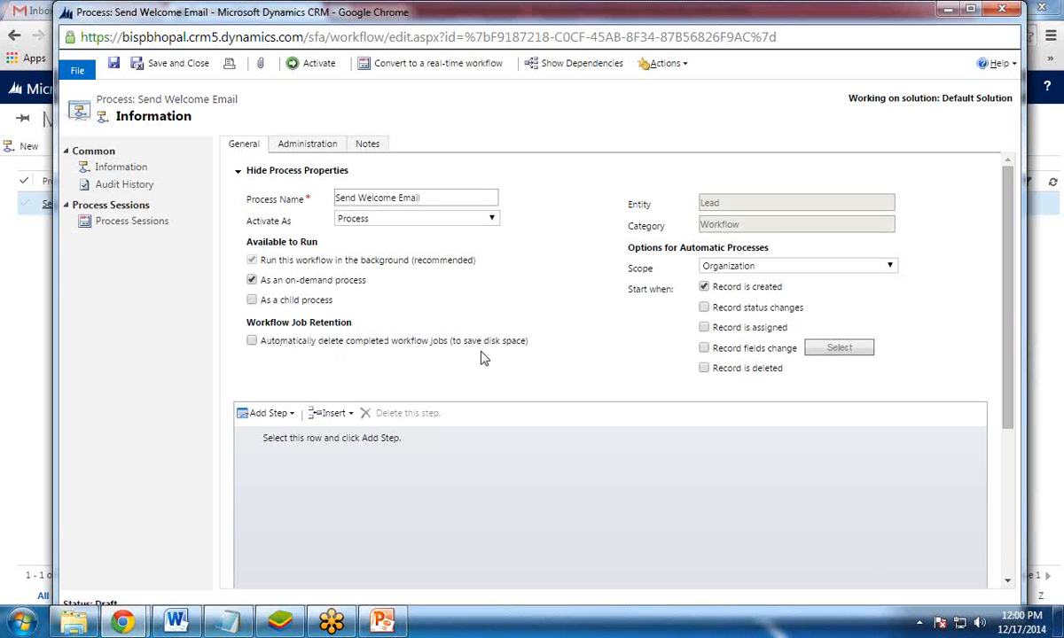
- Add a Send Email step described 'Welcome Email' that creates a new message
scroll(down, 3)
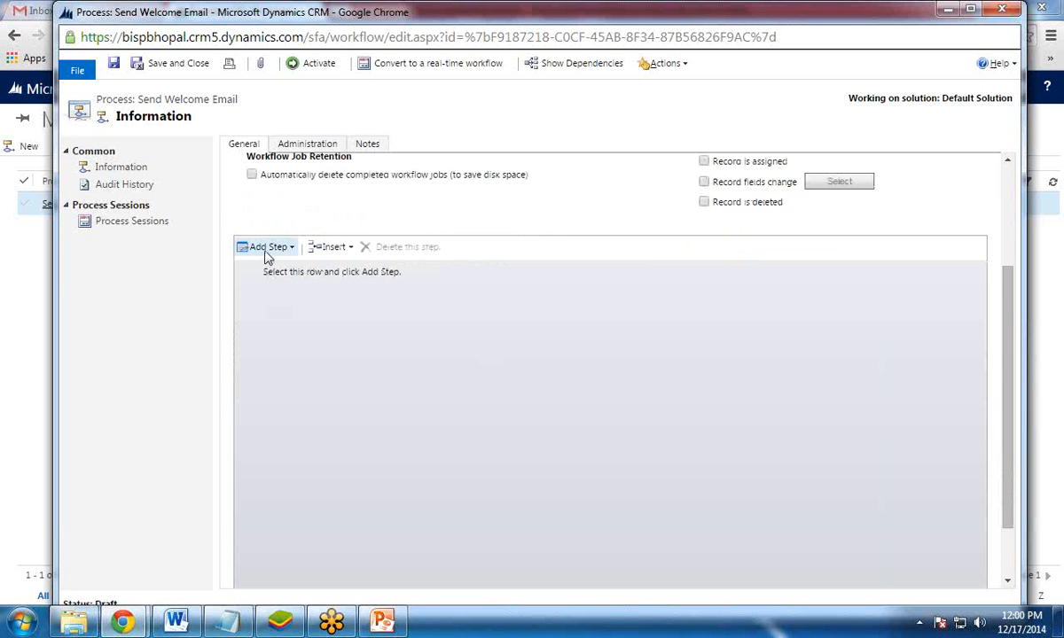
mouse_move(284, 255)
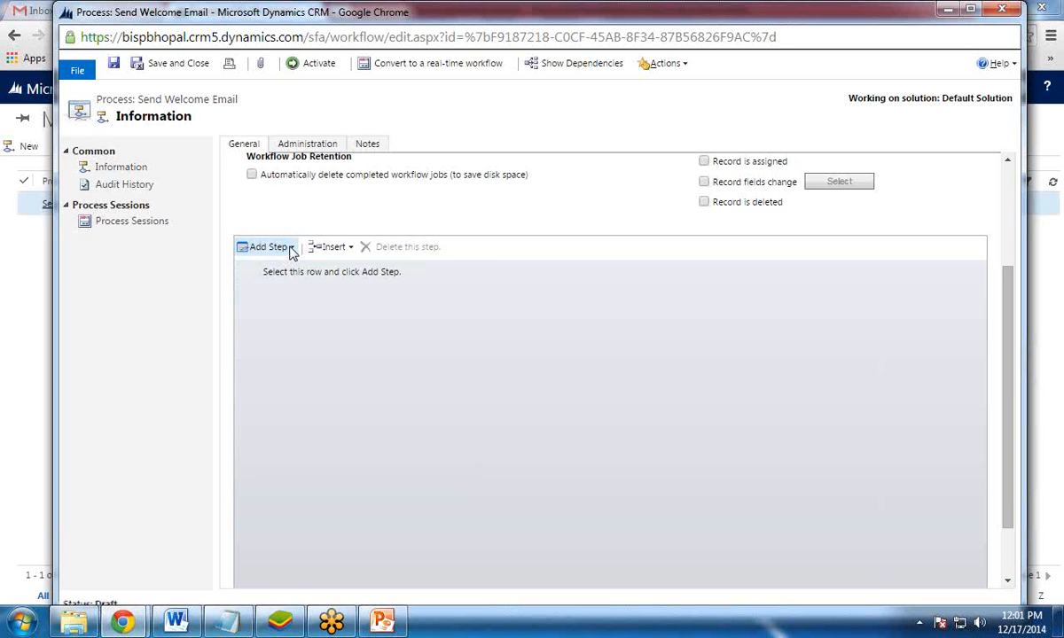
click(266, 247)
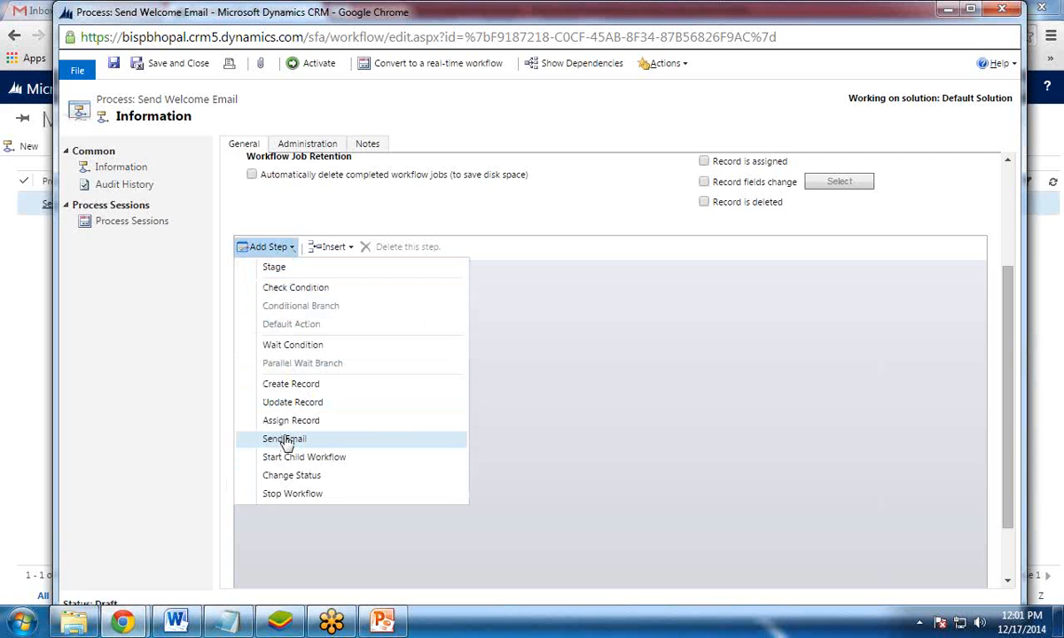
mouse_move(283, 439)
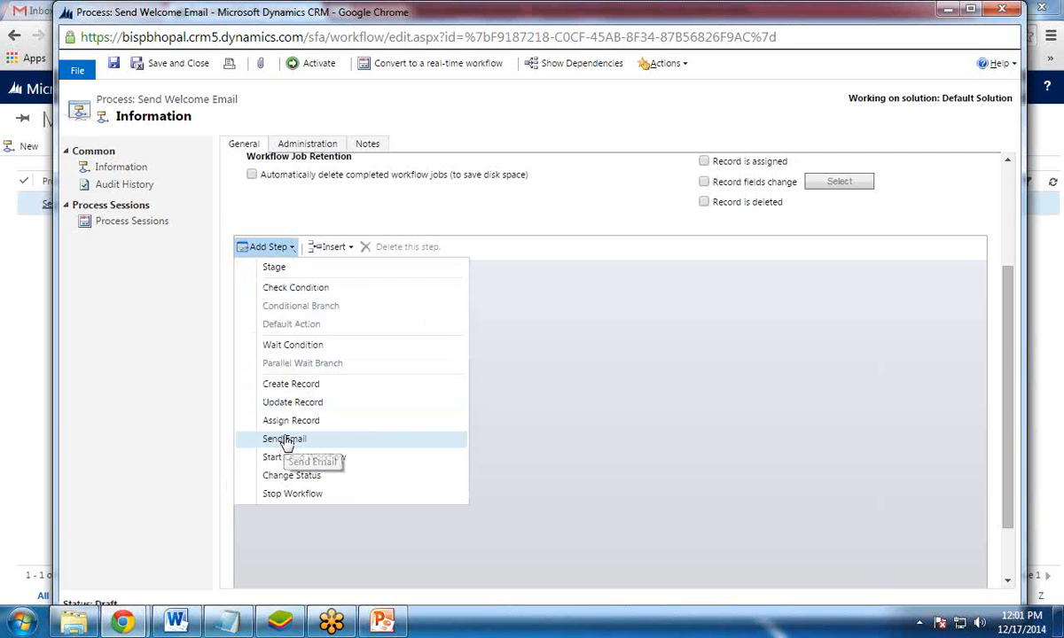
click(284, 439)
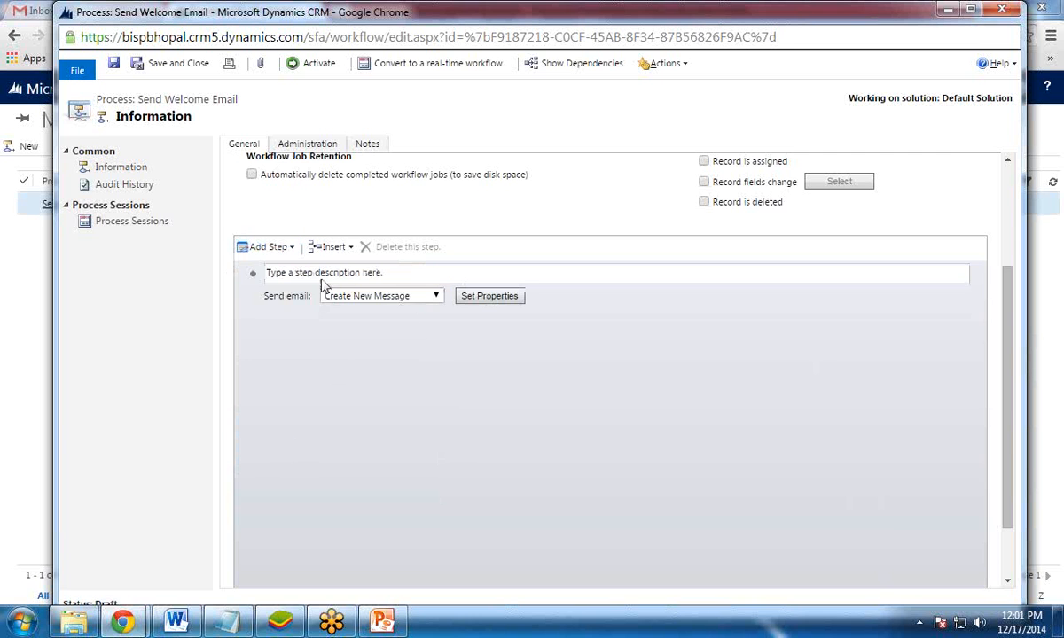
click(324, 272)
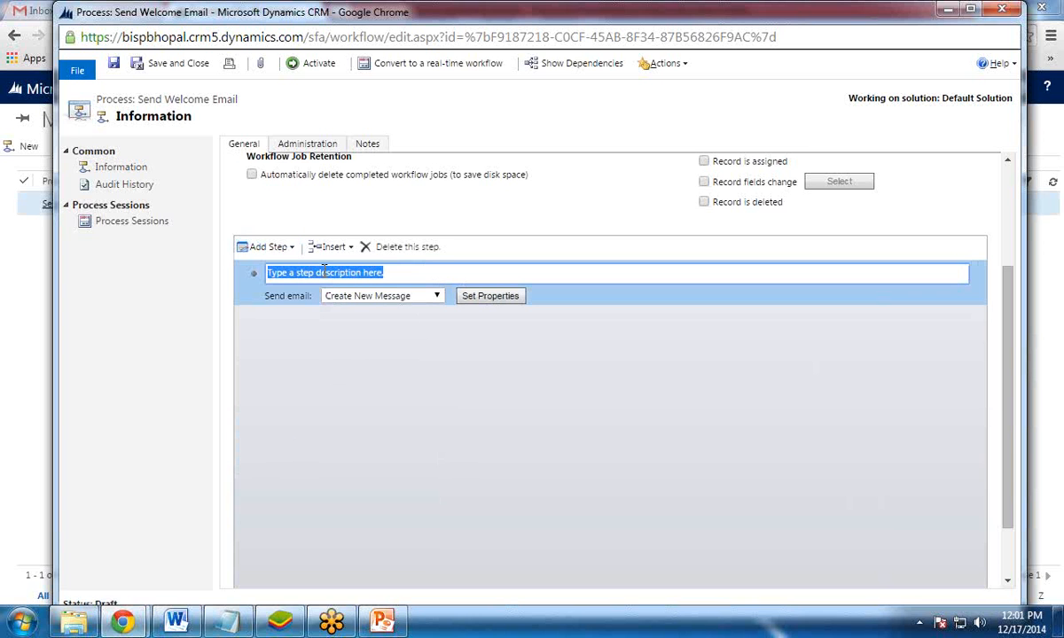
text(Se)
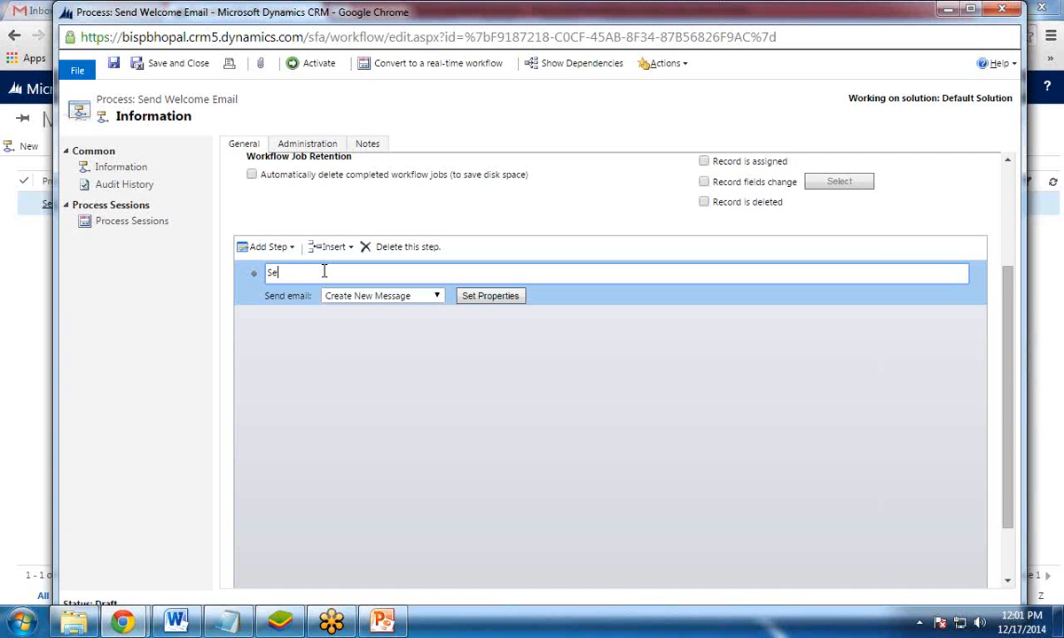
text(Welcome Email)
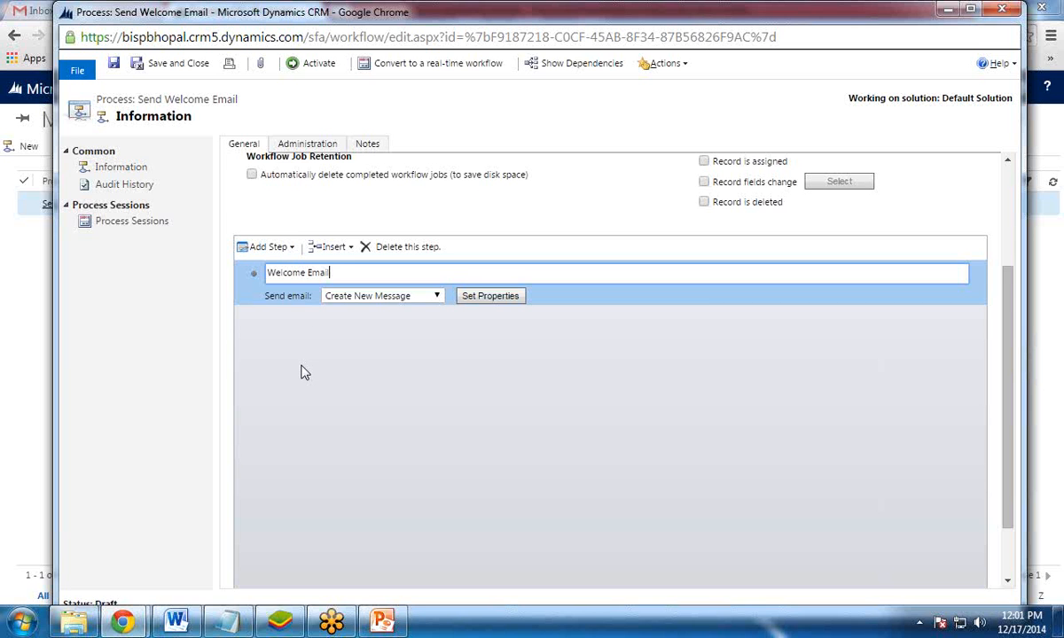
click(435, 295)
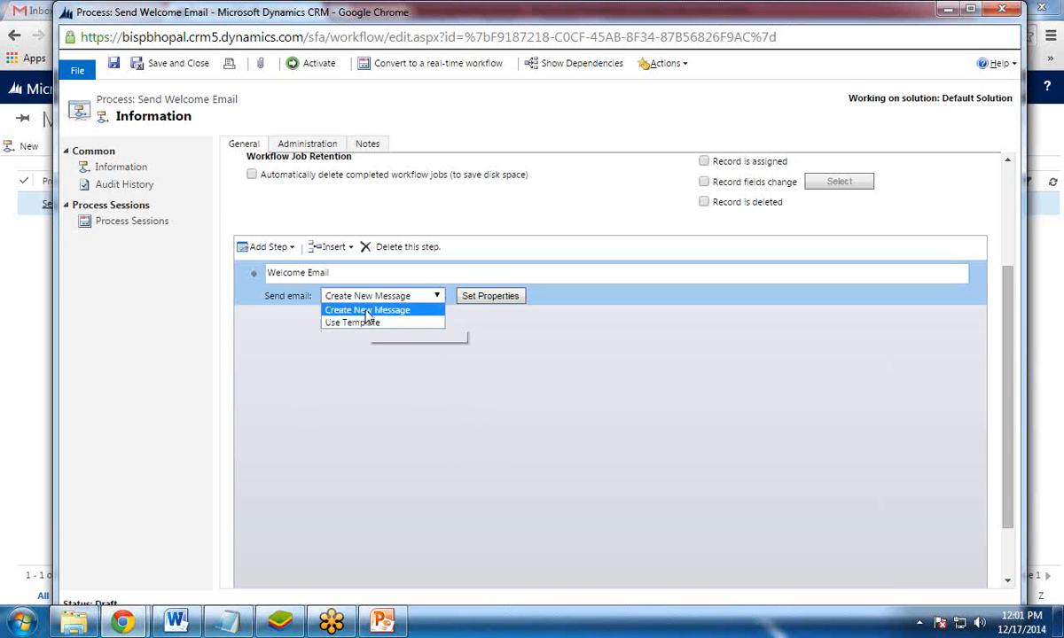
mouse_move(367, 309)
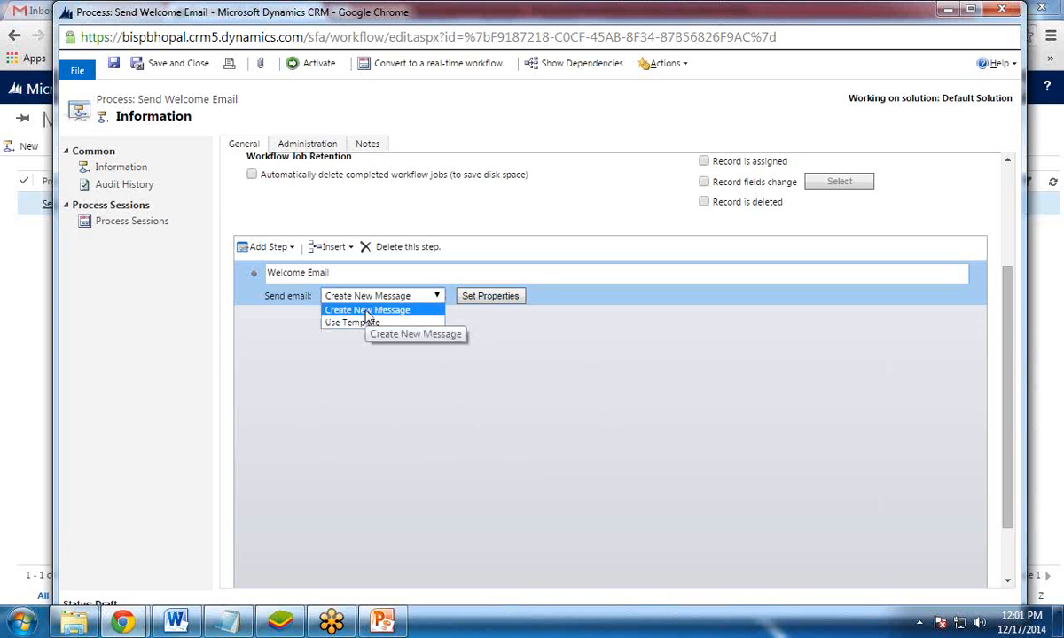
click(367, 309)
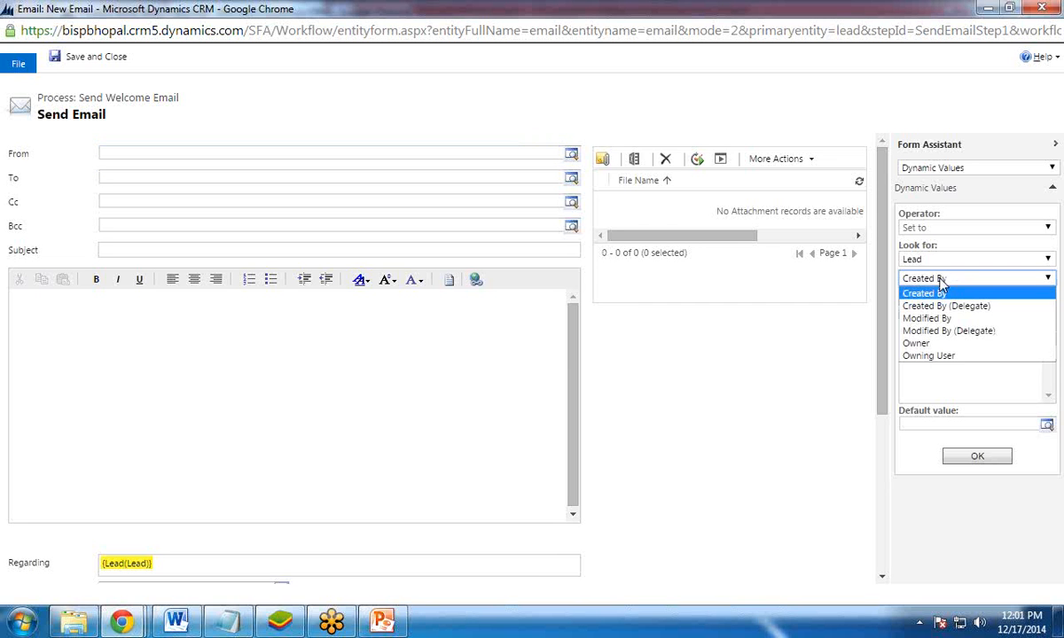
- Set From to Lead's Created By and To to Lead's Owner as dynamic values
click(925, 293)
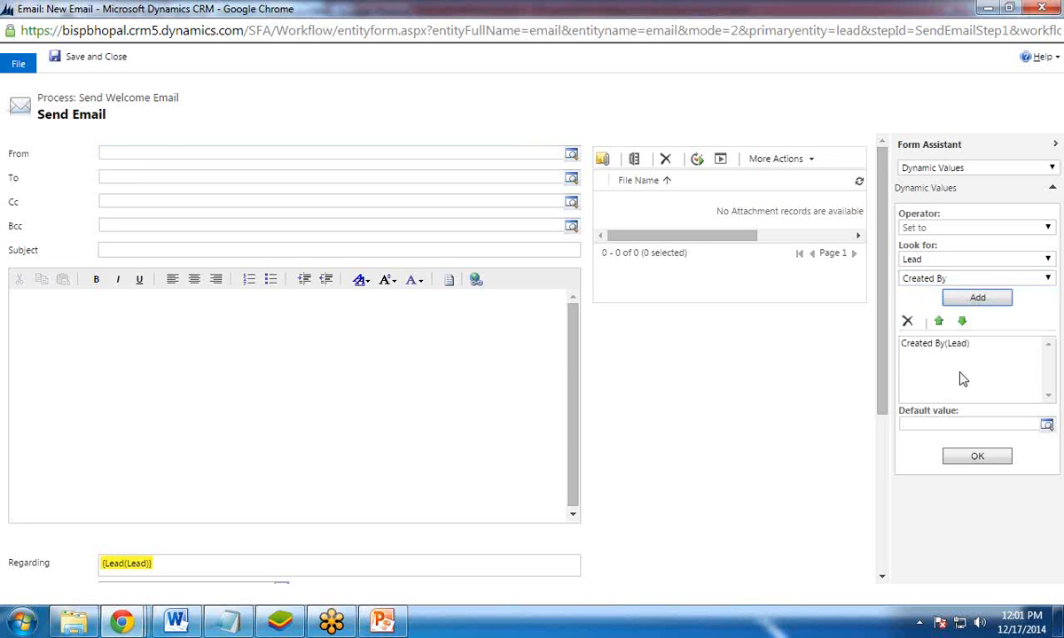
click(976, 456)
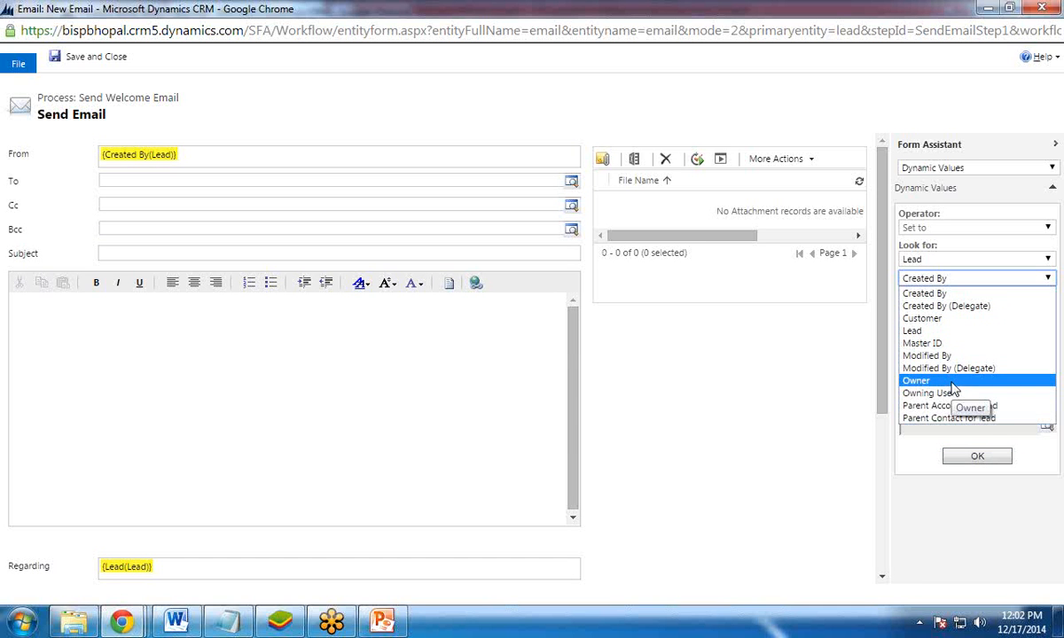
click(916, 379)
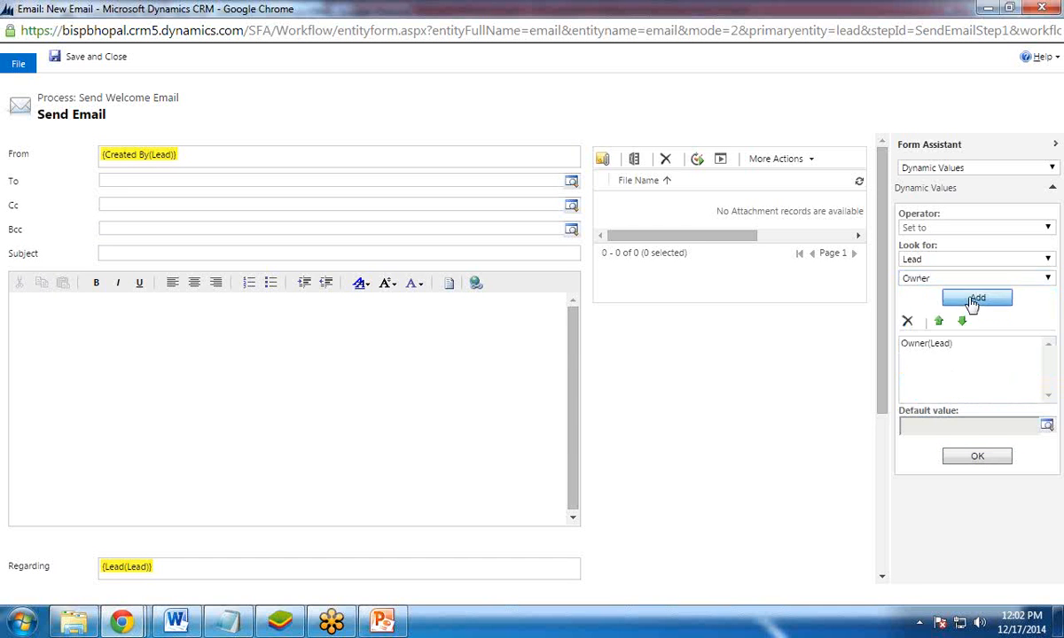
click(976, 297)
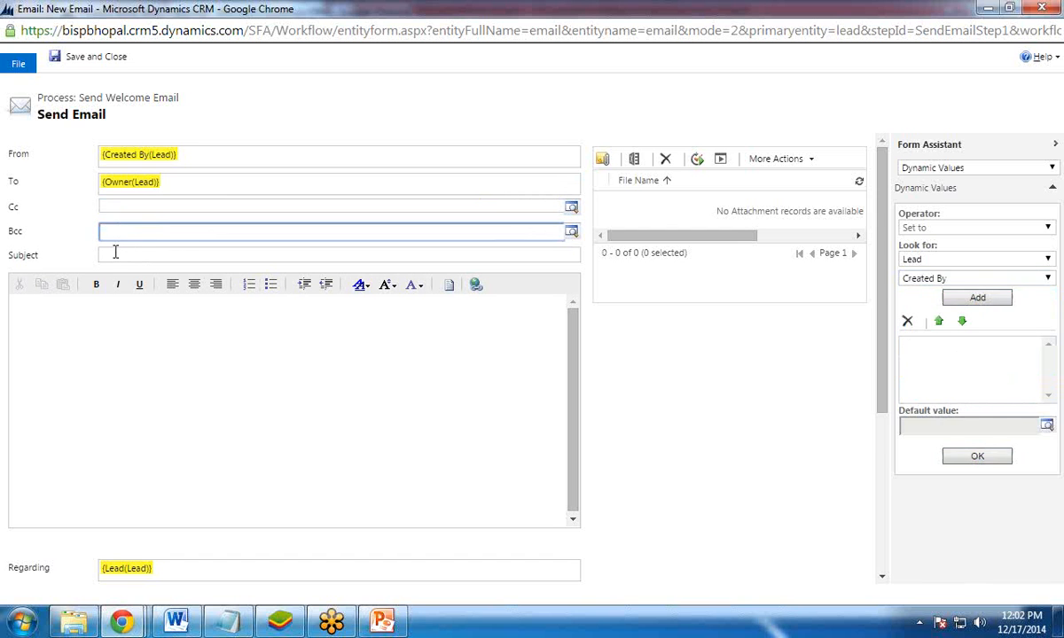
- Enter subject 'Thank you Email' and greeting 'Dear' plus the lead's First Name
text(Thank you Email)
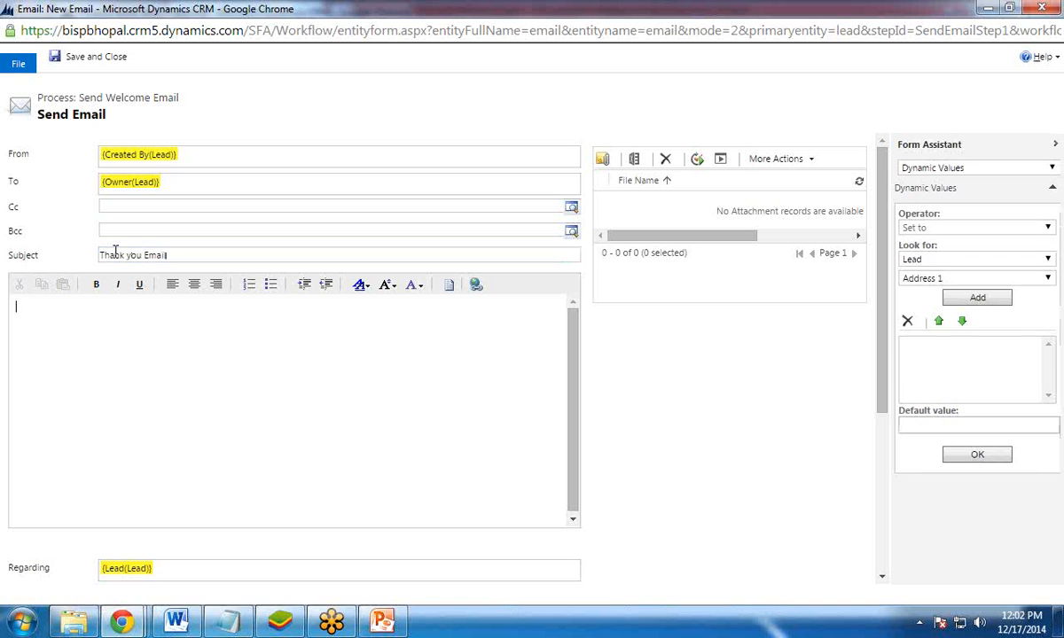
text(Dear)
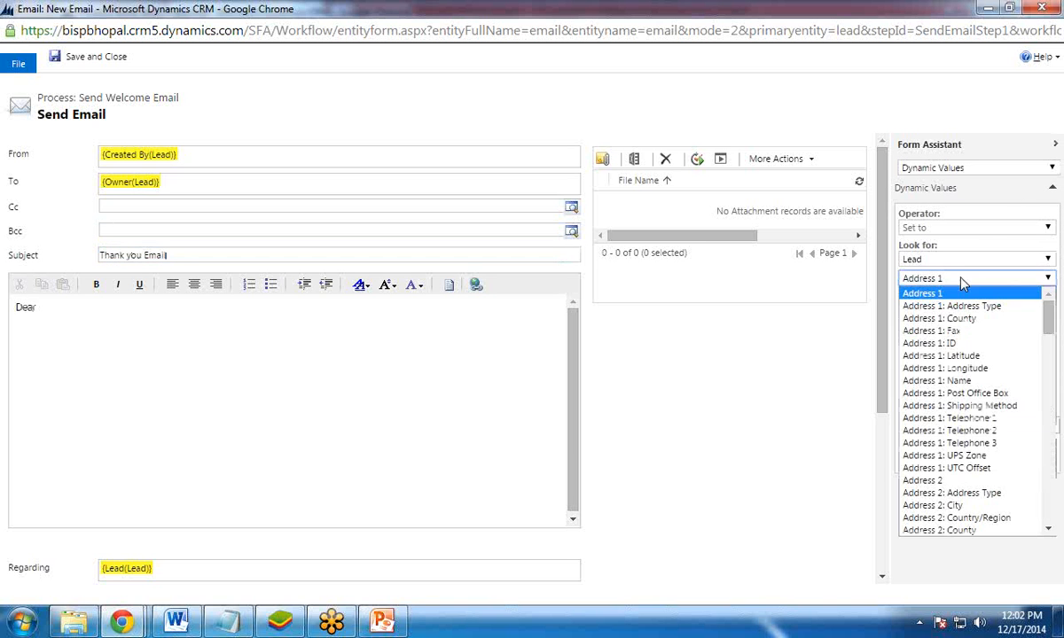
scroll(down, 3)
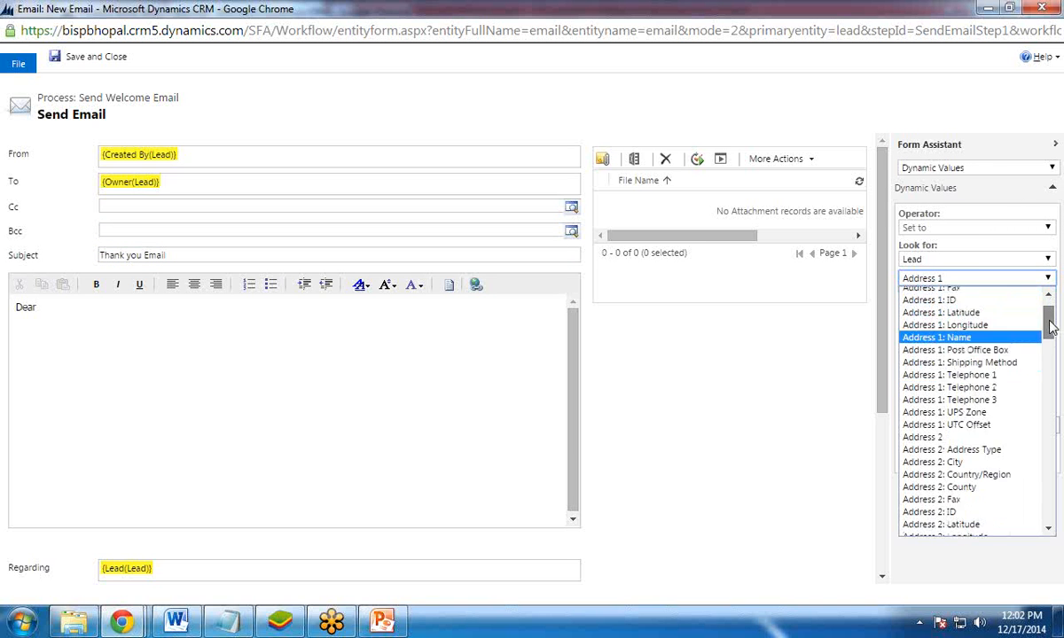
scroll(down, 3)
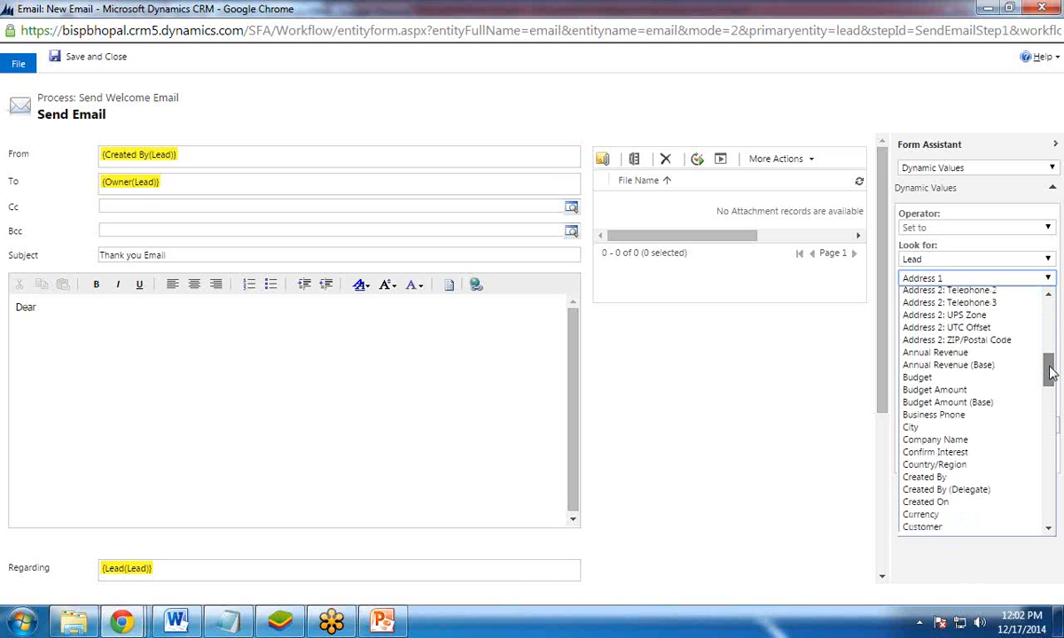
scroll(down, 3)
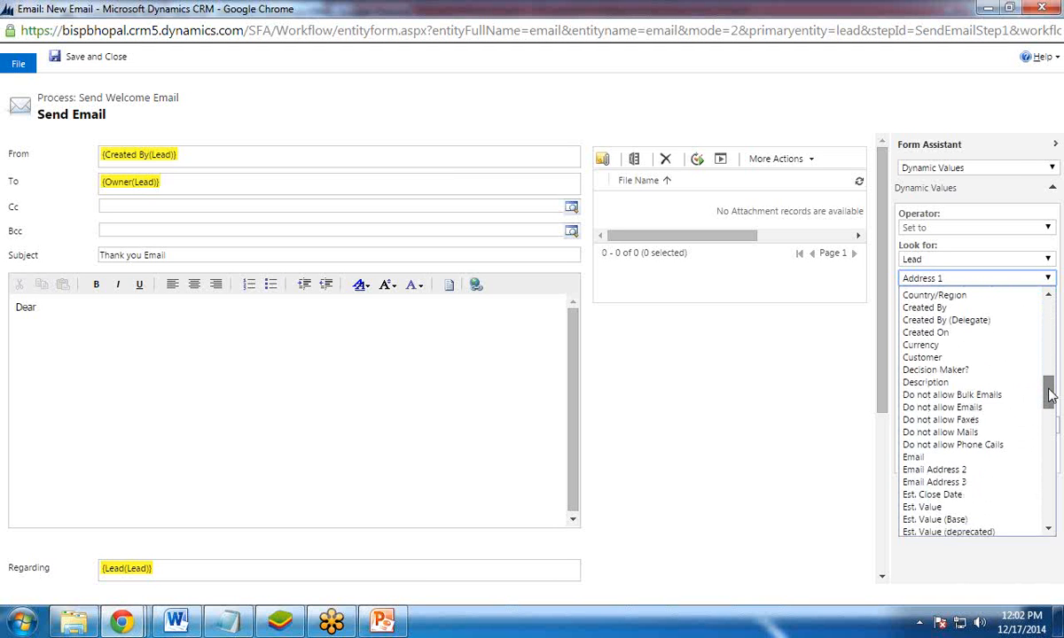
scroll(down, 3)
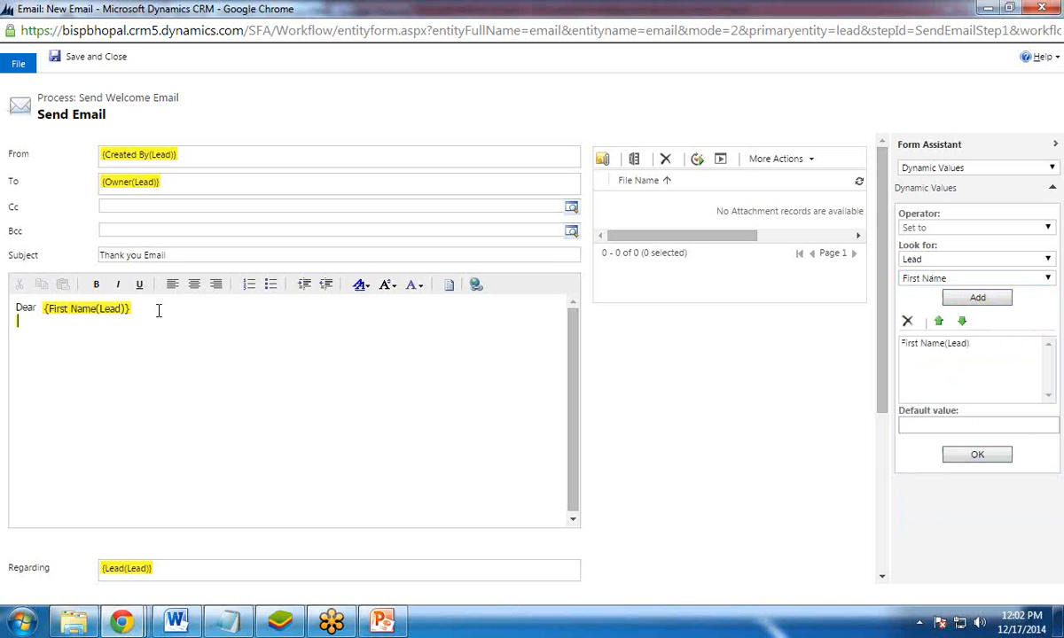
text(Tak)
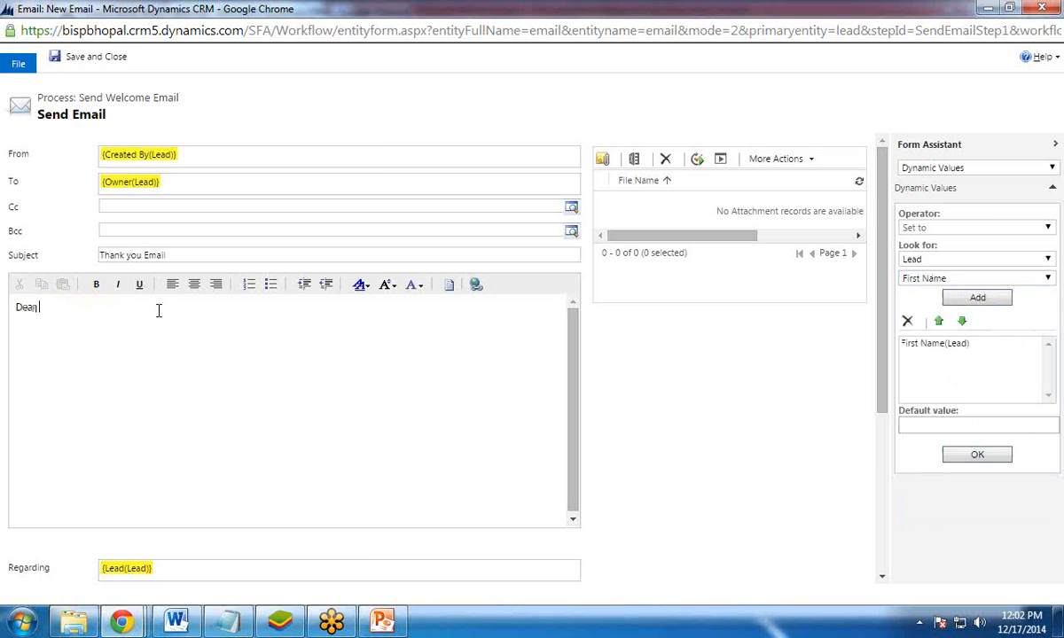
click(976, 454)
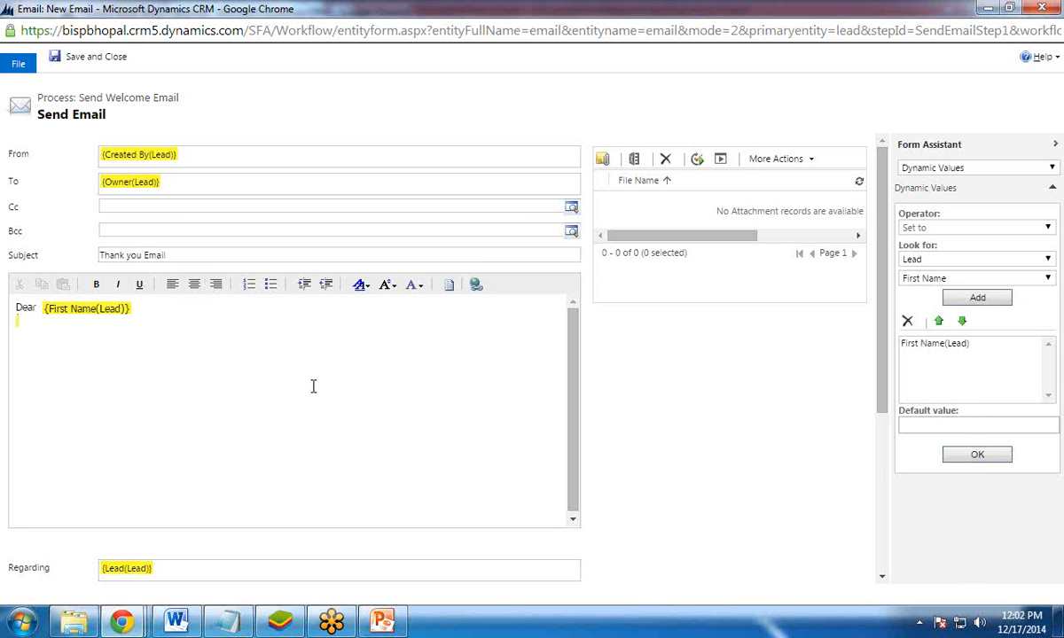
text(Tak)
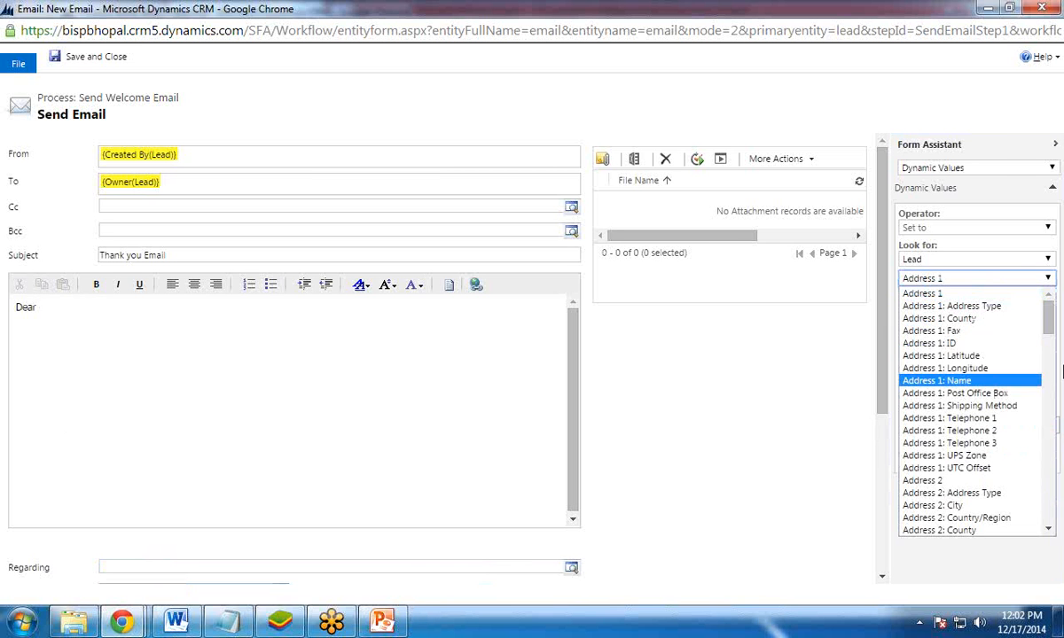
scroll(down, 3)
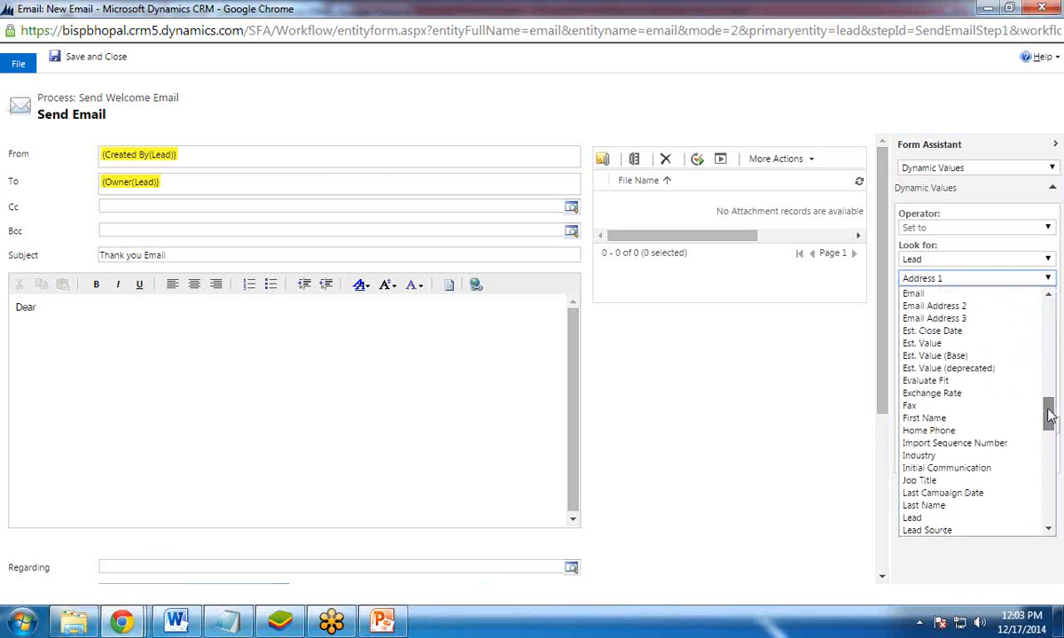
click(924, 418)
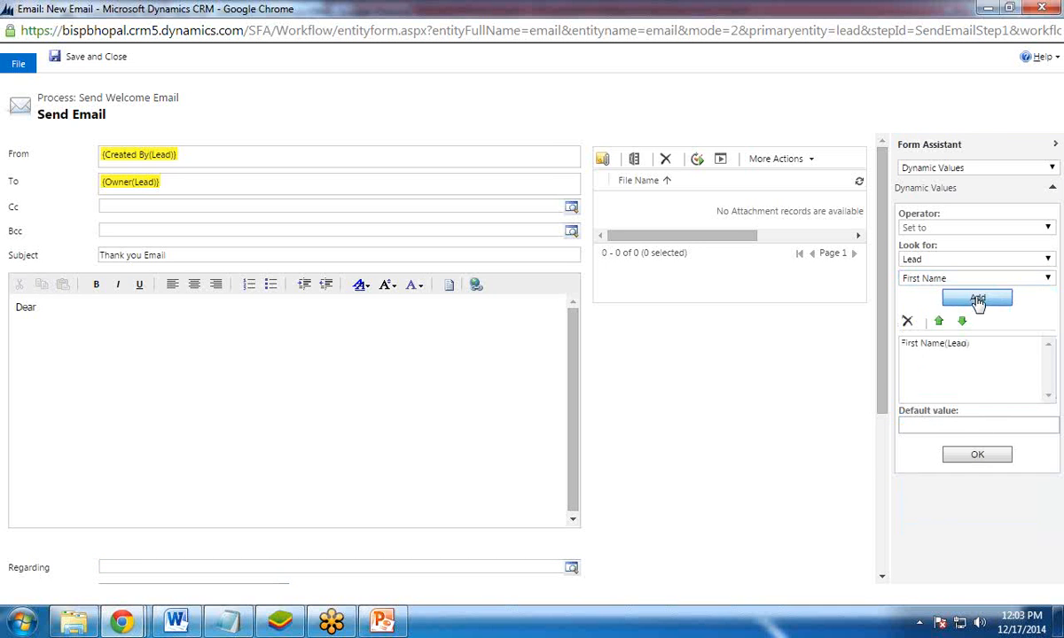
click(976, 298)
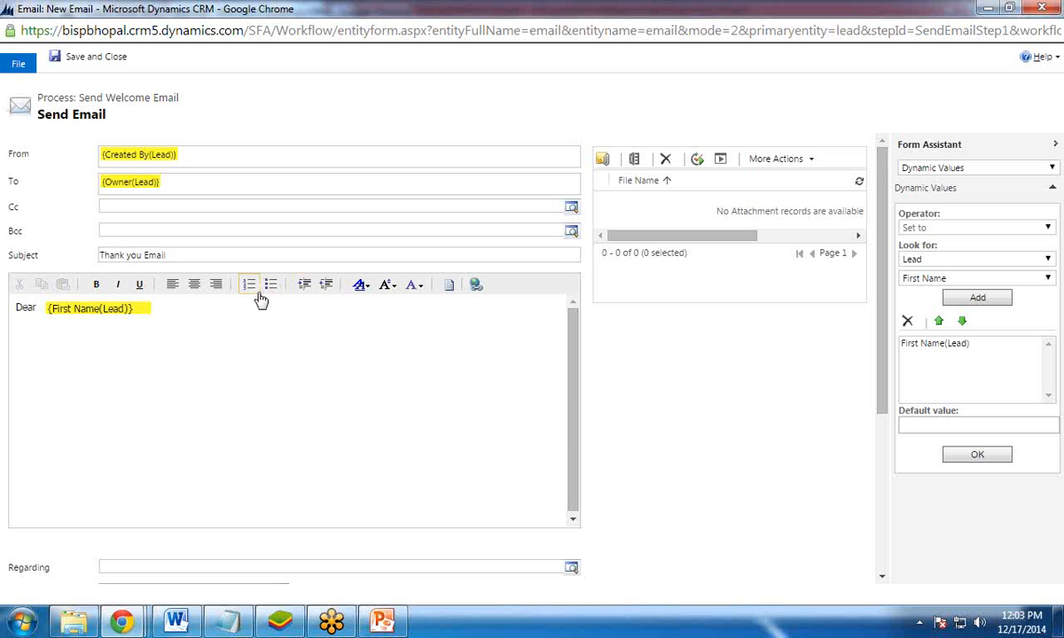
mouse_move(576, 479)
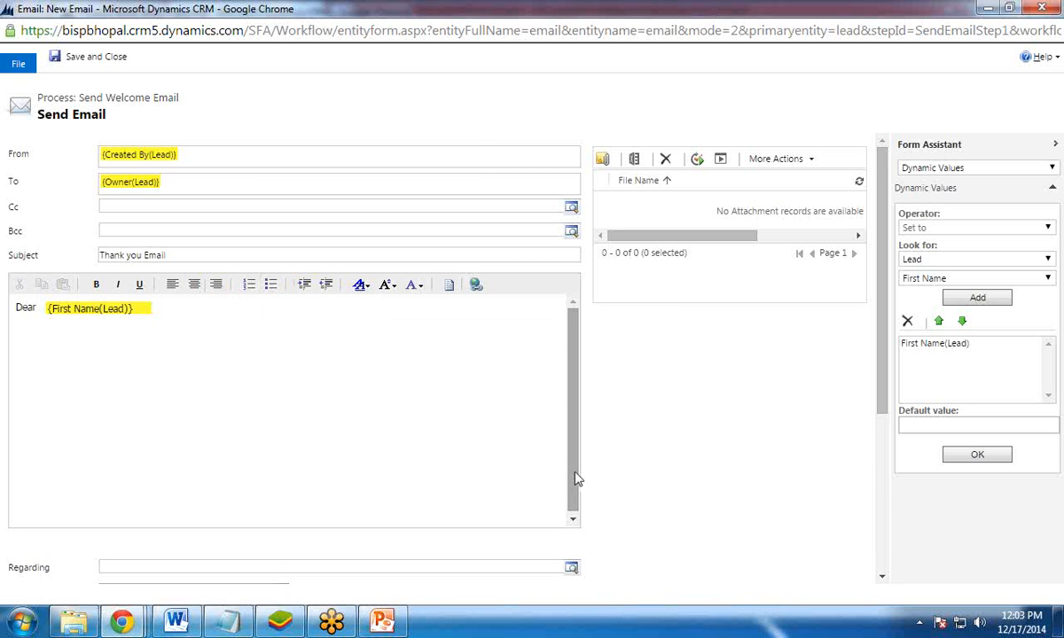
- Type the thank-you body promising a representative's contact shortly, signed 'Thanks, BISP'
click(181, 311)
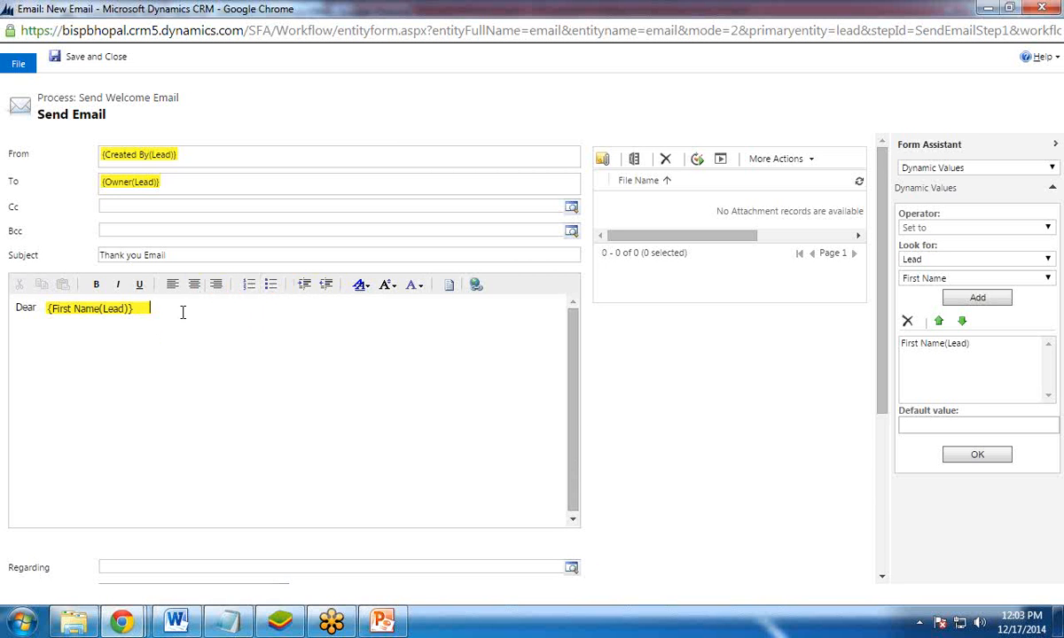
mouse_move(180, 313)
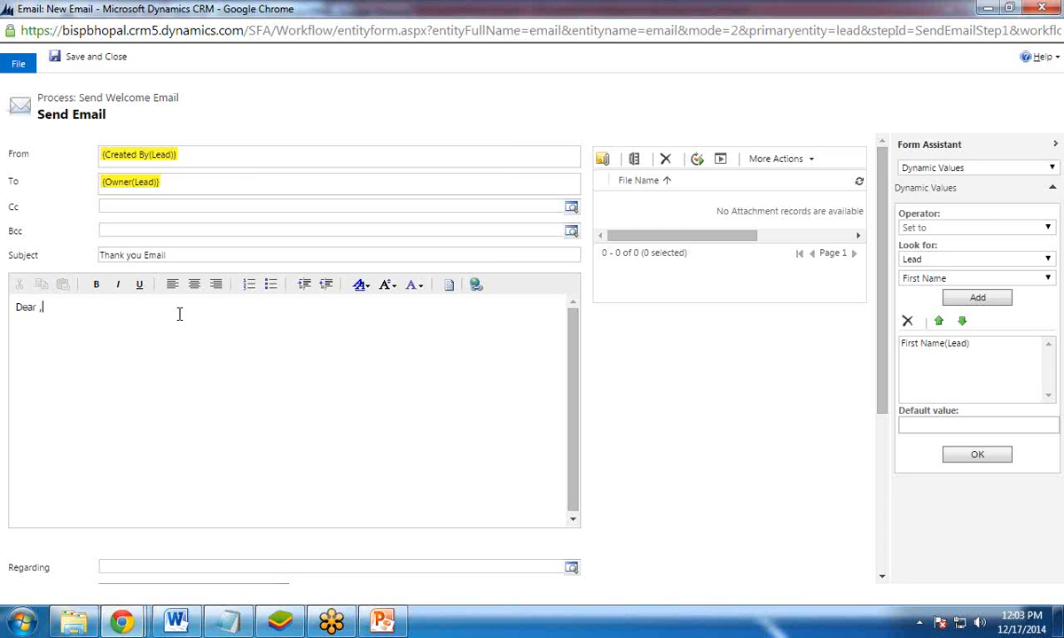
text(Thahk for)
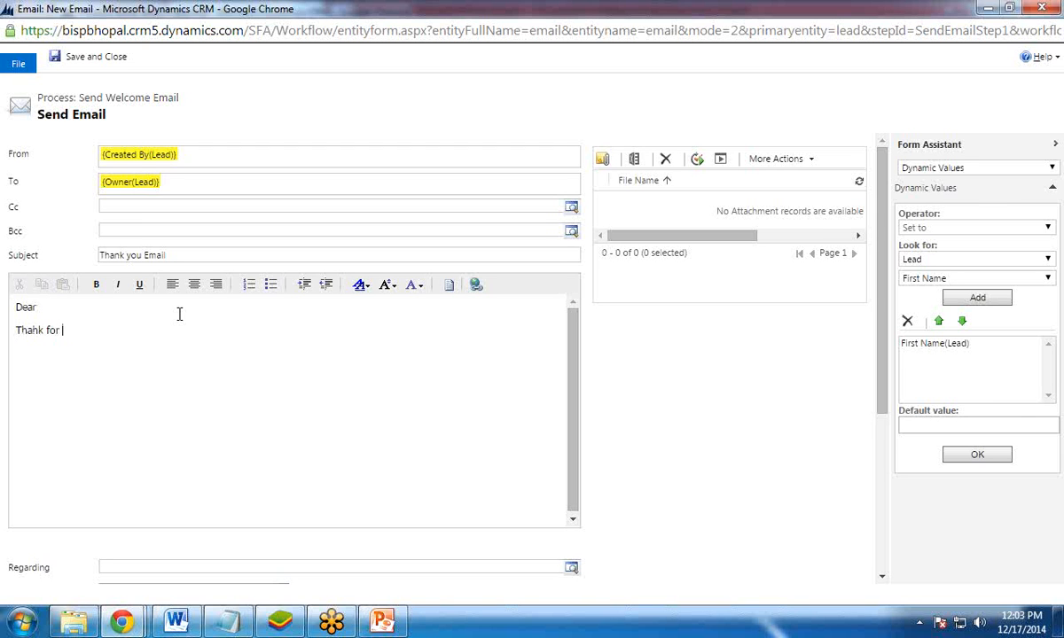
text(Crea)
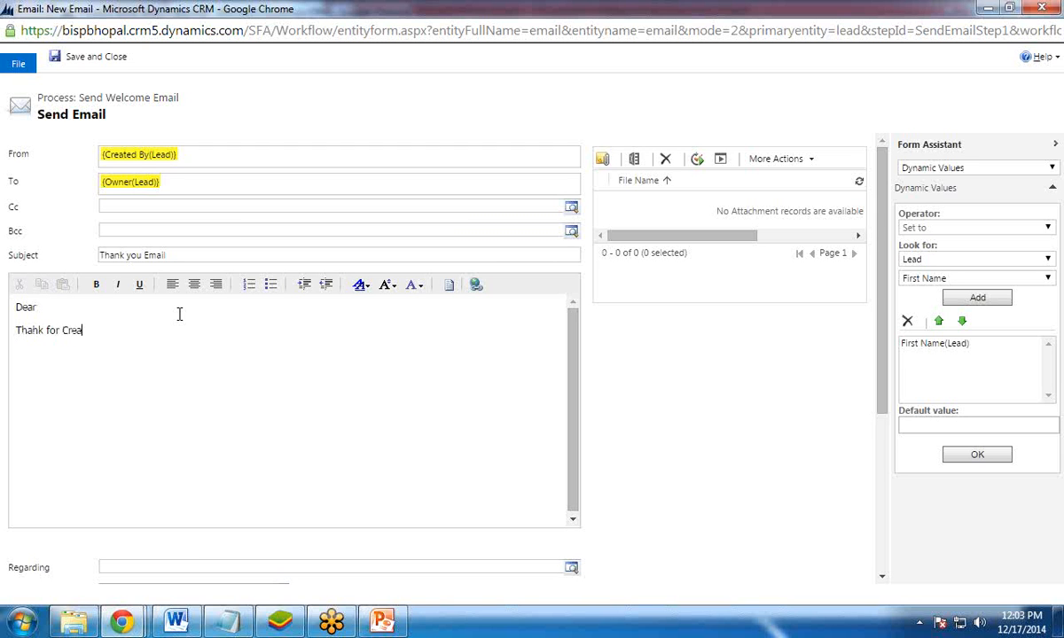
text(ting a new lead.)
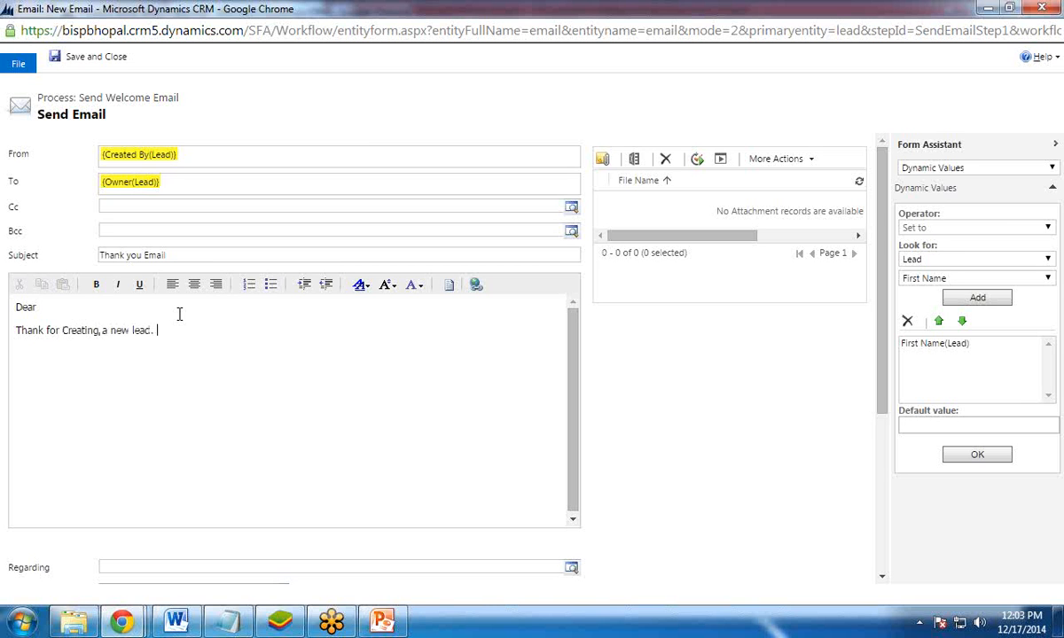
text(Our)
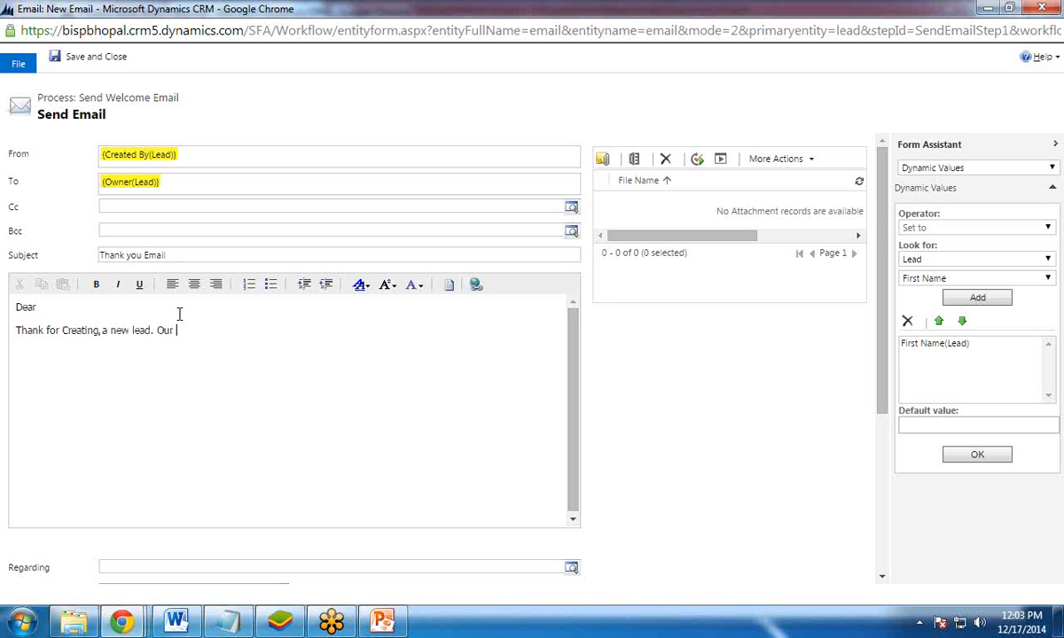
text(representitavive)
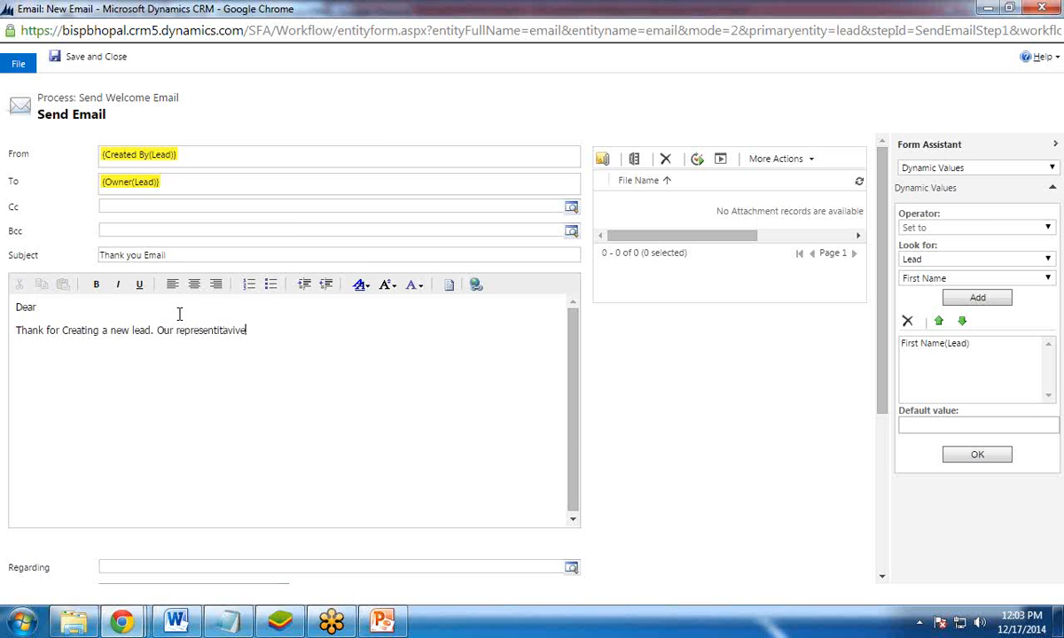
key(Backspace)
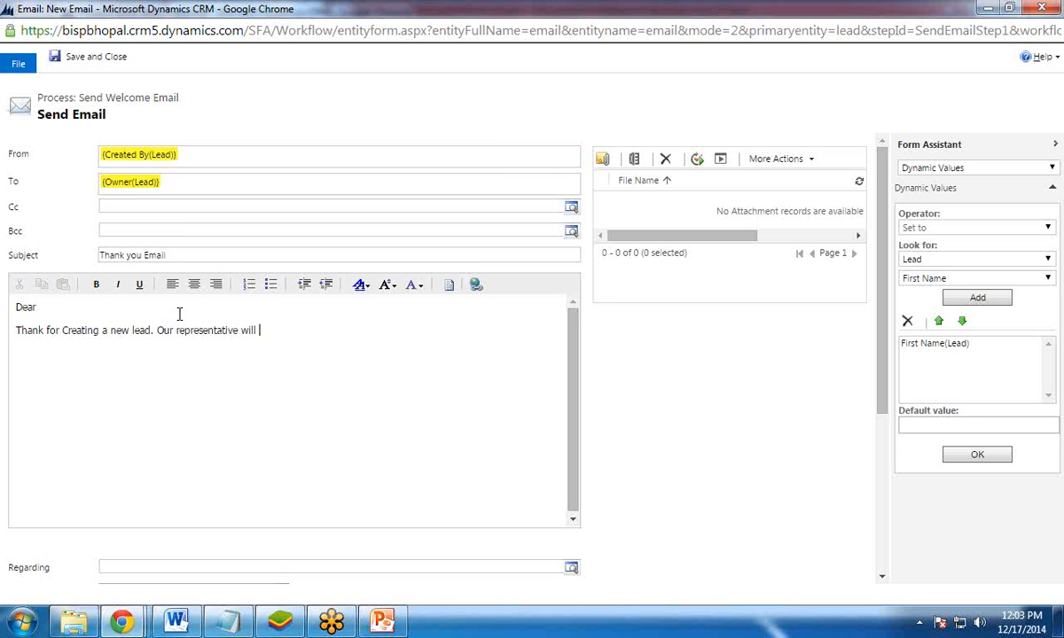
text(contact you)
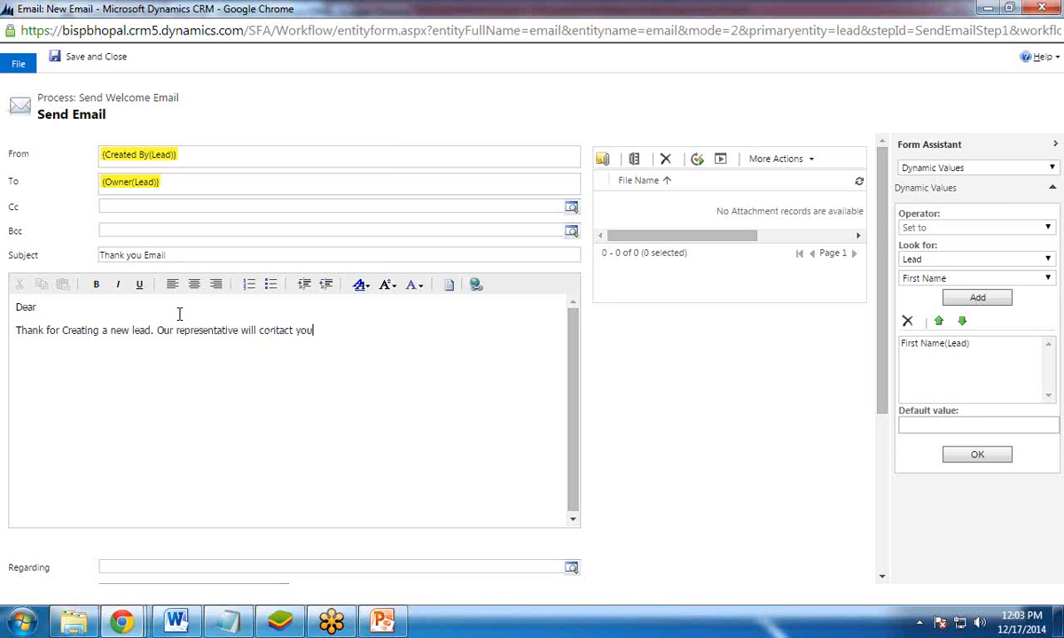
text(shortly.)
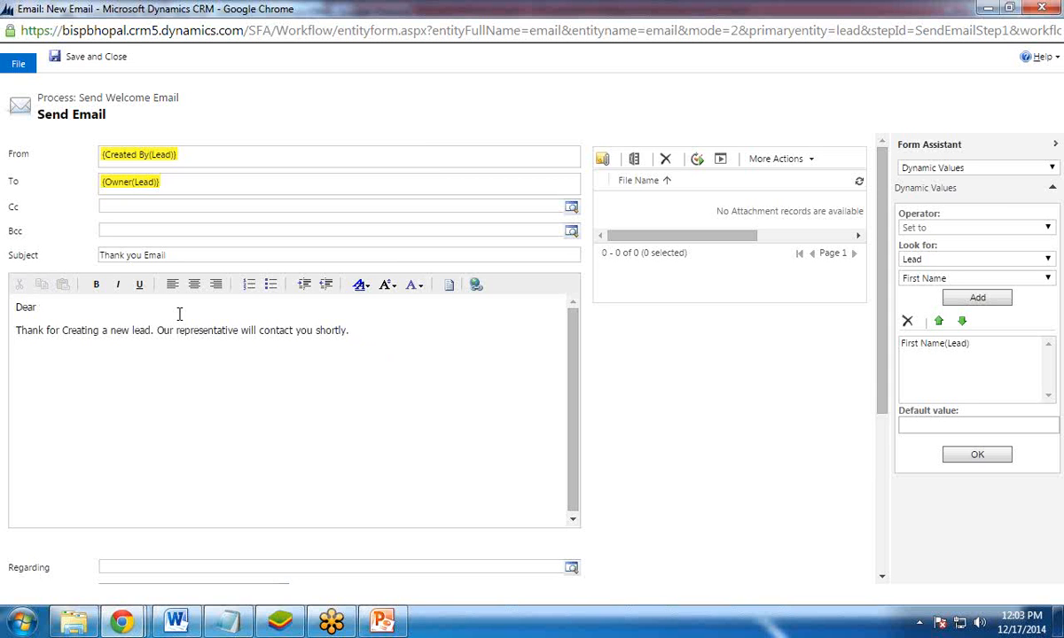
text(Thanks,)
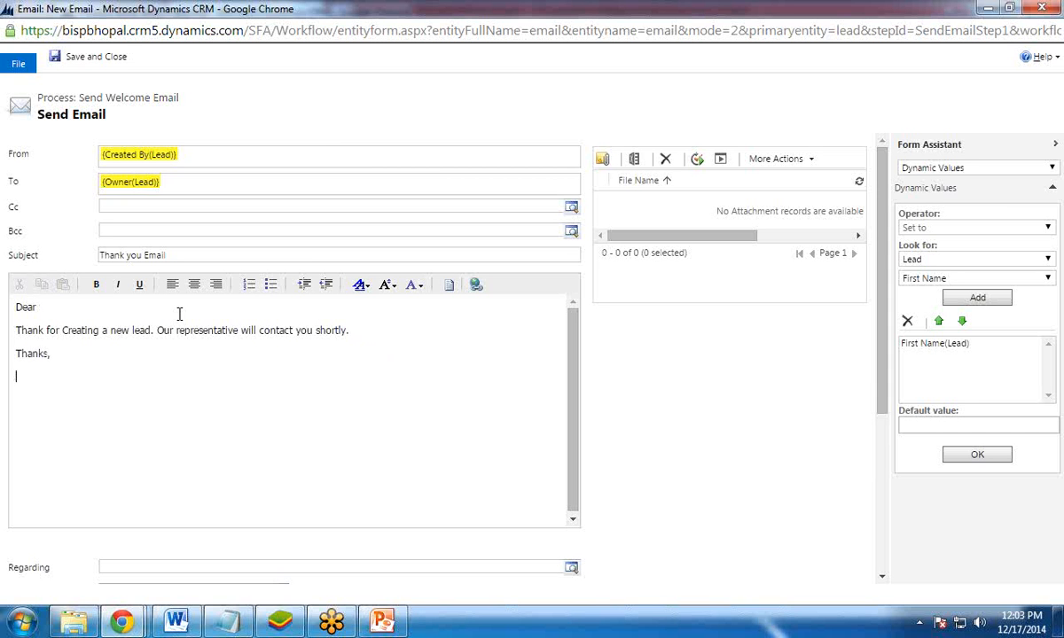
text(BISP)
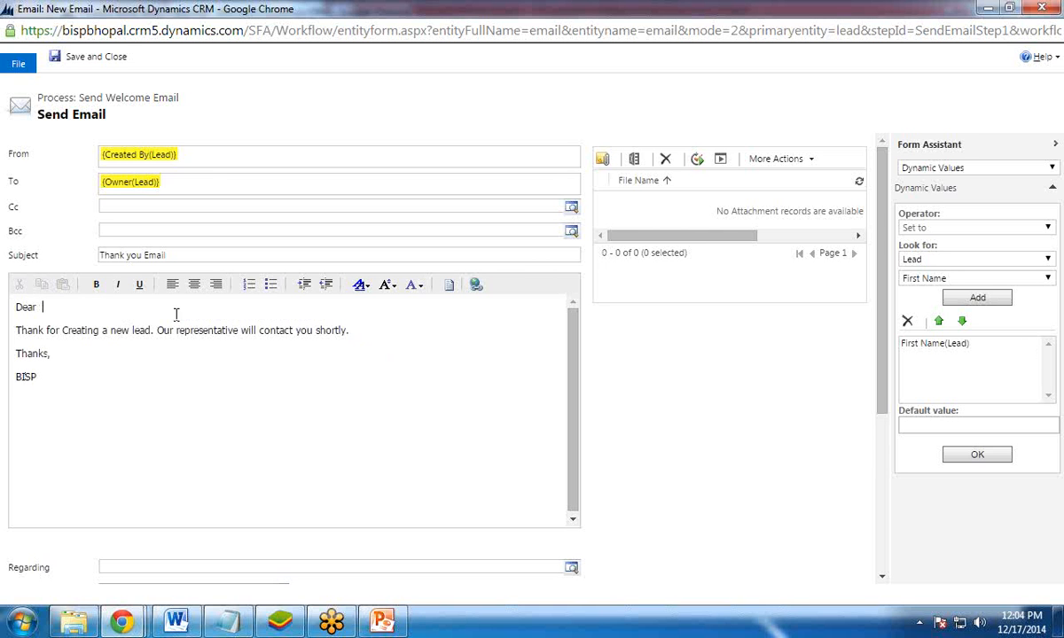
click(976, 454)
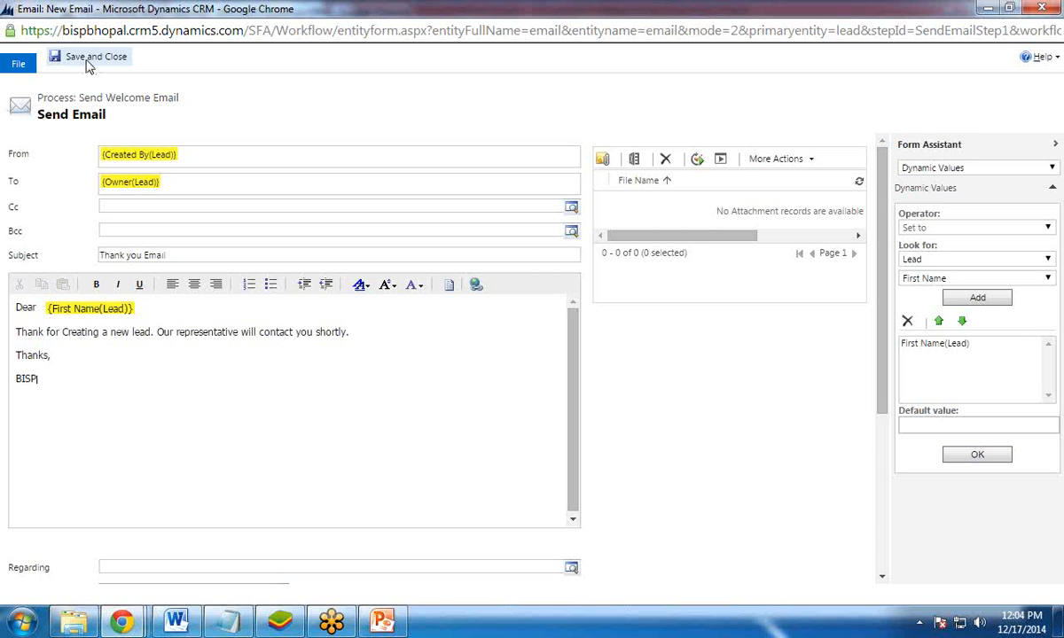
- Save and close the email, then open and dismiss the Add Step list
click(88, 57)
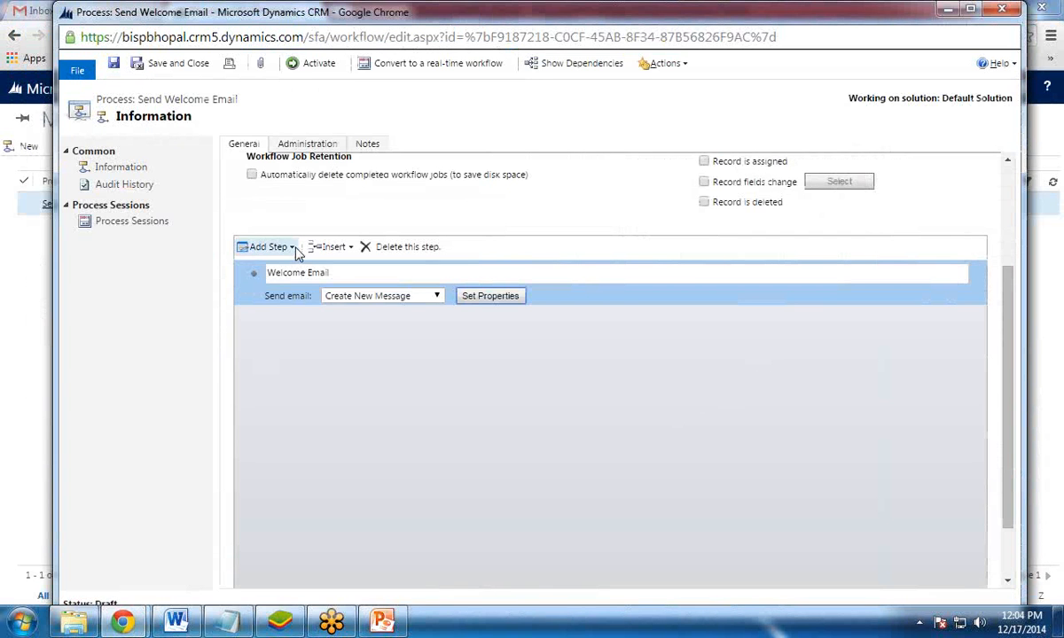
click(269, 247)
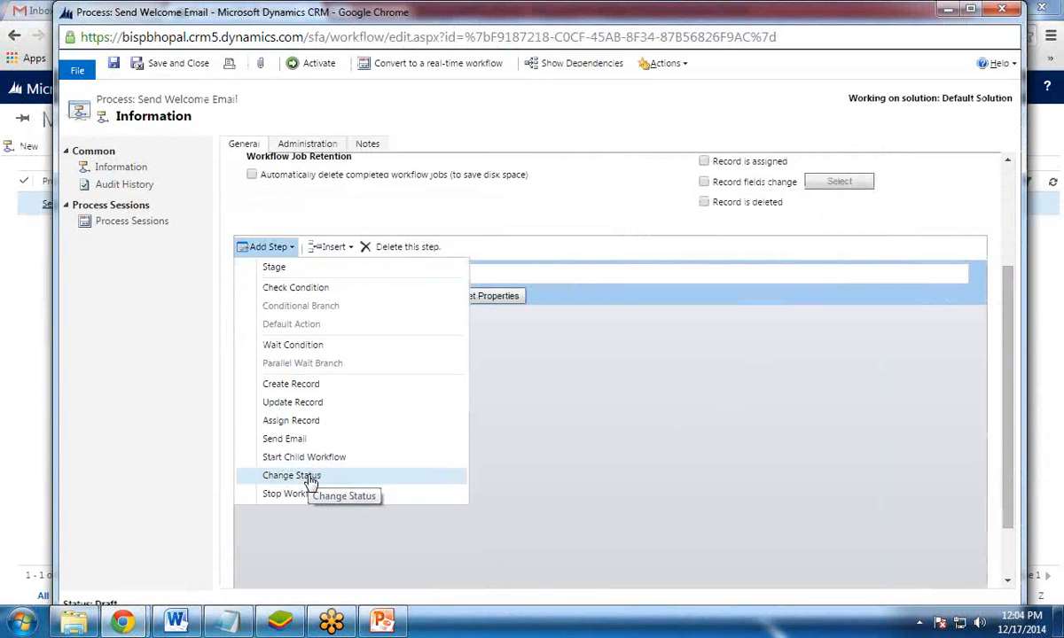
mouse_move(304, 457)
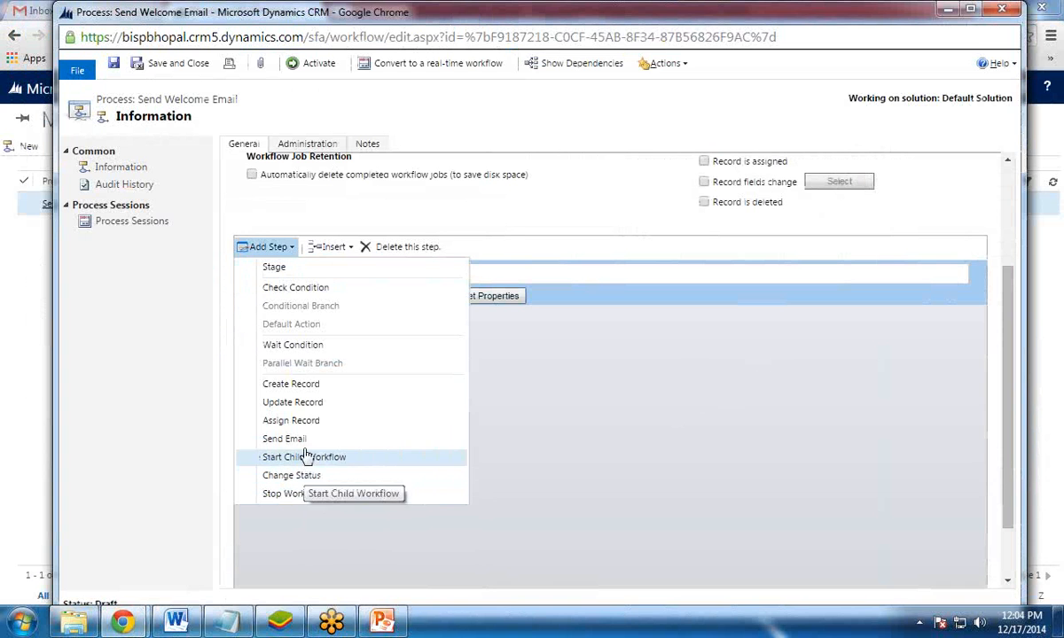
mouse_move(290, 383)
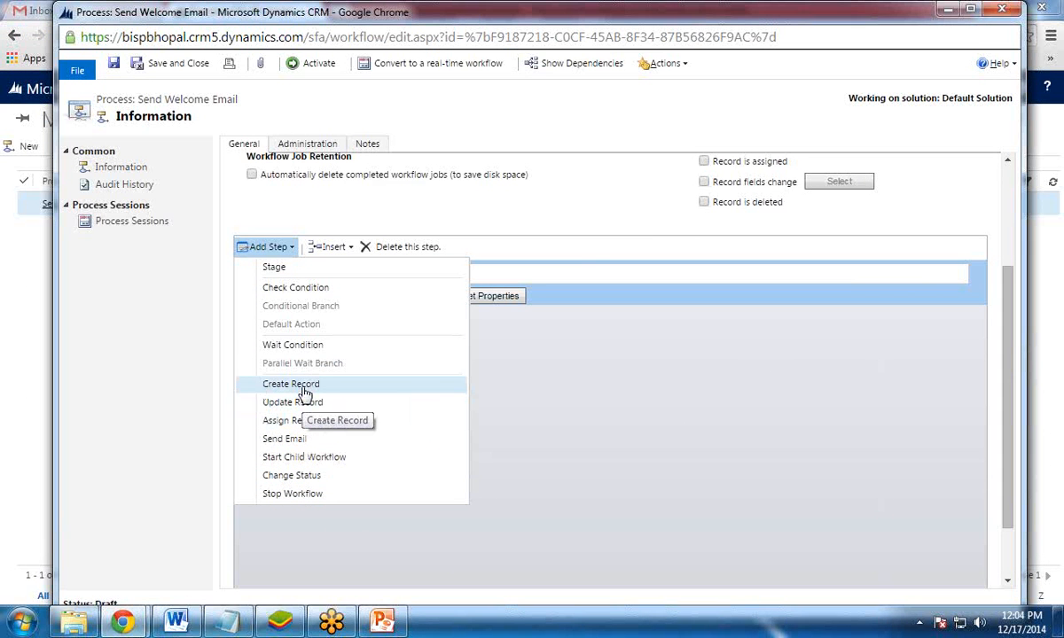
mouse_move(296, 287)
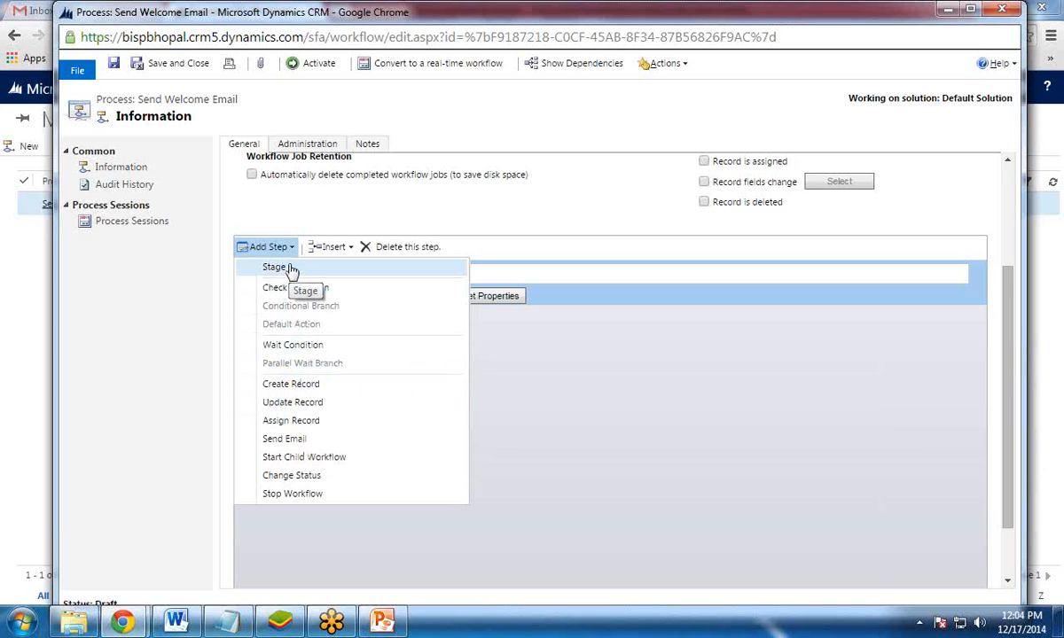
click(275, 267)
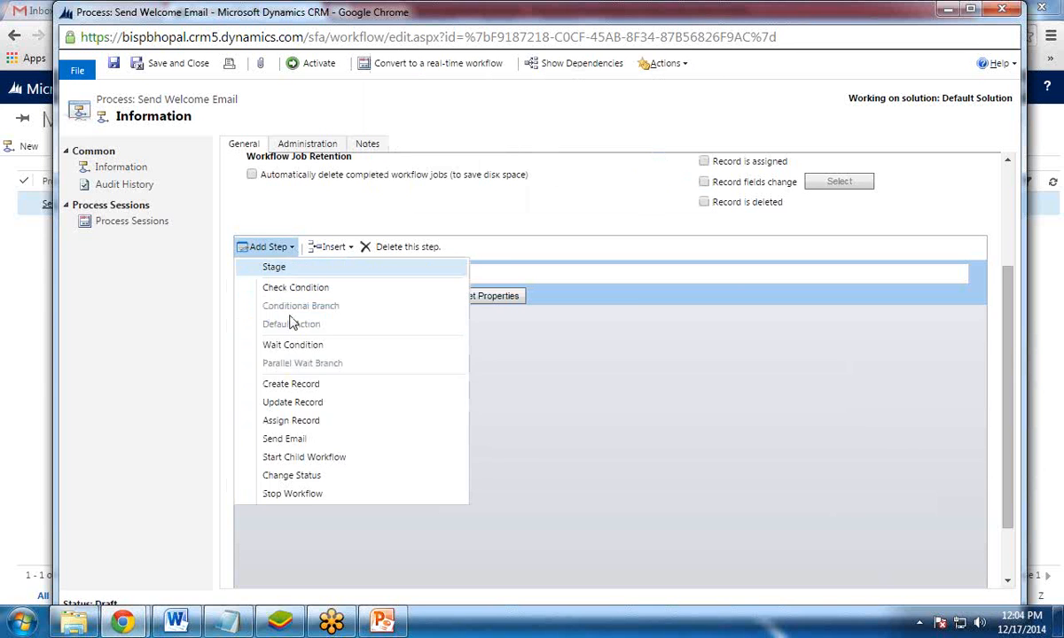
mouse_move(316, 461)
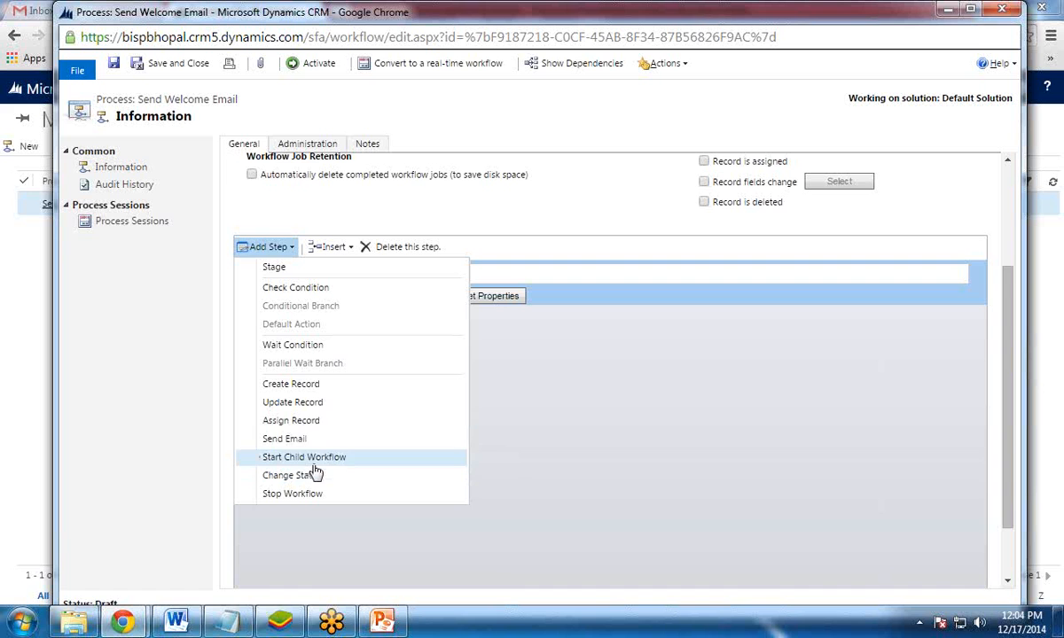
mouse_move(318, 461)
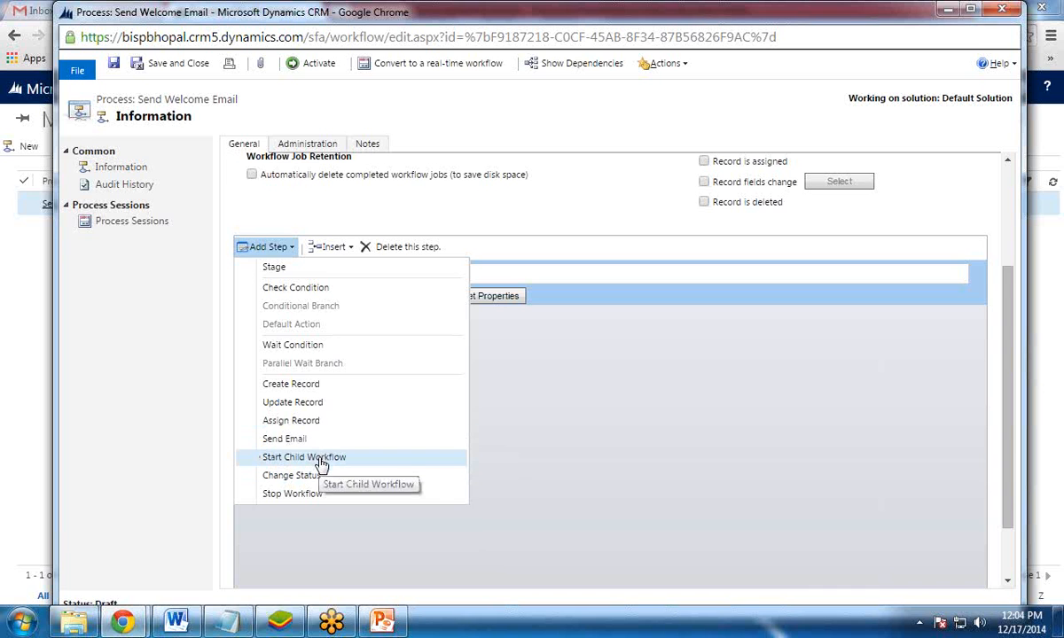
mouse_move(291, 383)
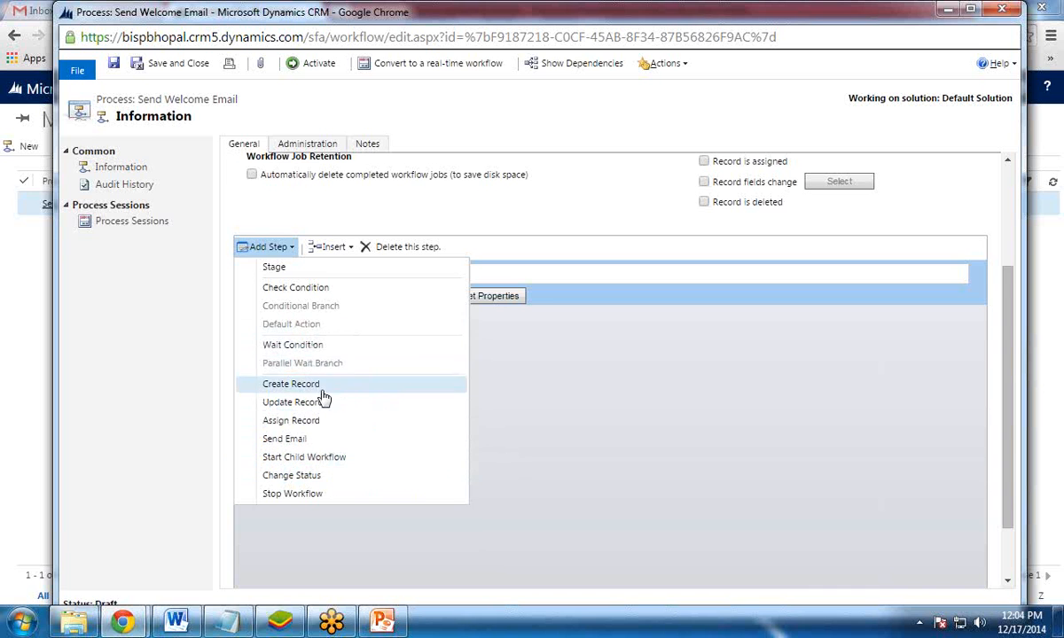
click(266, 247)
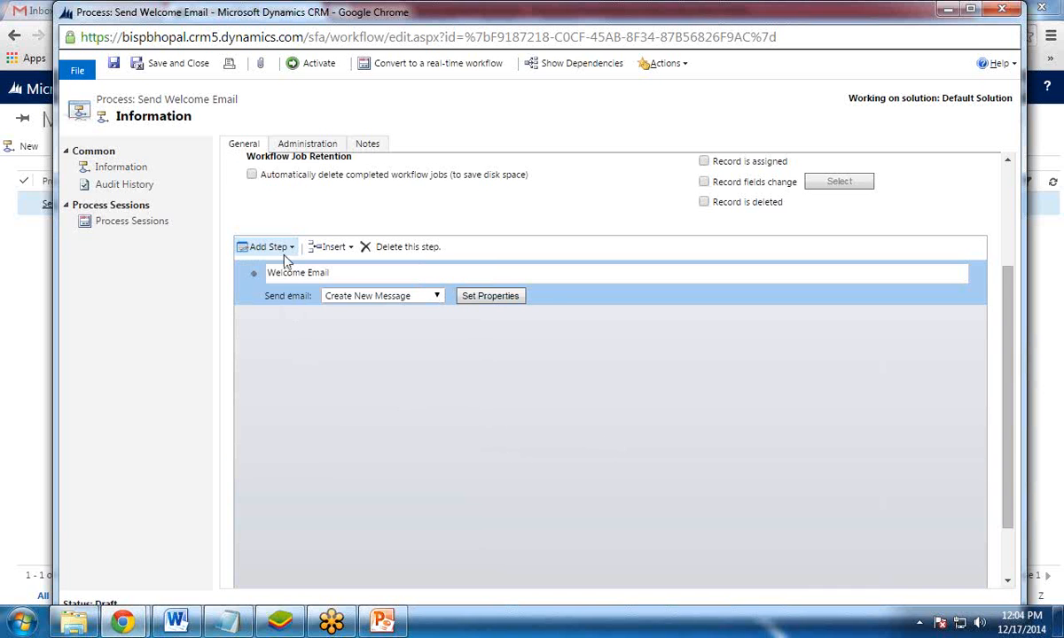
mouse_move(532, 495)
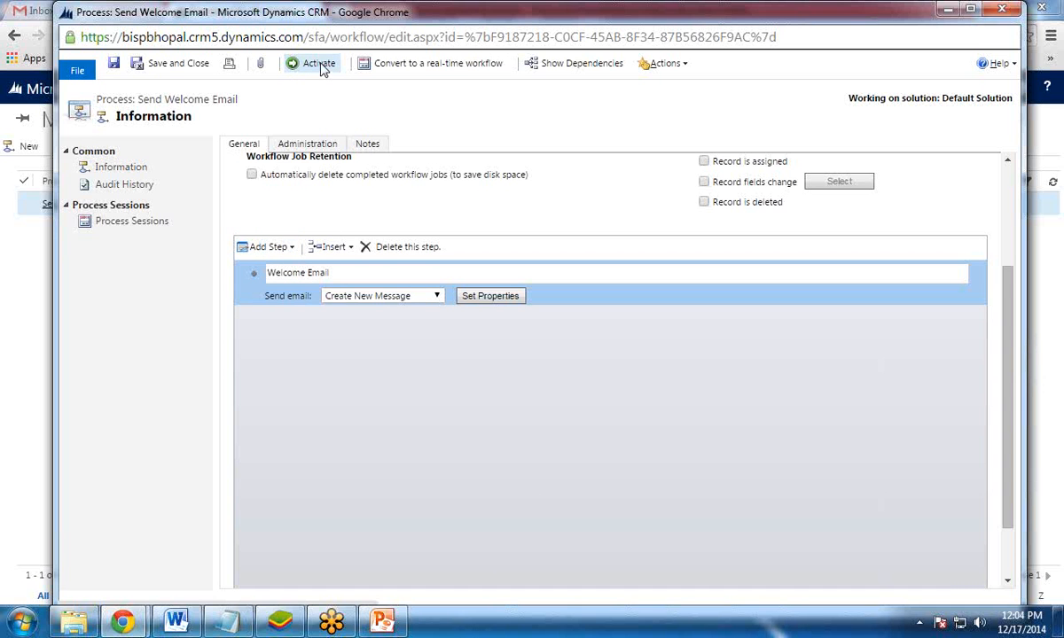
mouse_move(310, 100)
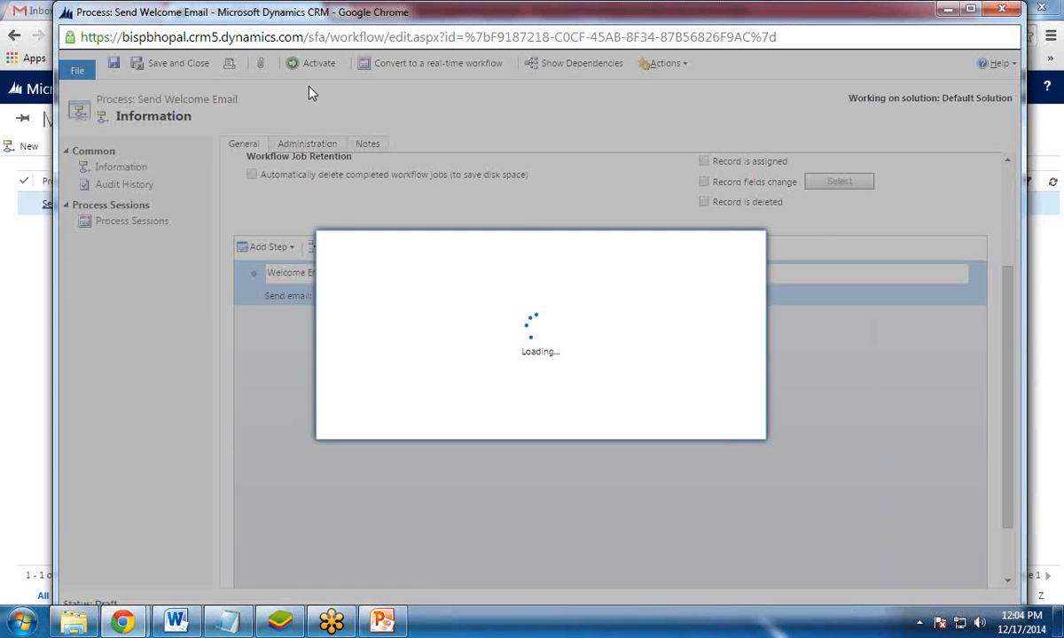
- Activate and confirm the Send Welcome Email workflow, then close its process window
click(318, 63)
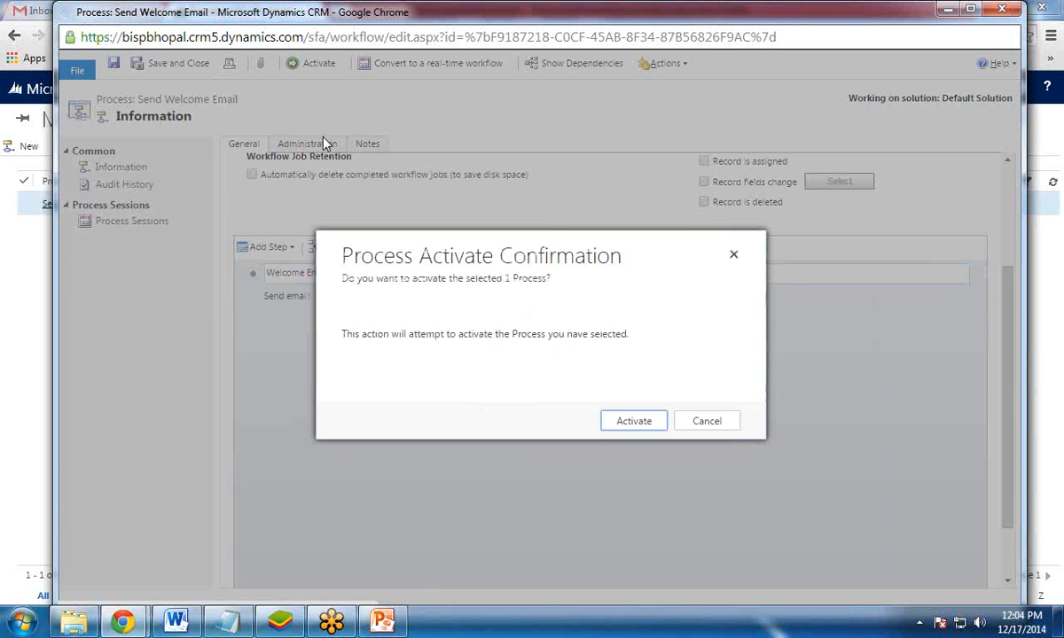
click(633, 420)
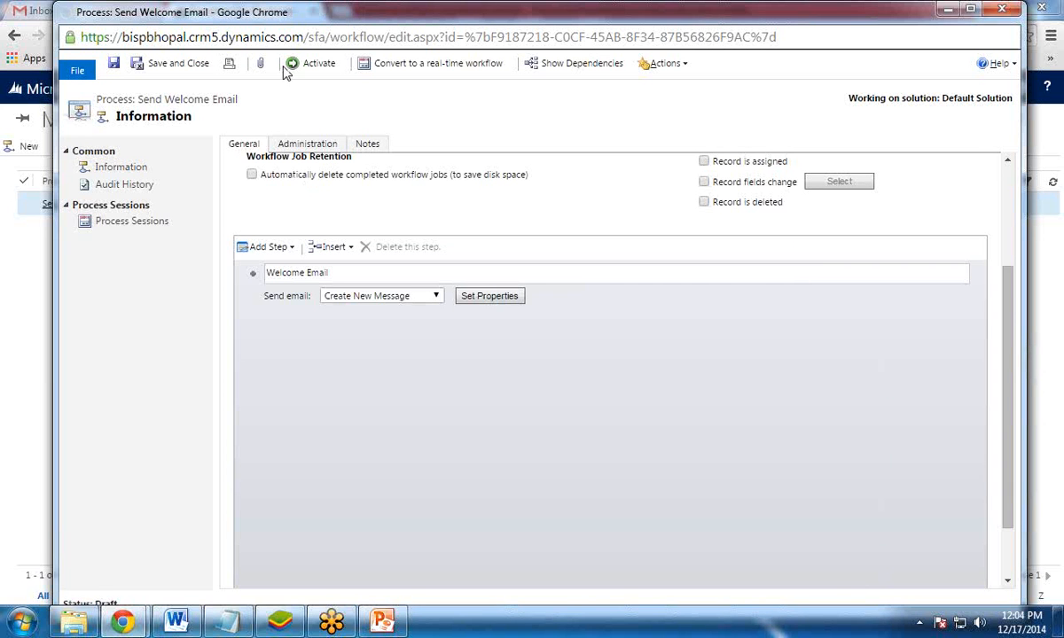
click(318, 63)
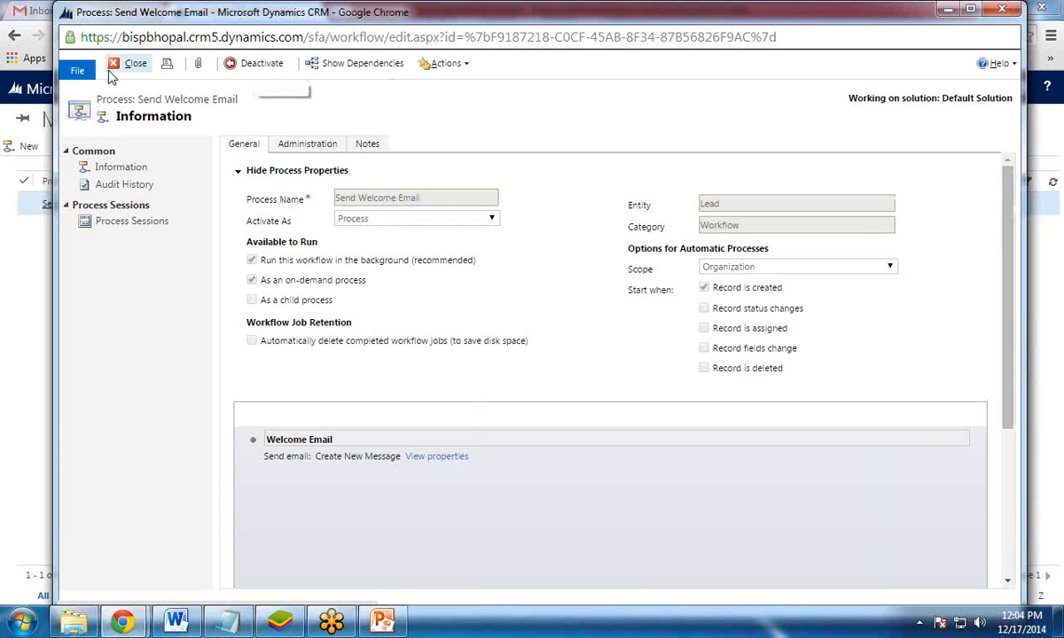
click(136, 63)
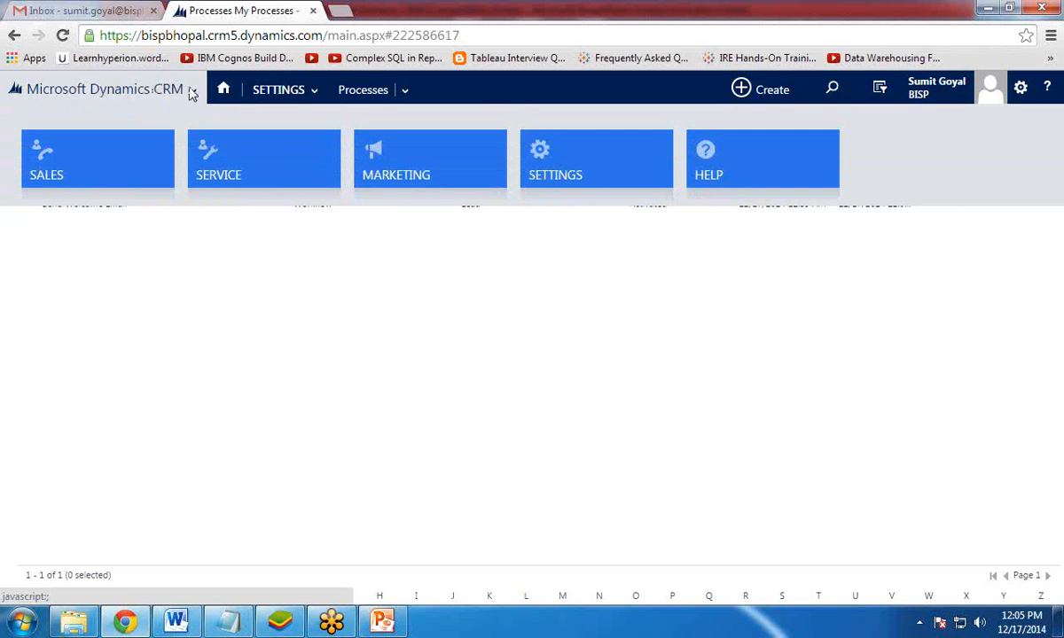
- Go to the Sales area to reach Leads and create a new lead
click(46, 175)
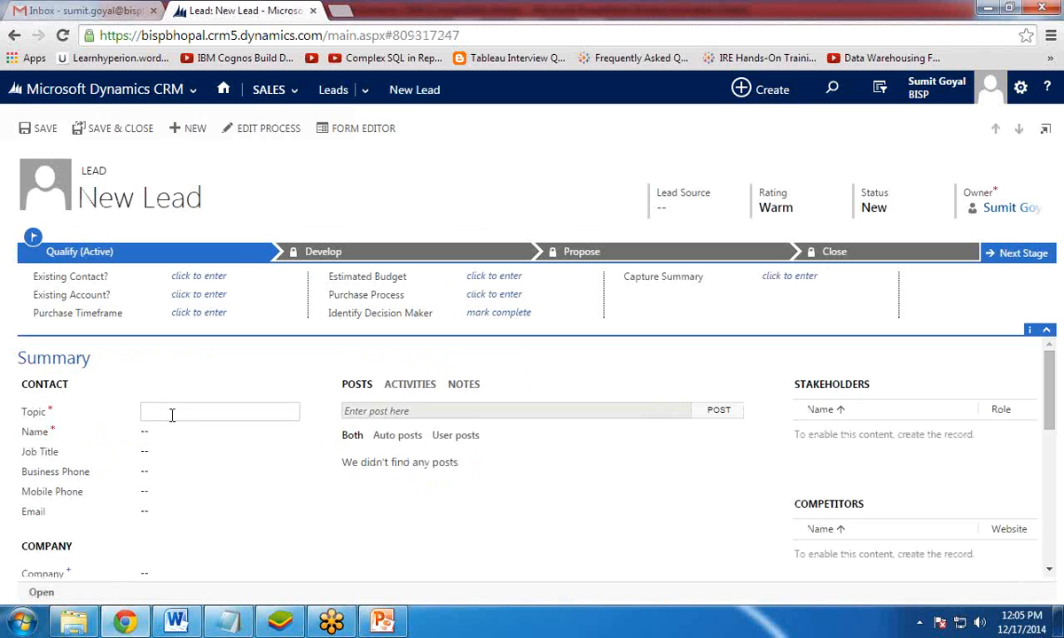
text(Order New Products)
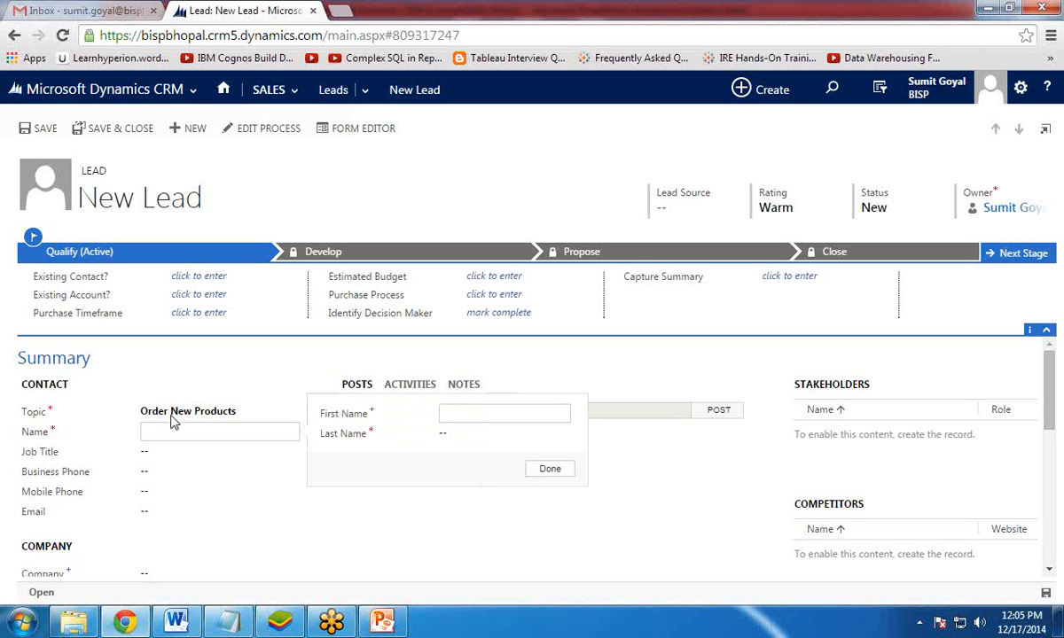
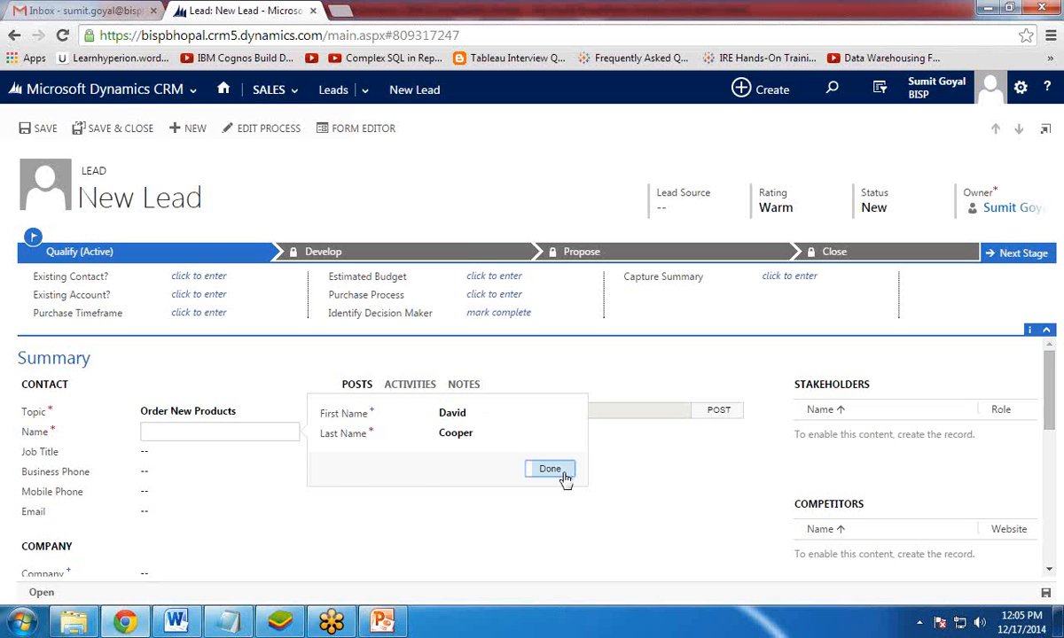
click(550, 468)
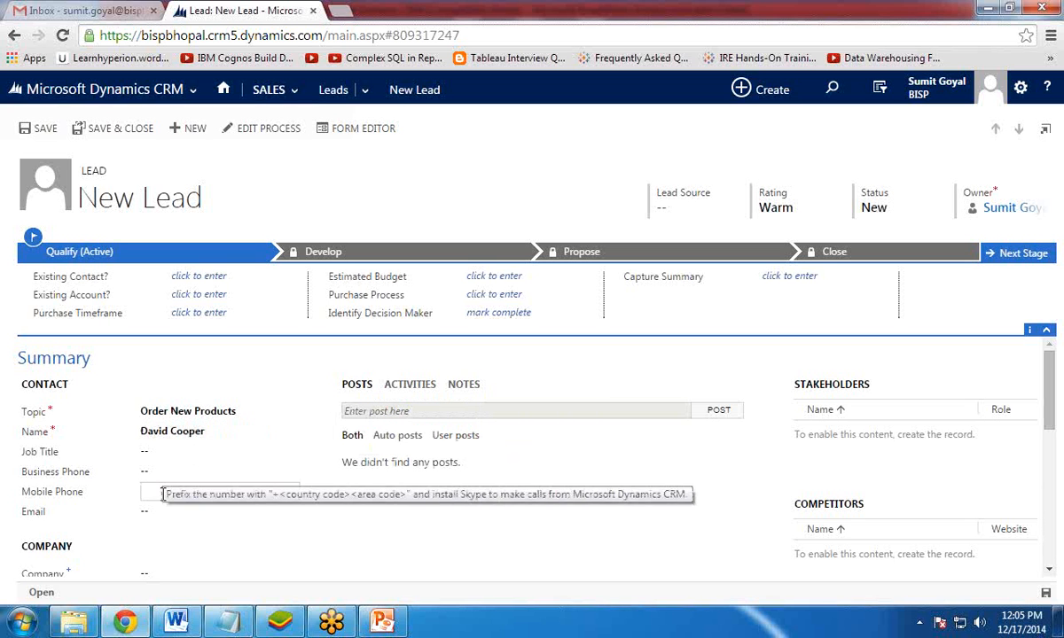
text(145787454)
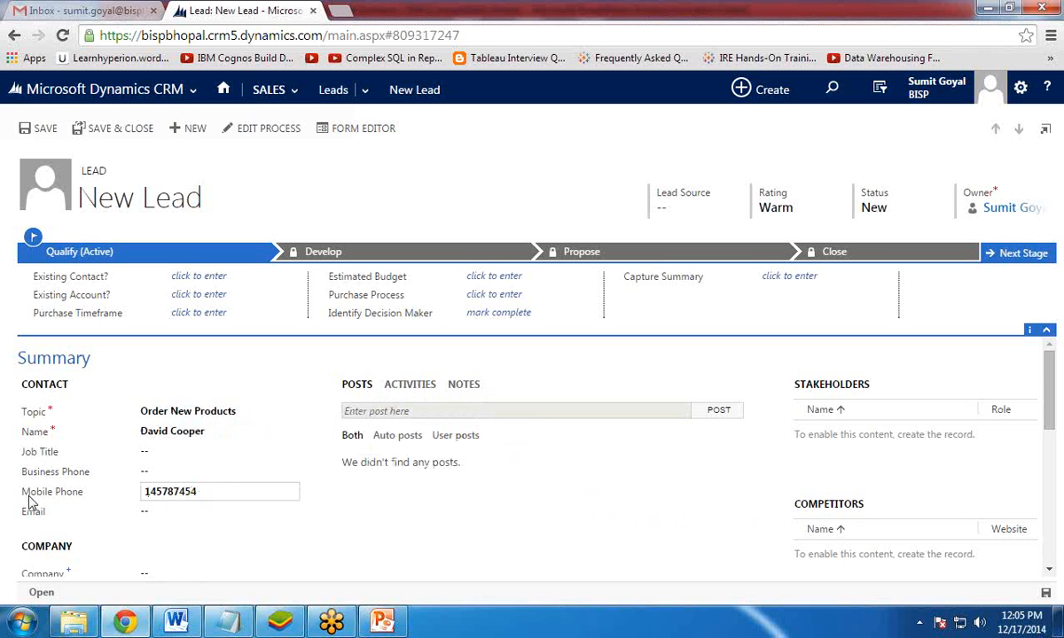
click(219, 512)
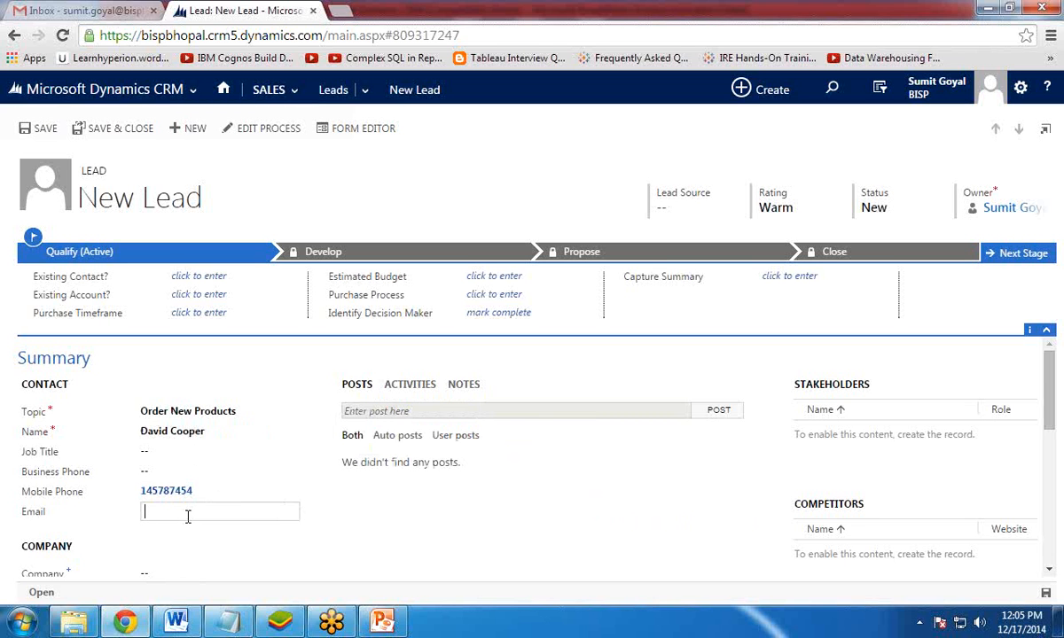
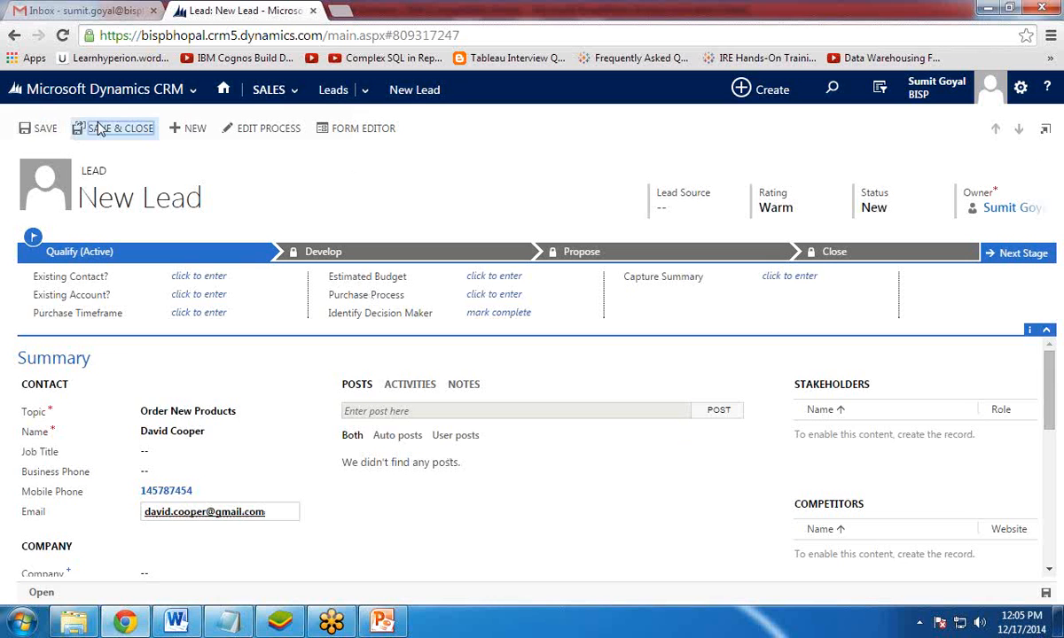
click(120, 128)
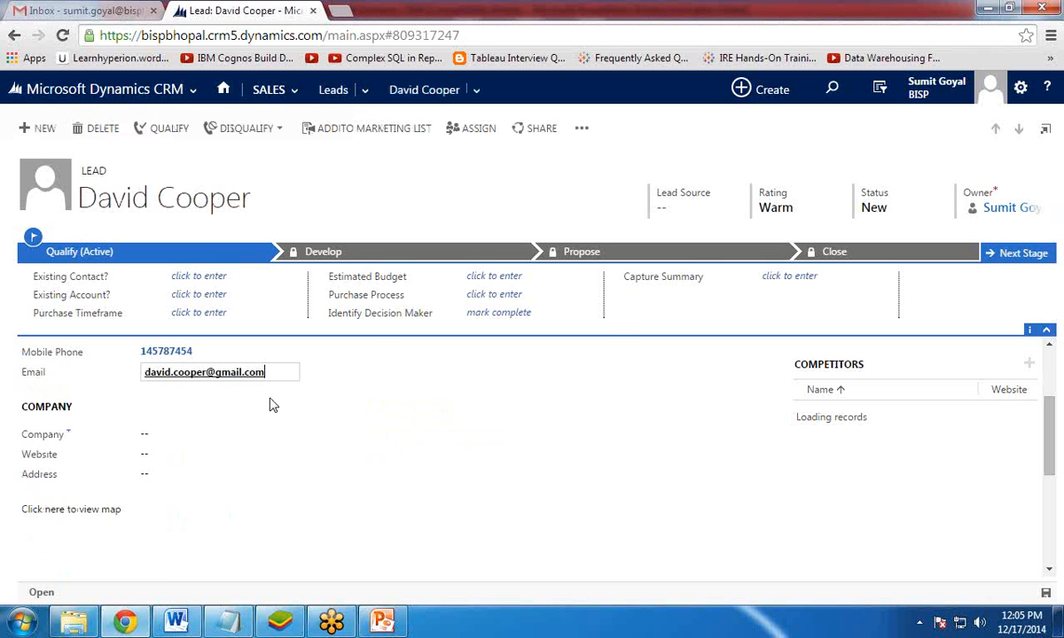
click(332, 89)
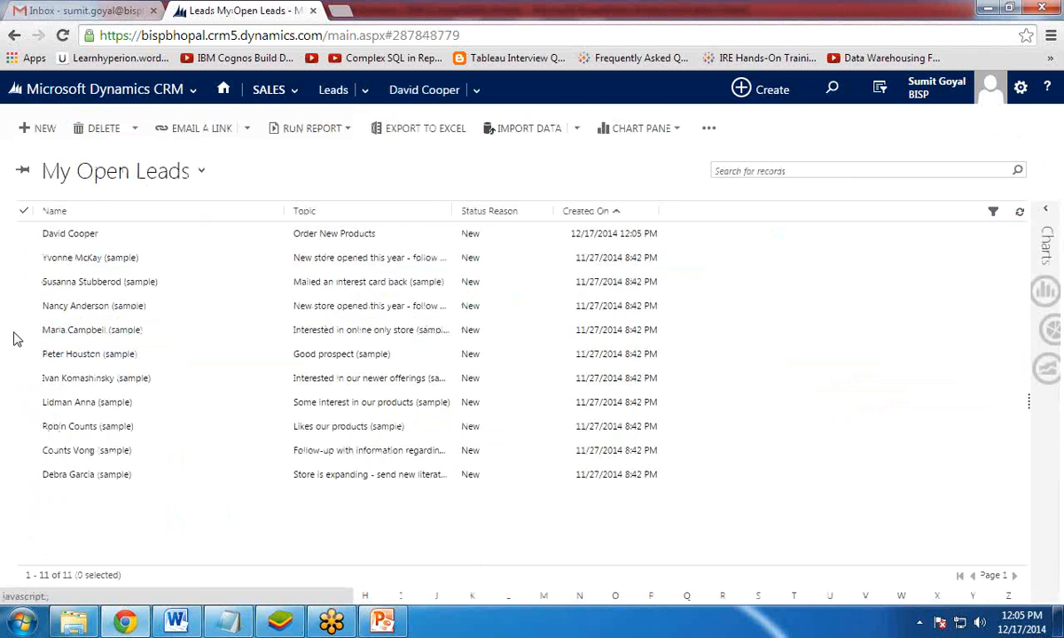
click(54, 210)
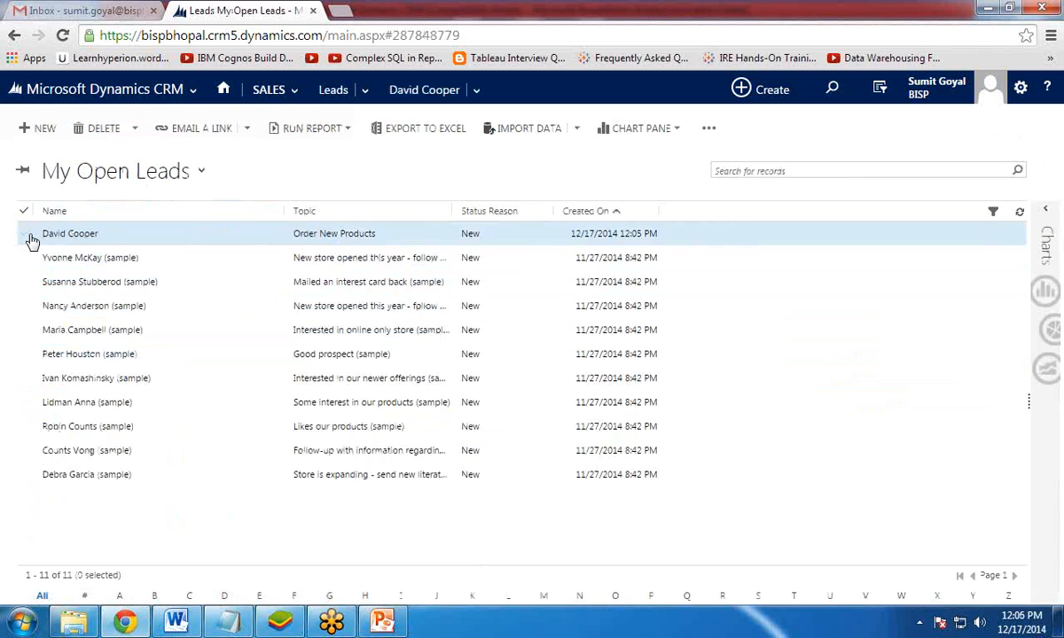
mouse_move(55, 239)
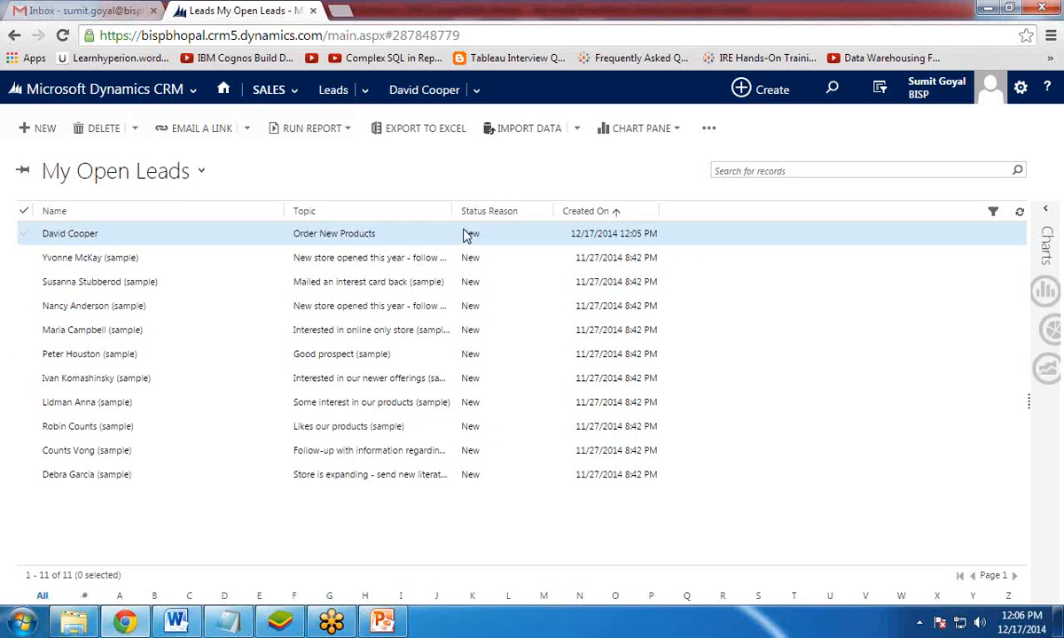
mouse_move(16, 264)
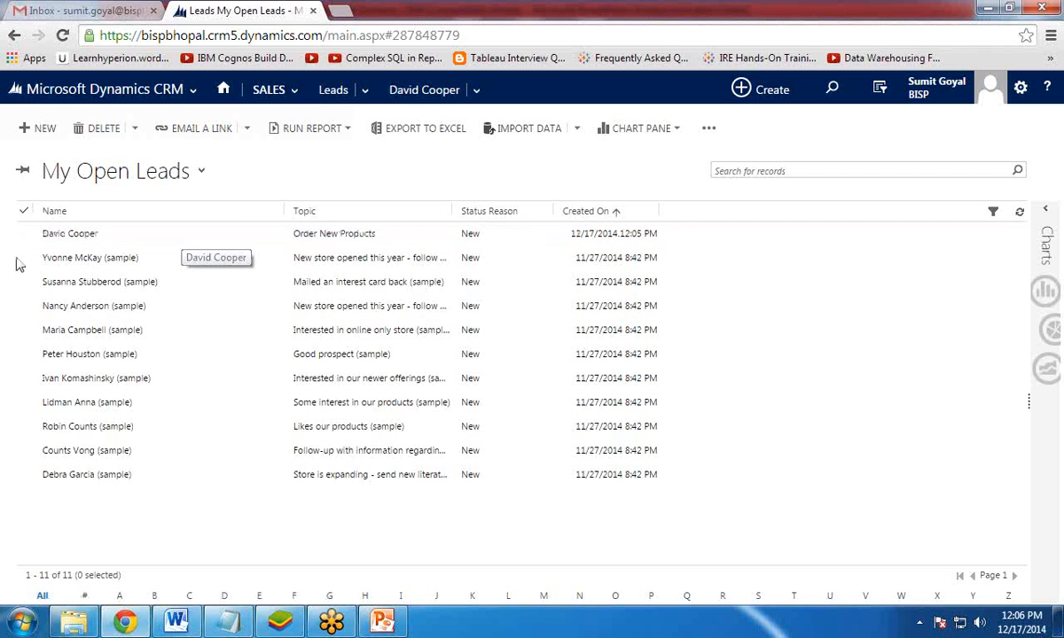
click(70, 233)
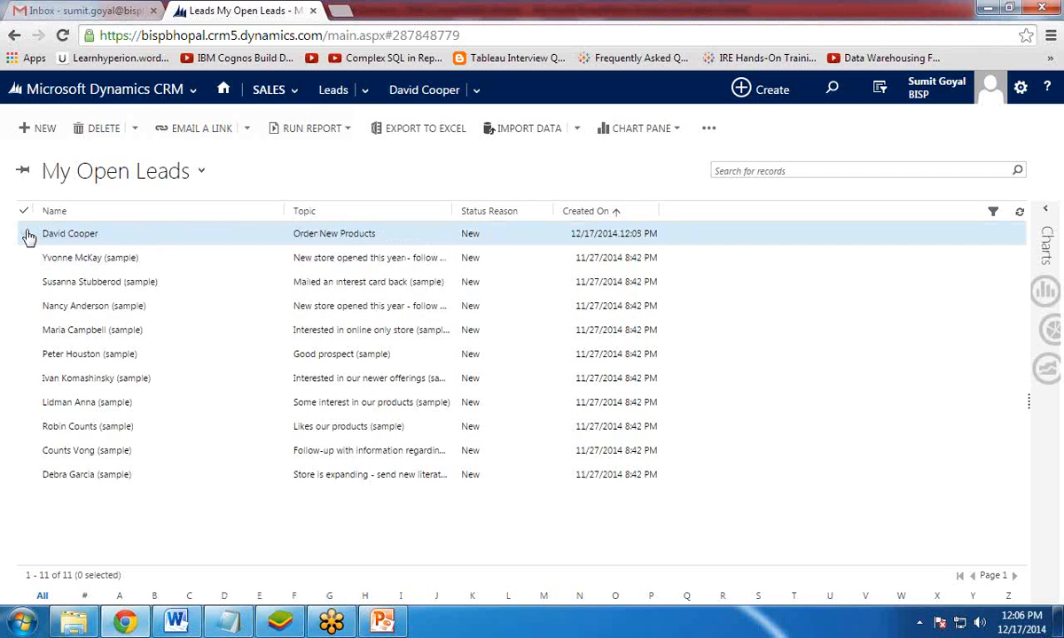
click(24, 233)
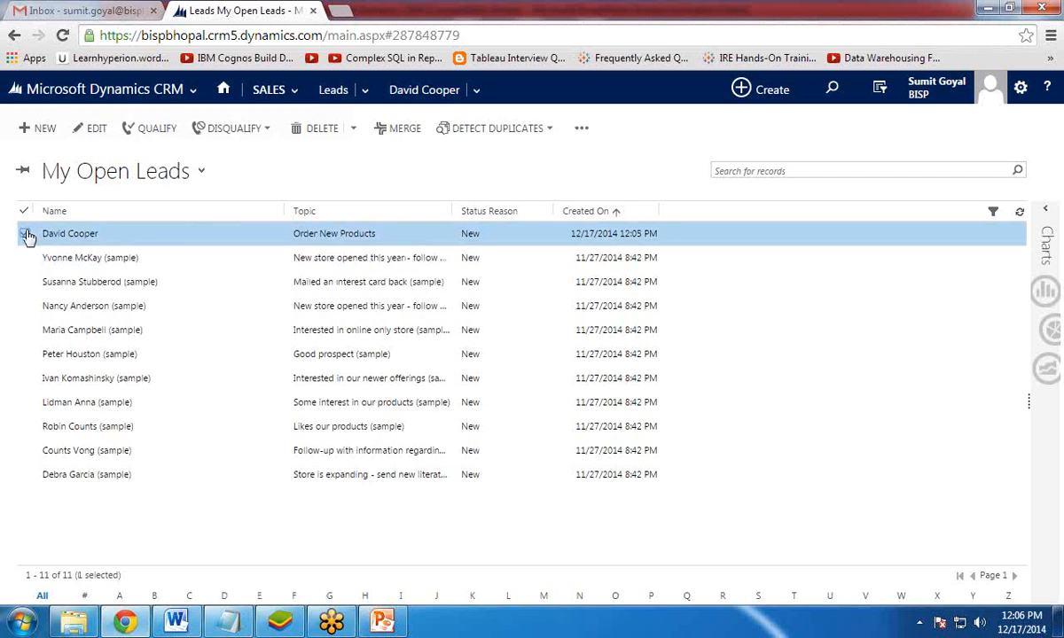
click(24, 233)
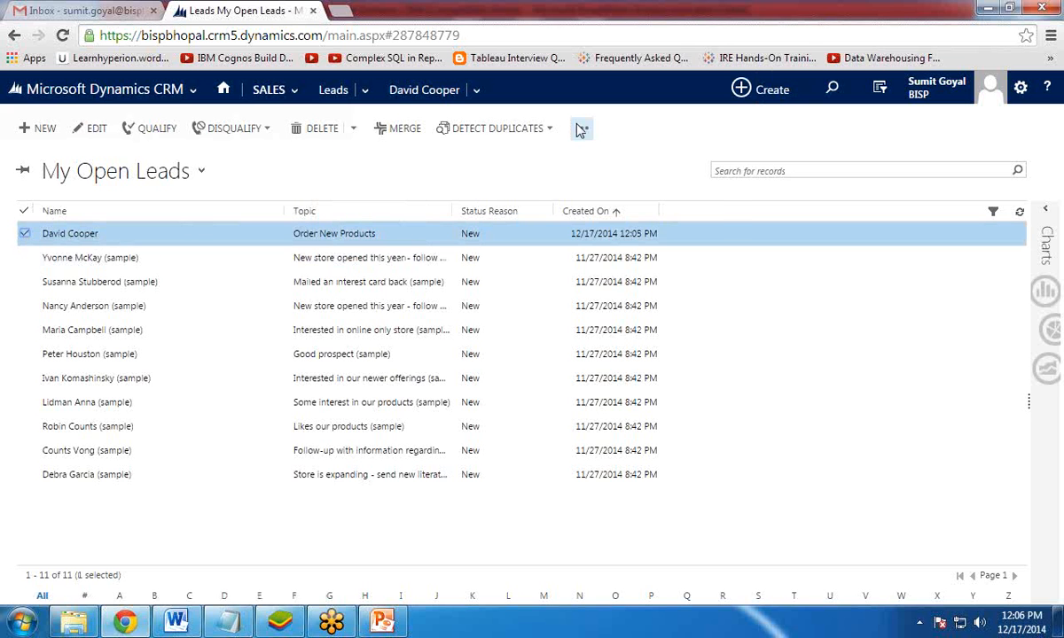
click(581, 128)
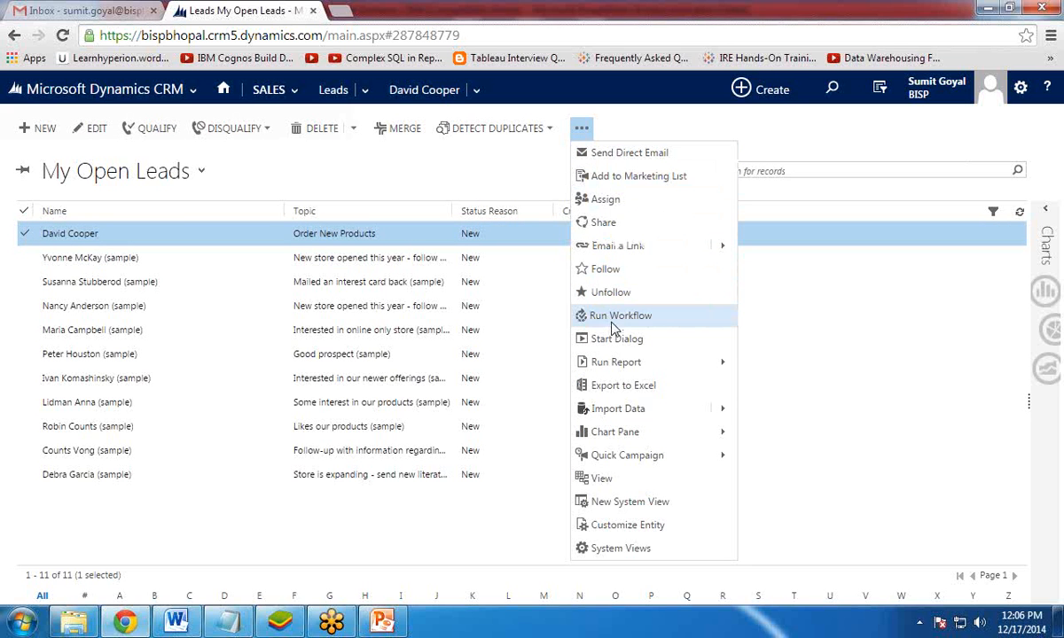
click(620, 315)
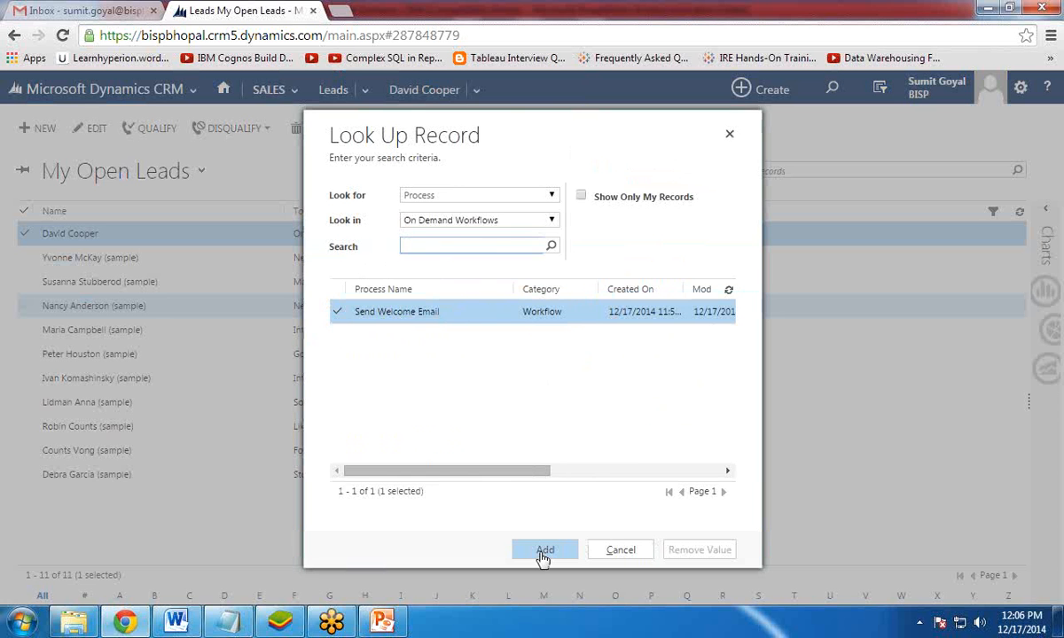
click(544, 549)
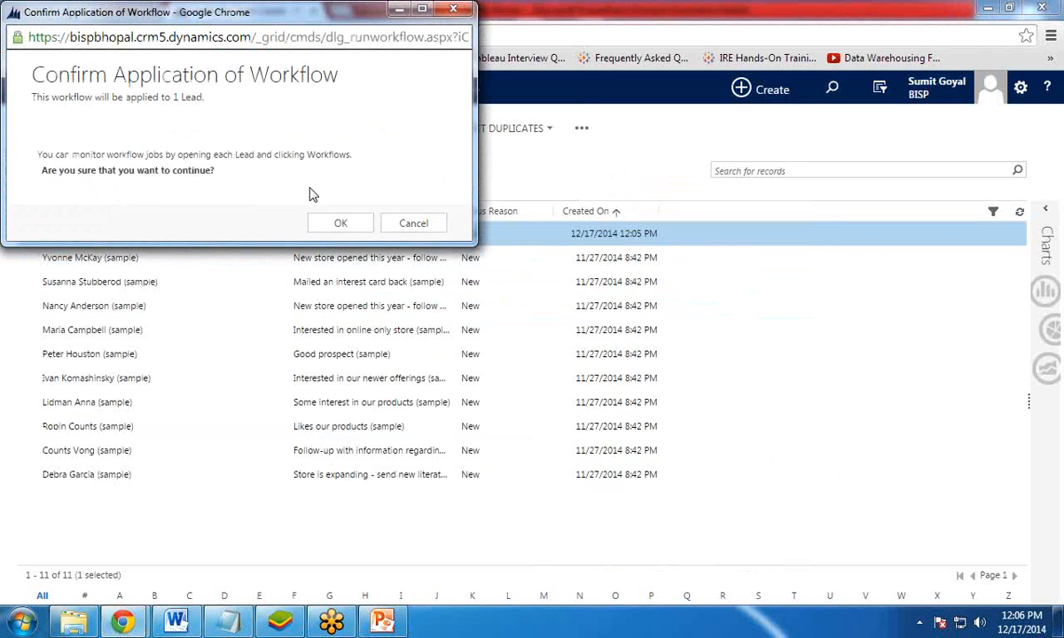
click(340, 222)
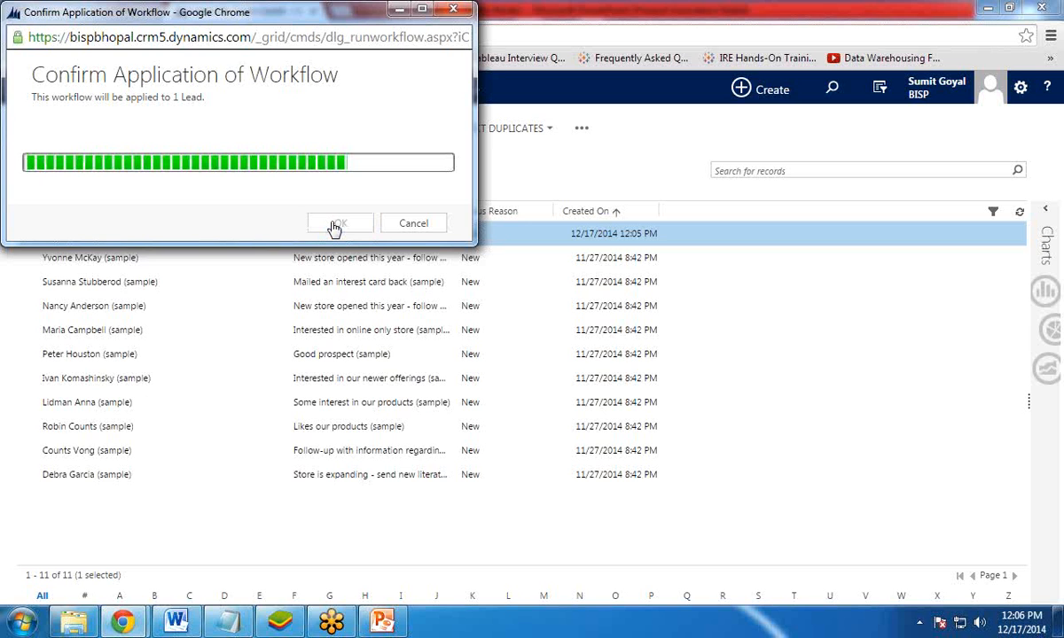
click(340, 223)
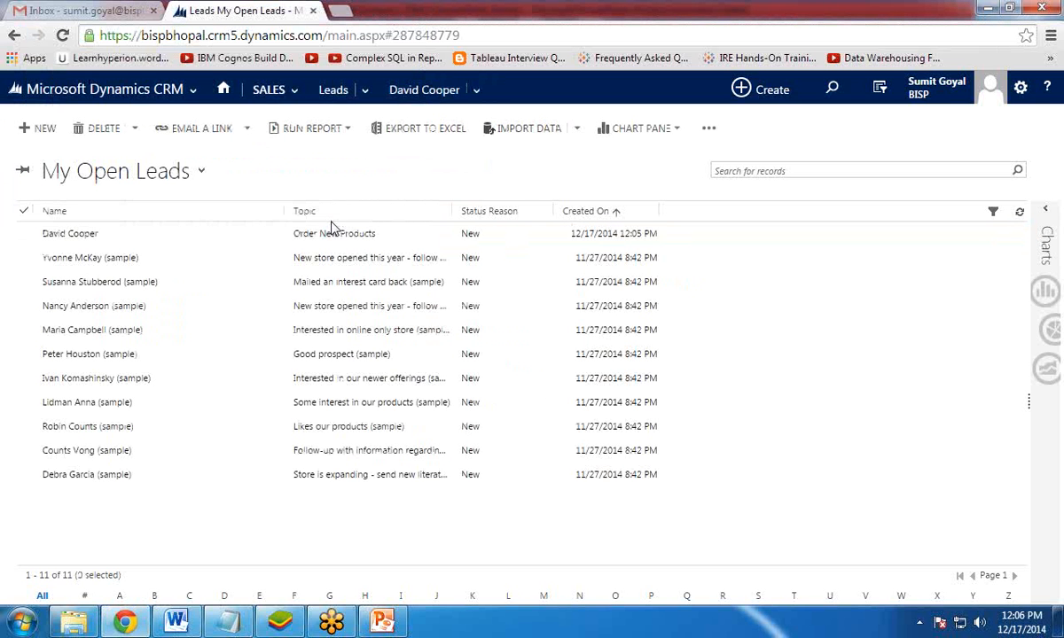
click(70, 233)
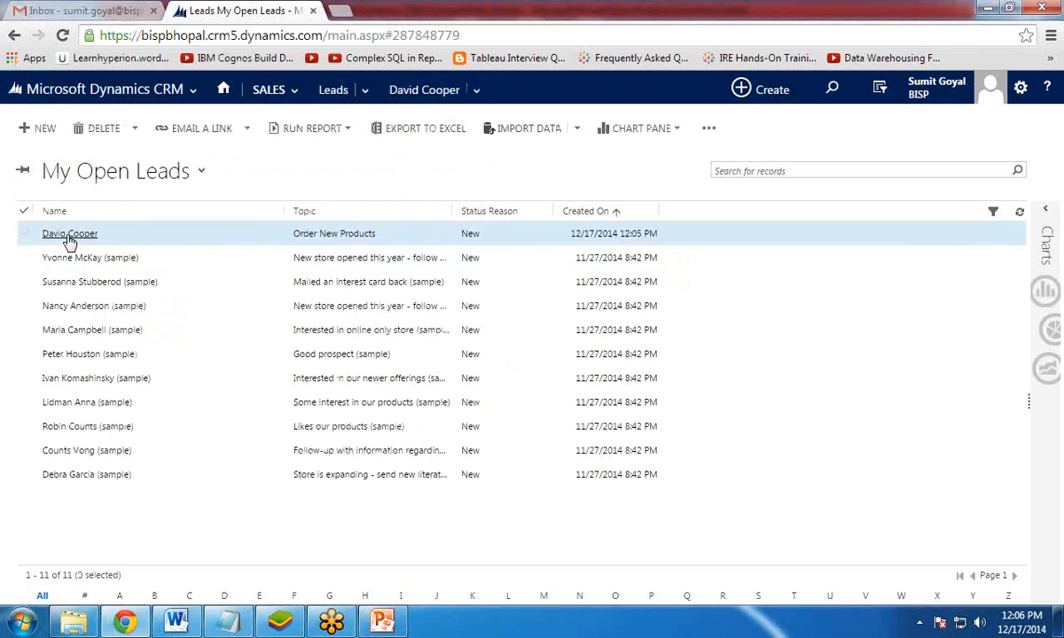
double_click(70, 233)
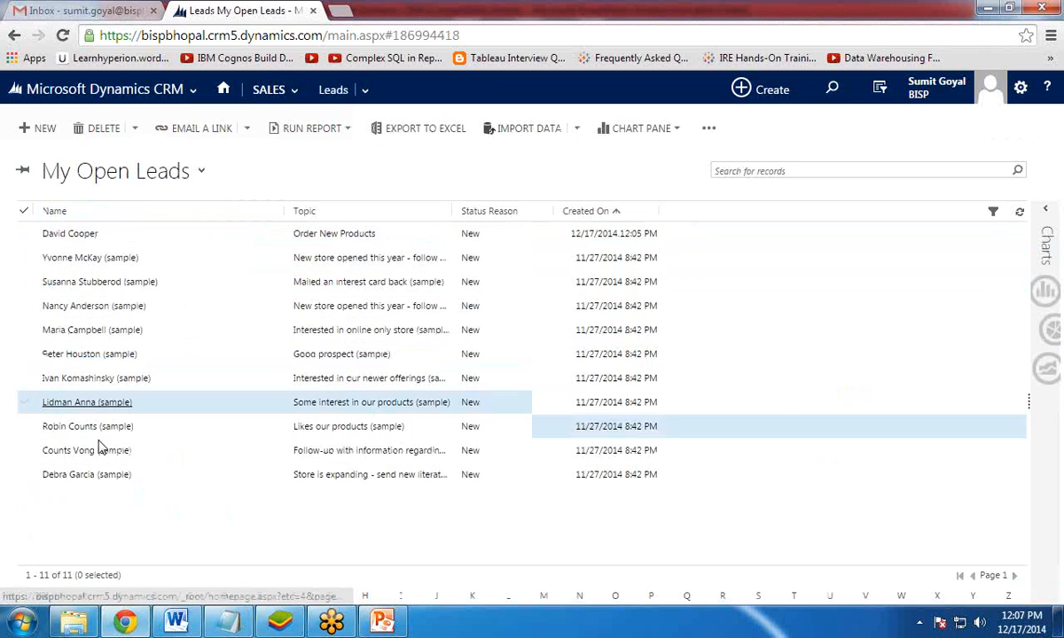
- Select all 11 open leads and run the Send Welcome Email workflow on them
click(24, 211)
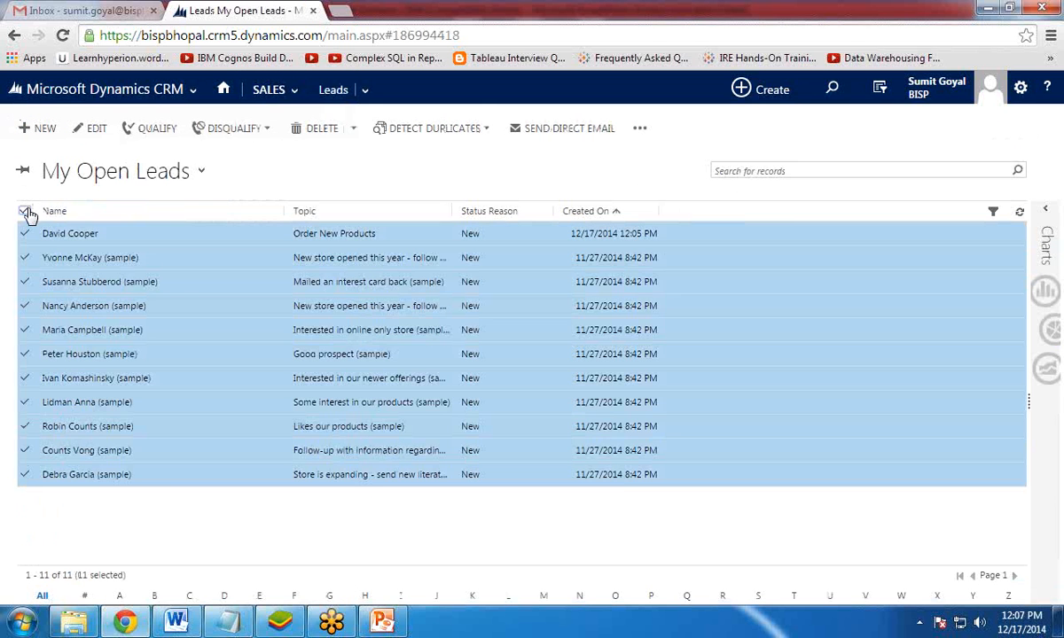
click(639, 127)
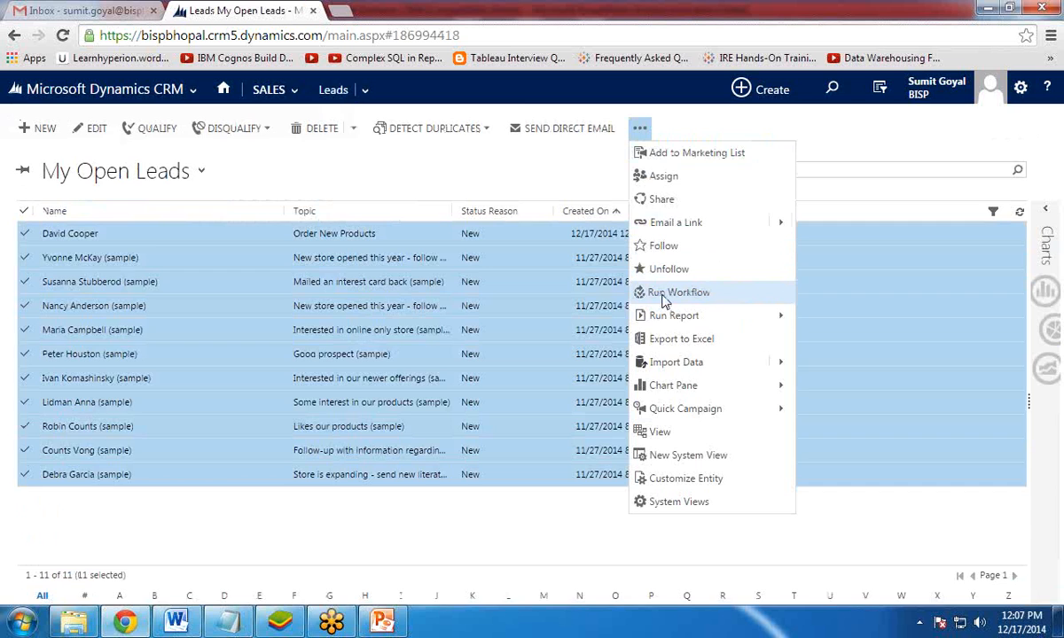
click(679, 291)
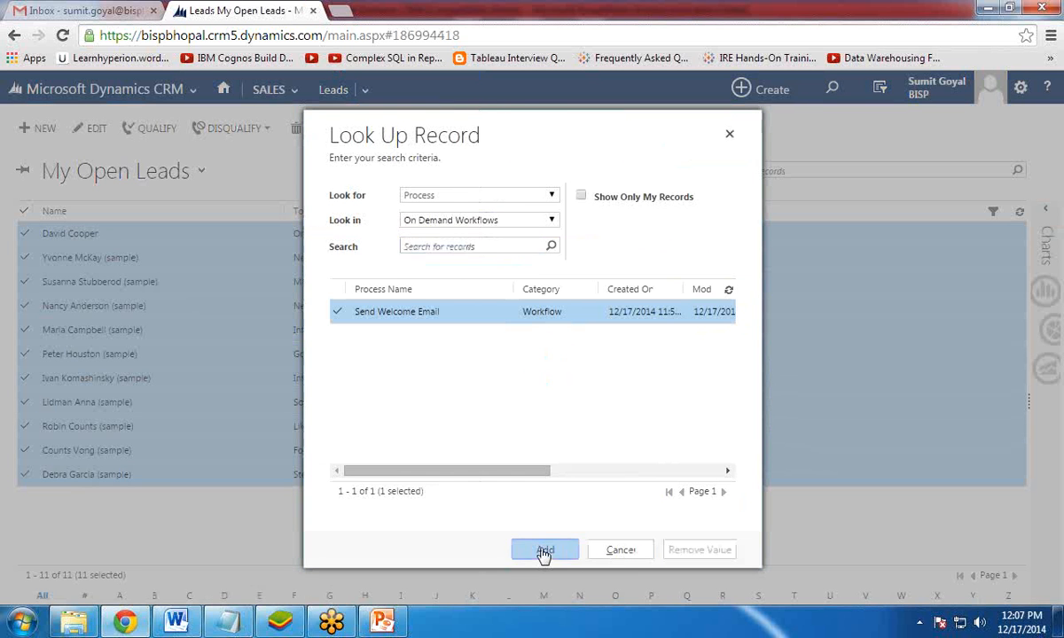
click(544, 549)
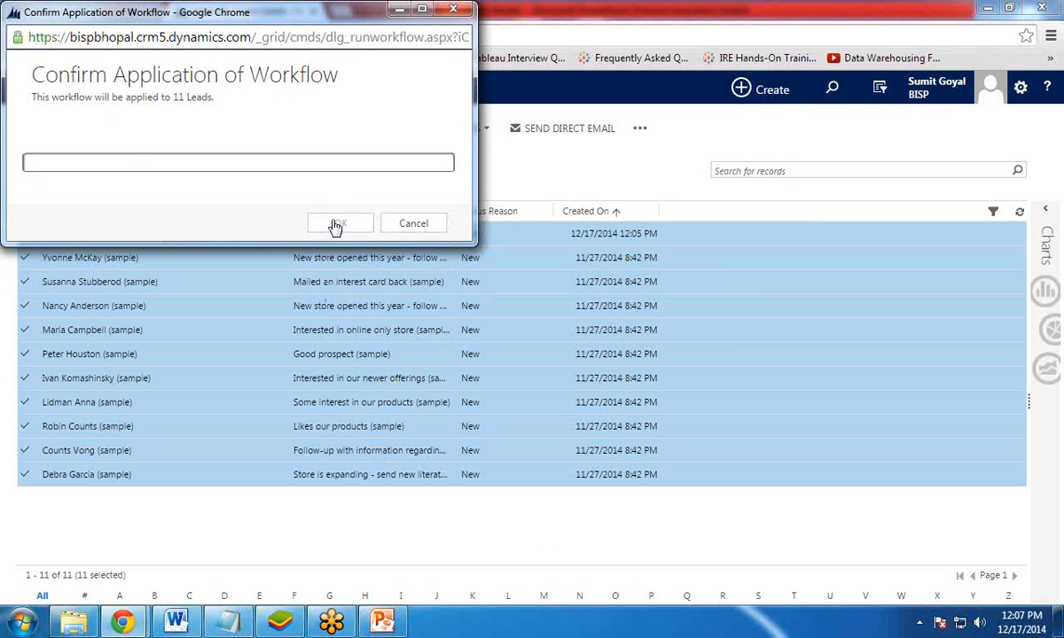
click(339, 222)
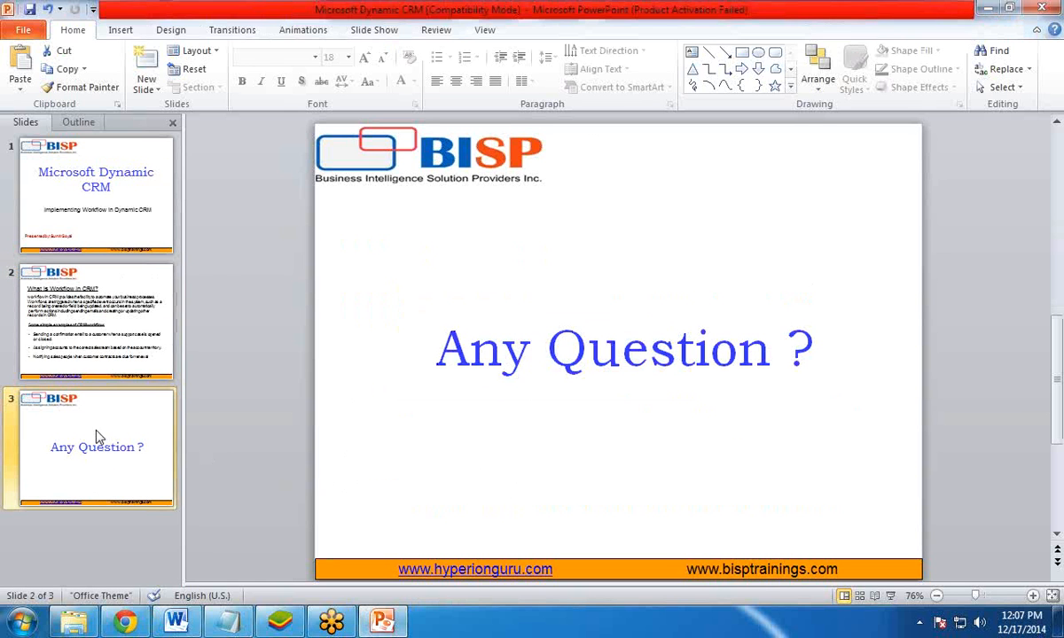
- Show slide 3, the closing 'Any Question?' slide
click(97, 447)
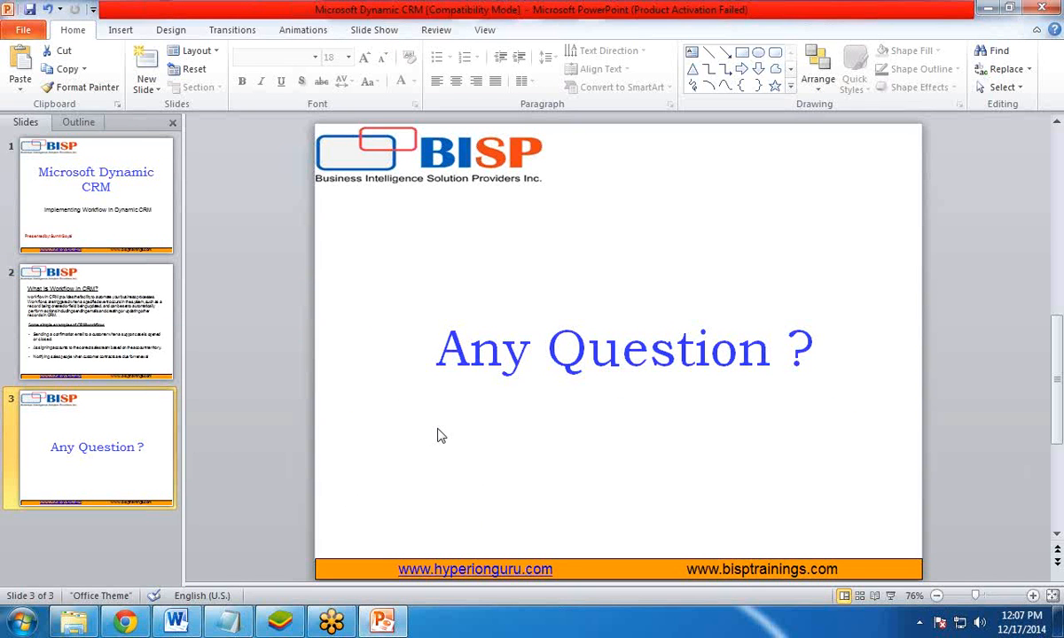
mouse_move(1058, 441)
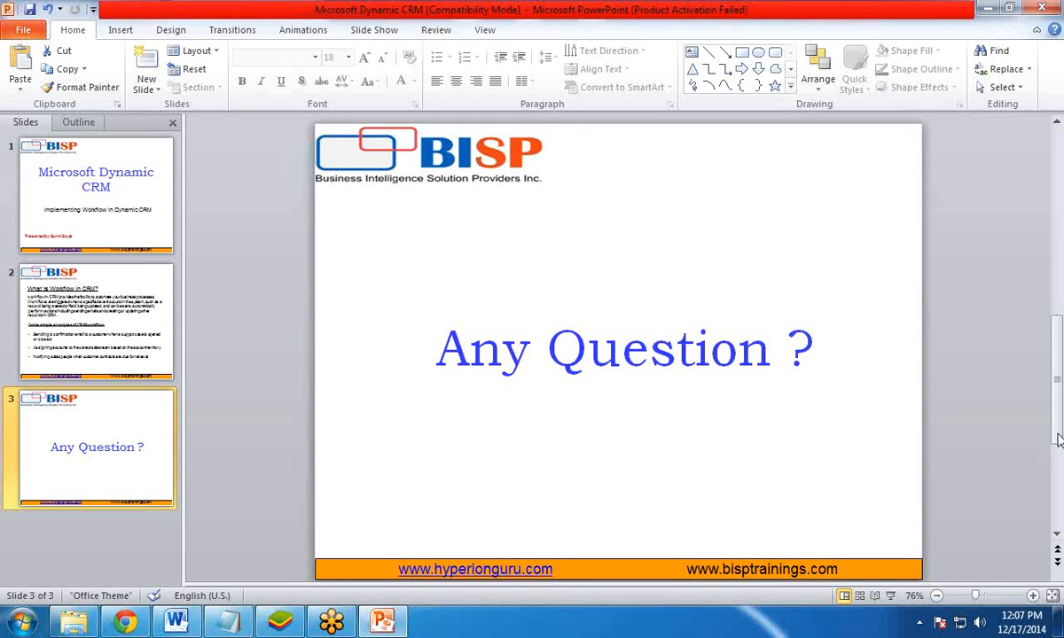